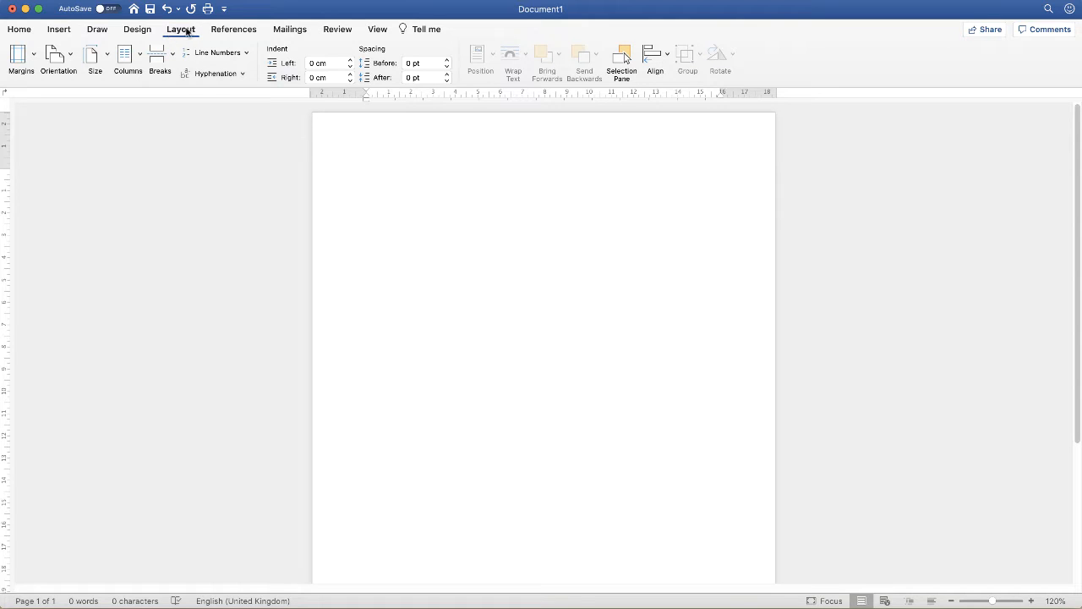
Switch the blank page to Landscape orientation from the Layout options
left_click(367, 173)
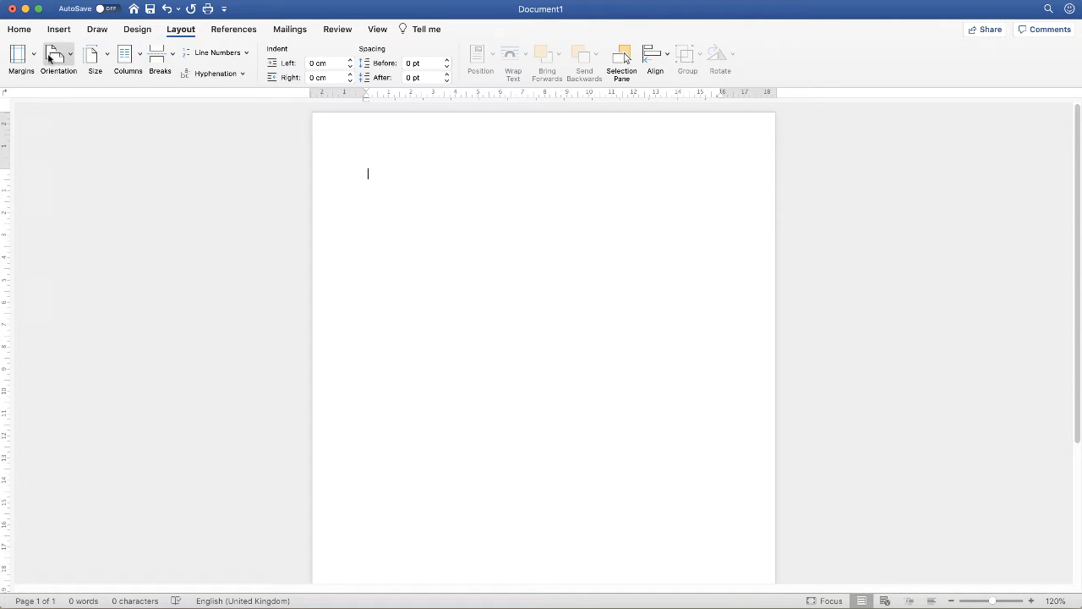
left_click(58, 61)
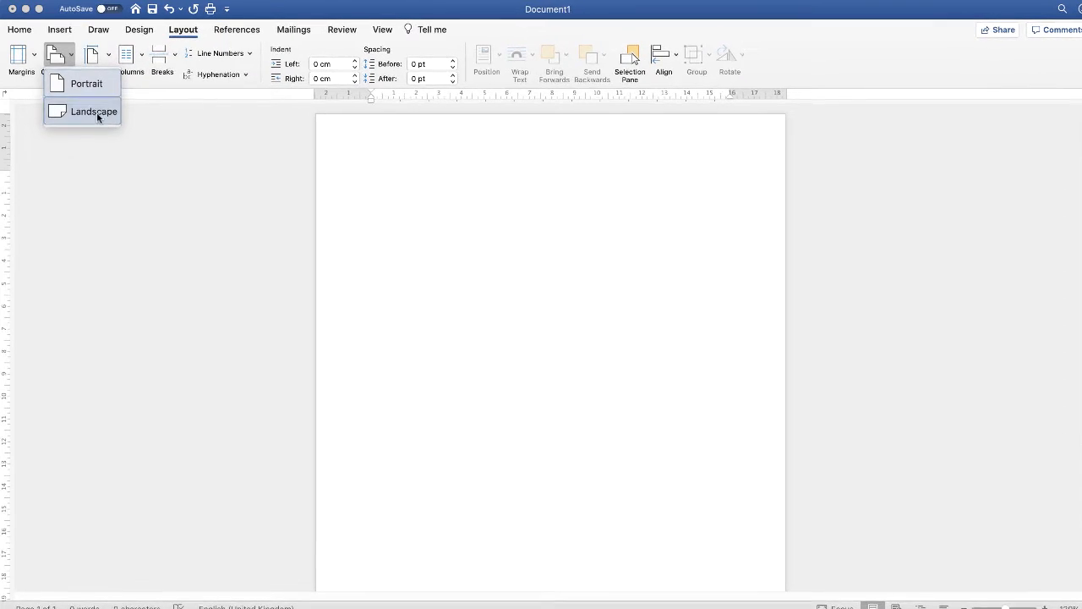
left_click(95, 111)
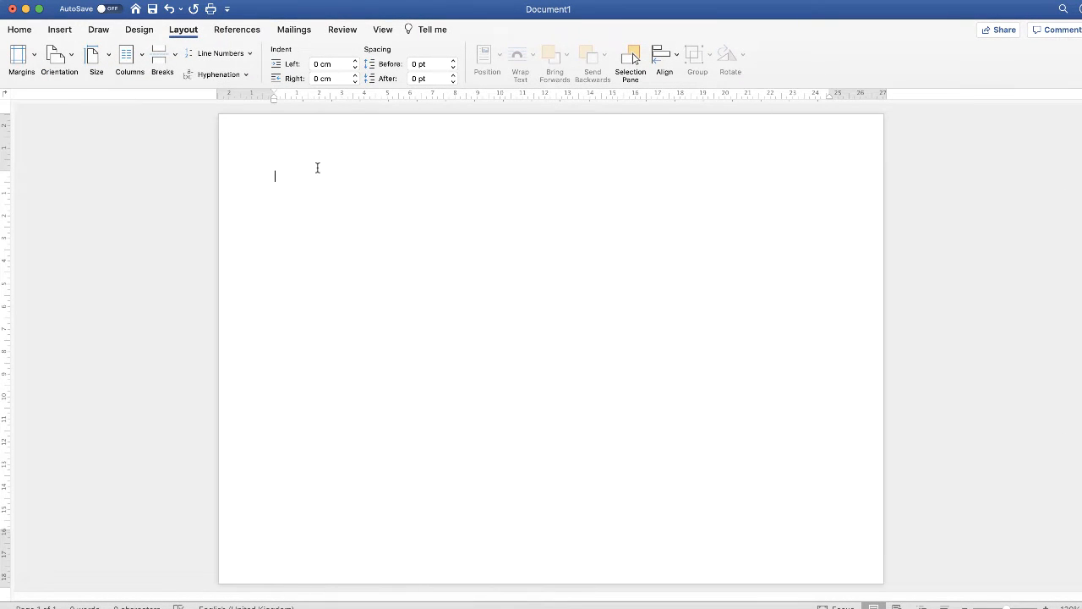
Enter 'Gantt chart', make it uppercase, 20 pt, bold, underlined and centred
type("Gantt chart")
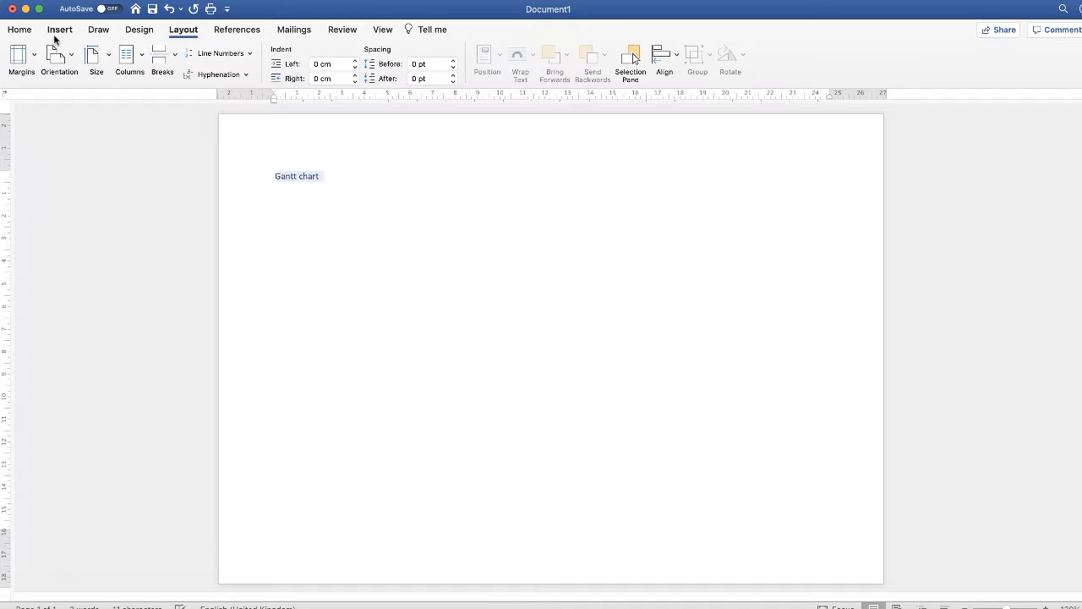
left_click(19, 29)
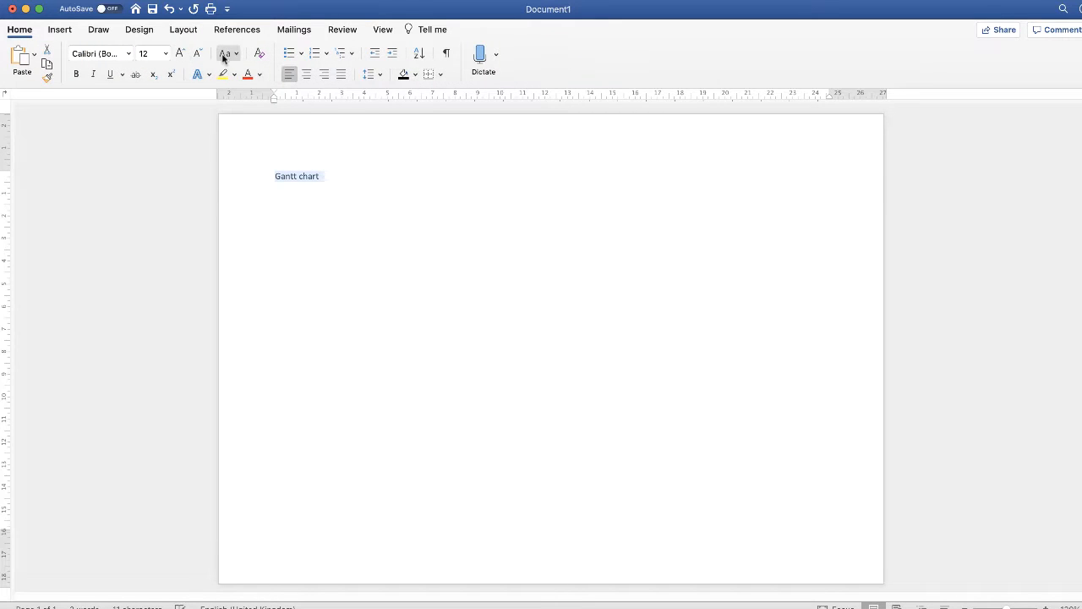
left_click(180, 53)
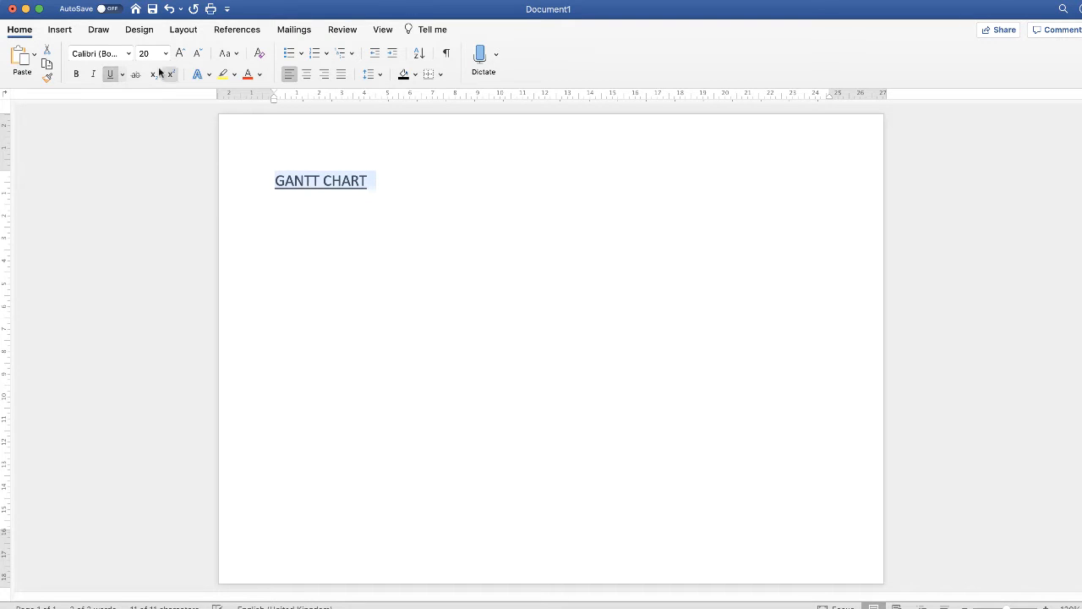
left_click(306, 75)
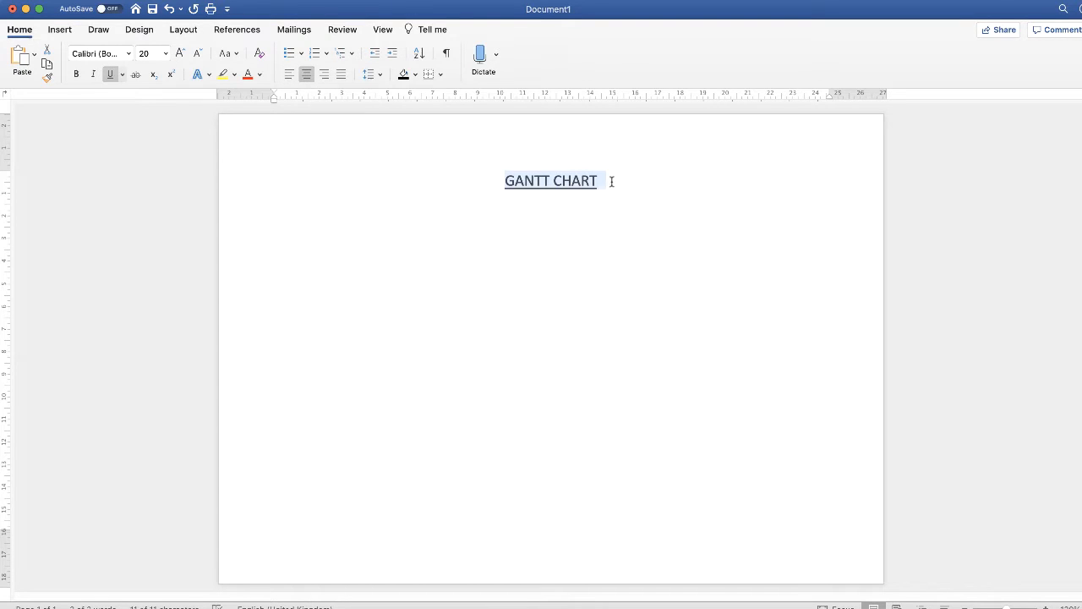
Leave the heading and place the cursor on a left-aligned empty line beneath it
left_click(675, 255)
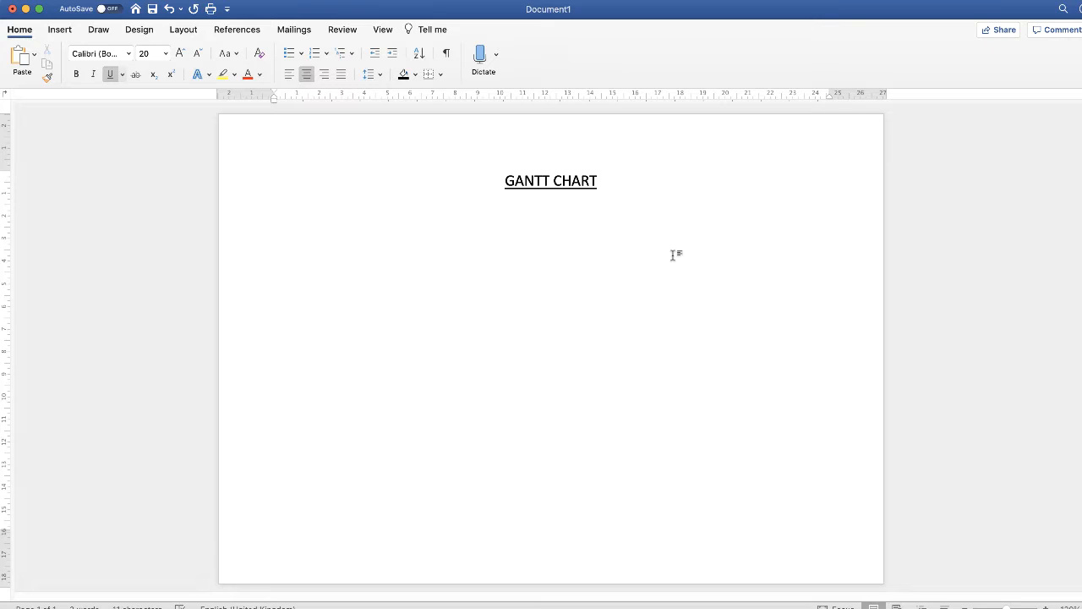
left_click(599, 180)
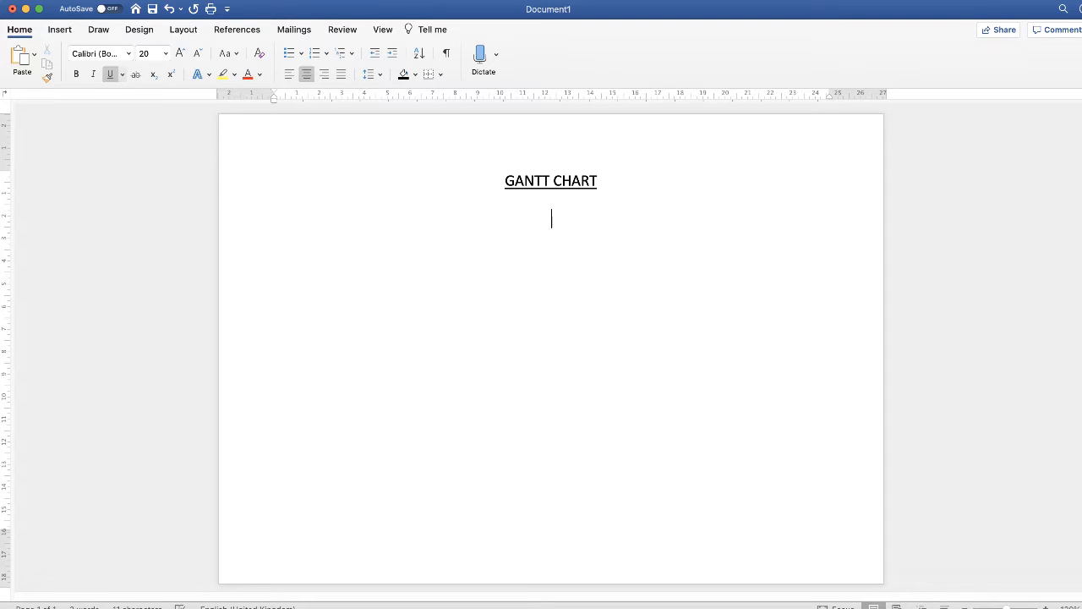
mouse_move(548, 199)
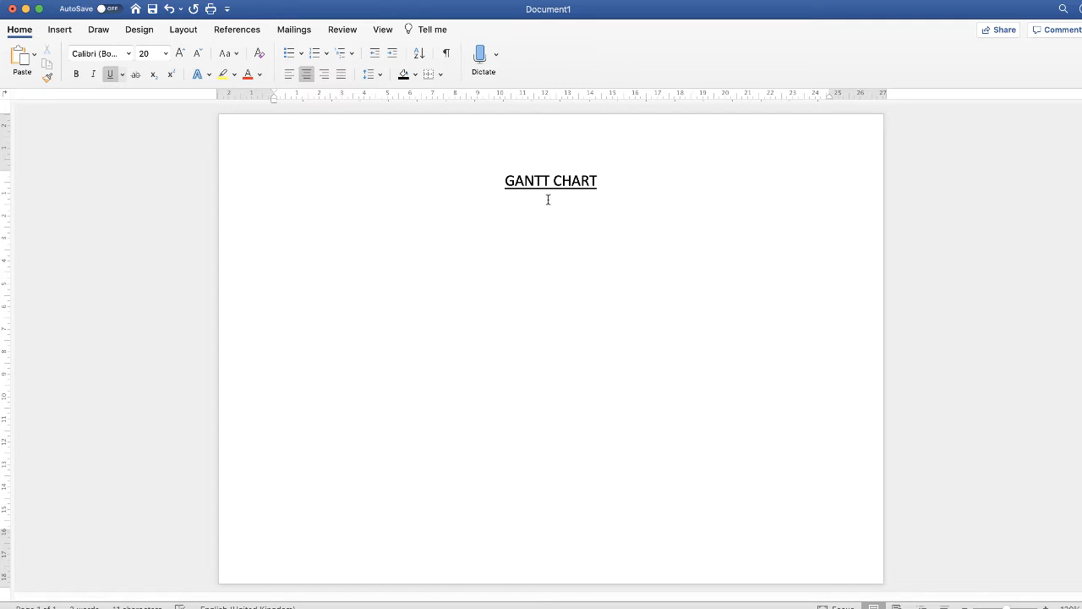
left_click(551, 218)
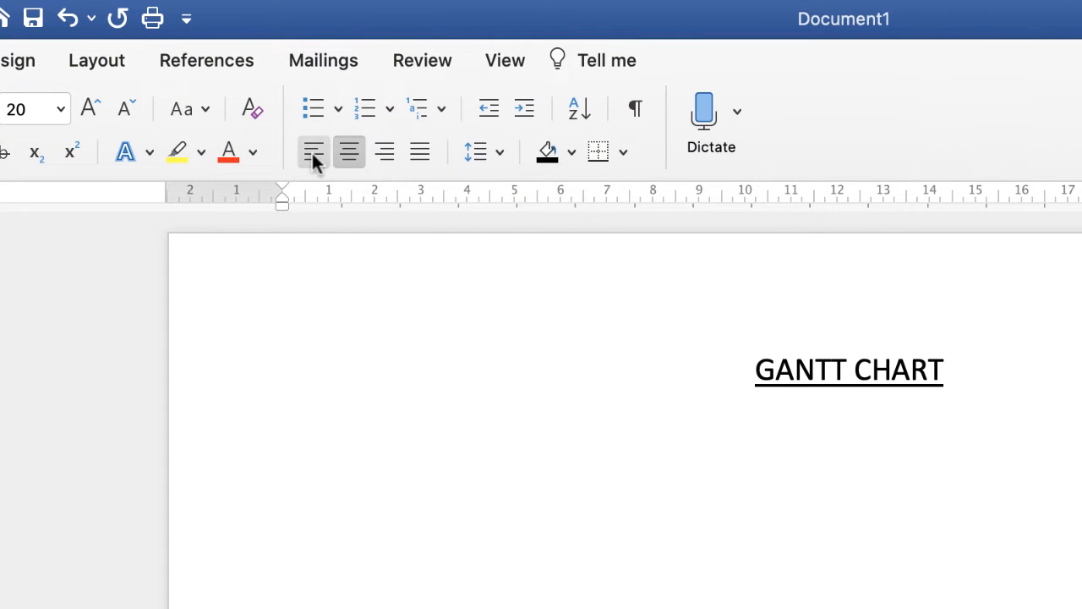
mouse_move(314, 152)
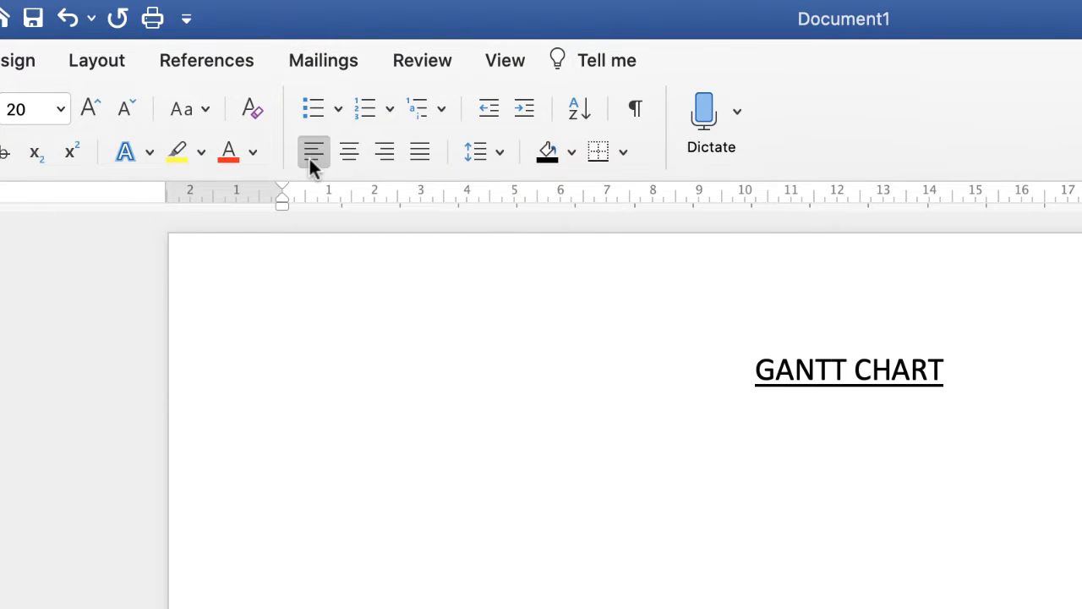
From Insert, dismiss the Insert Table dialog and bring up the 2x8 table size grid
left_click(117, 58)
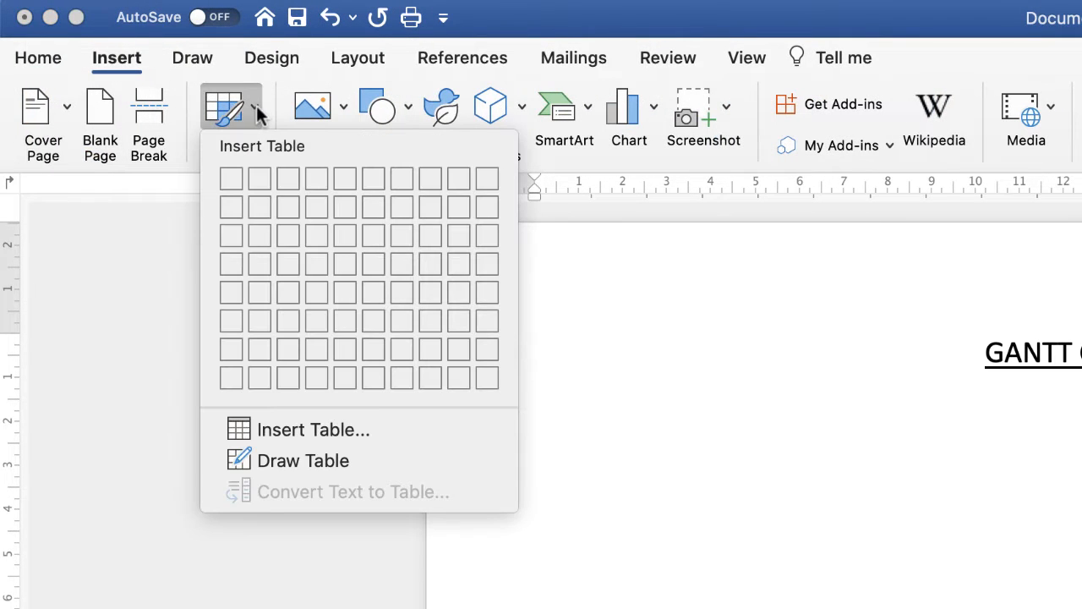
mouse_move(230, 180)
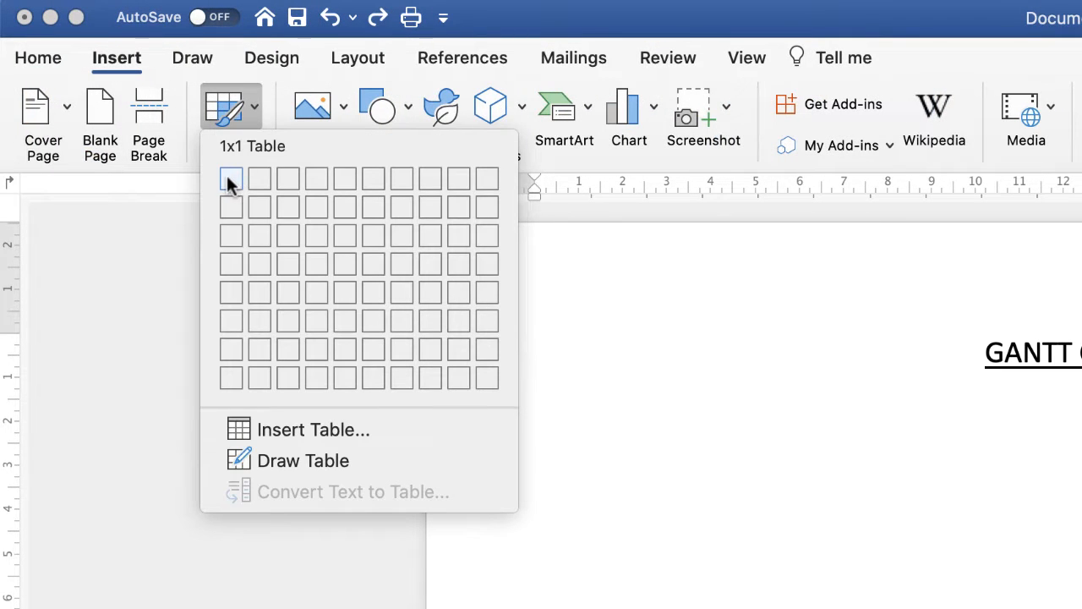
mouse_move(259, 379)
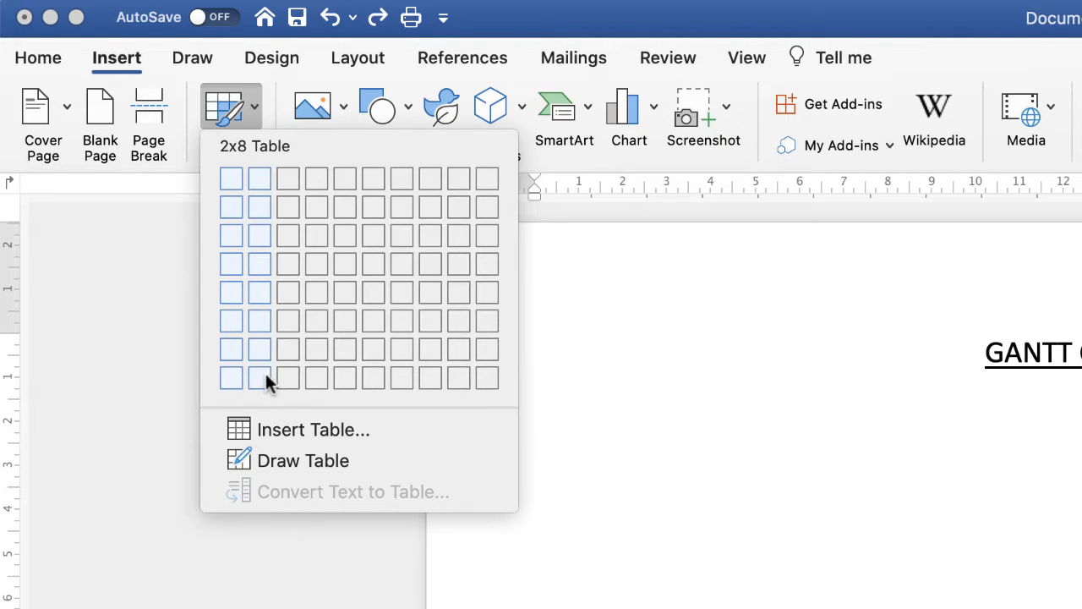
mouse_move(484, 379)
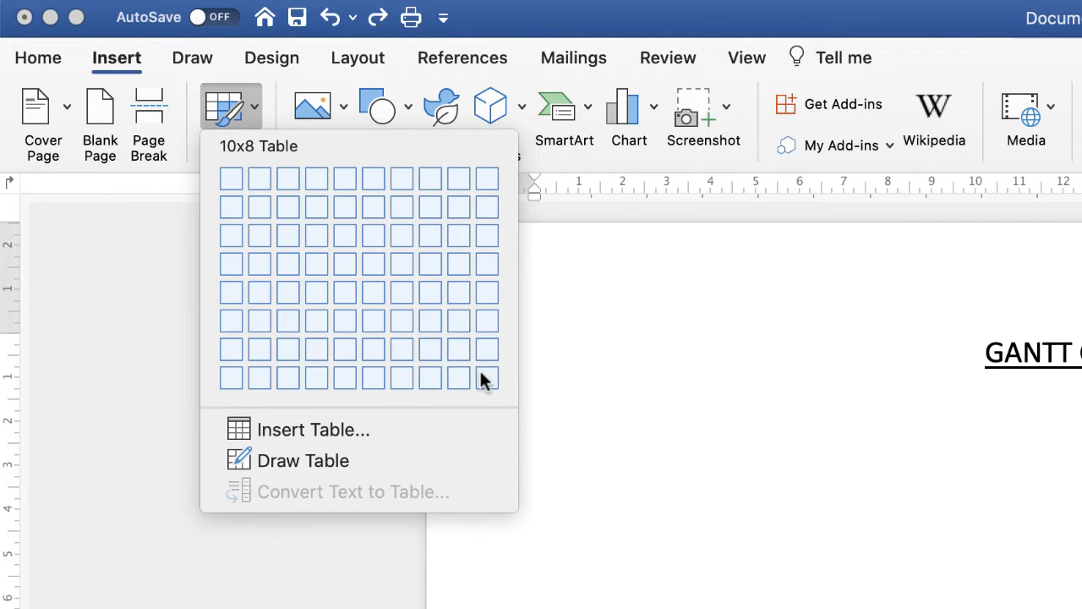
mouse_move(490, 382)
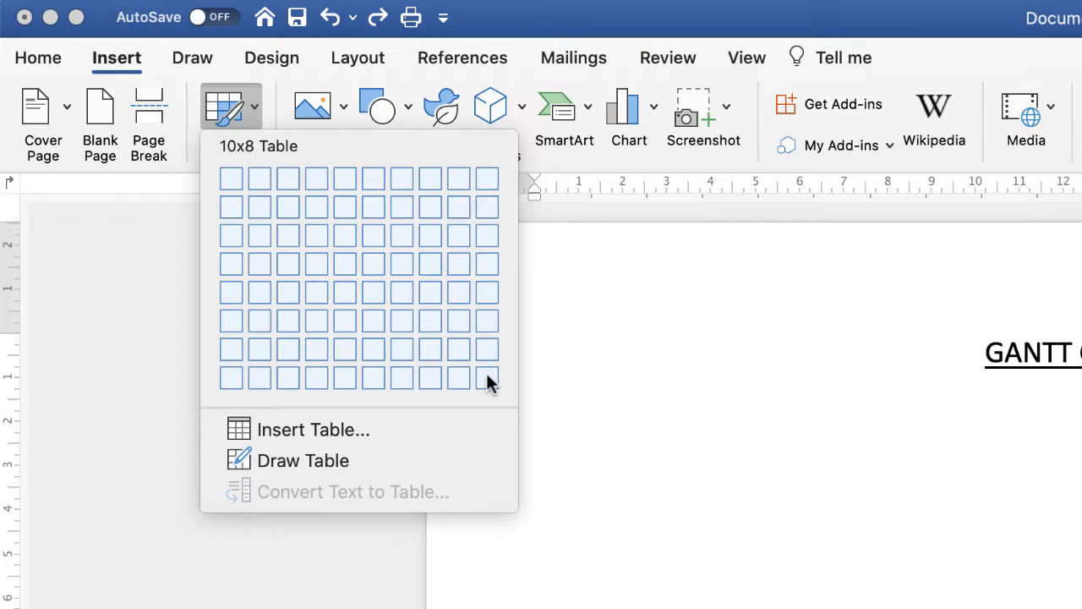
mouse_move(230, 179)
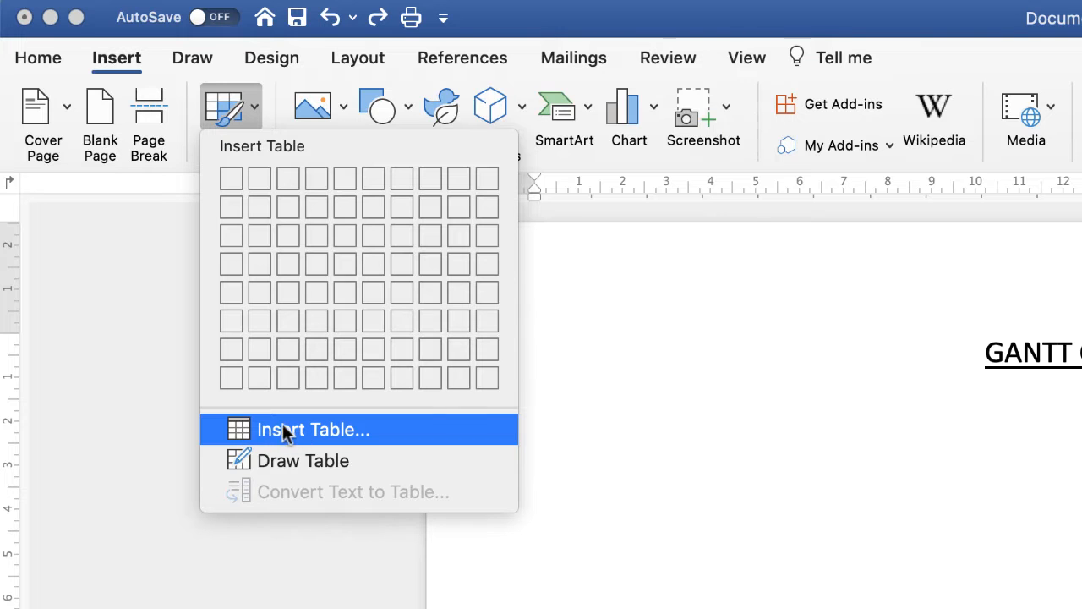
left_click(312, 430)
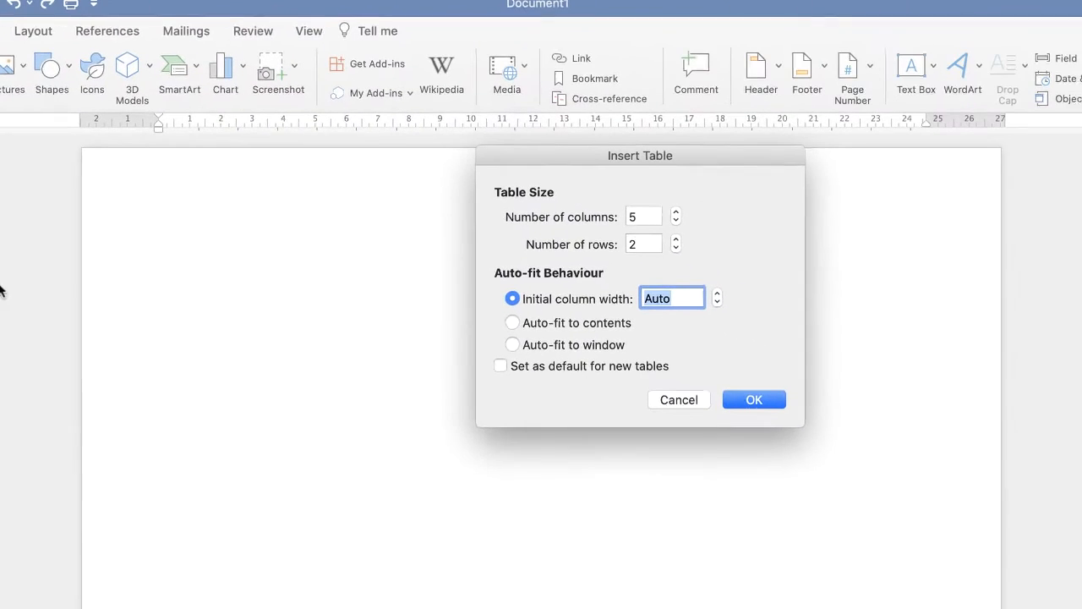
left_click(639, 216)
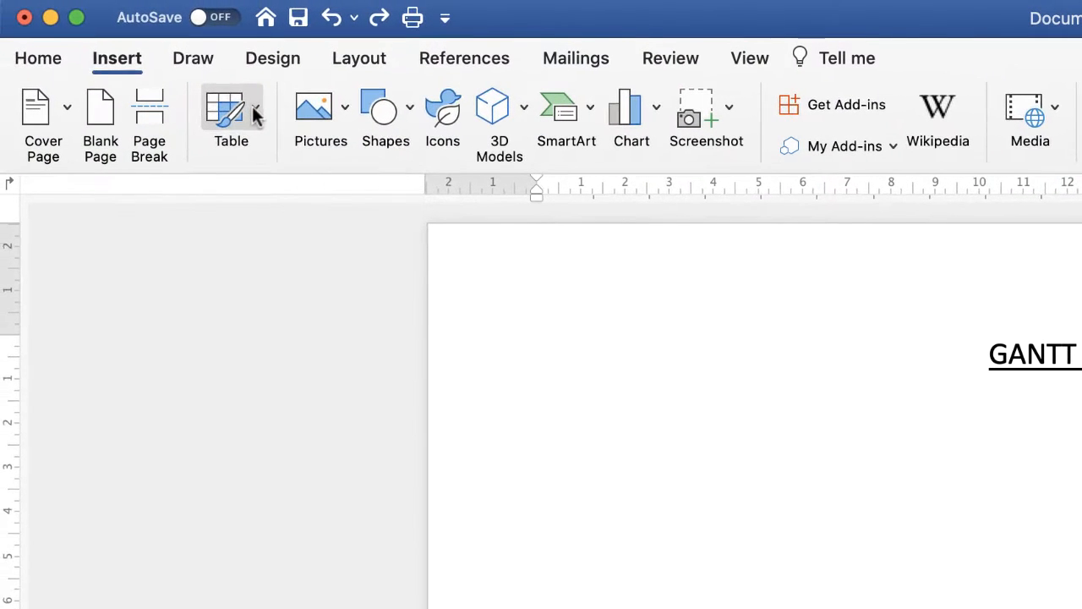
left_click(230, 115)
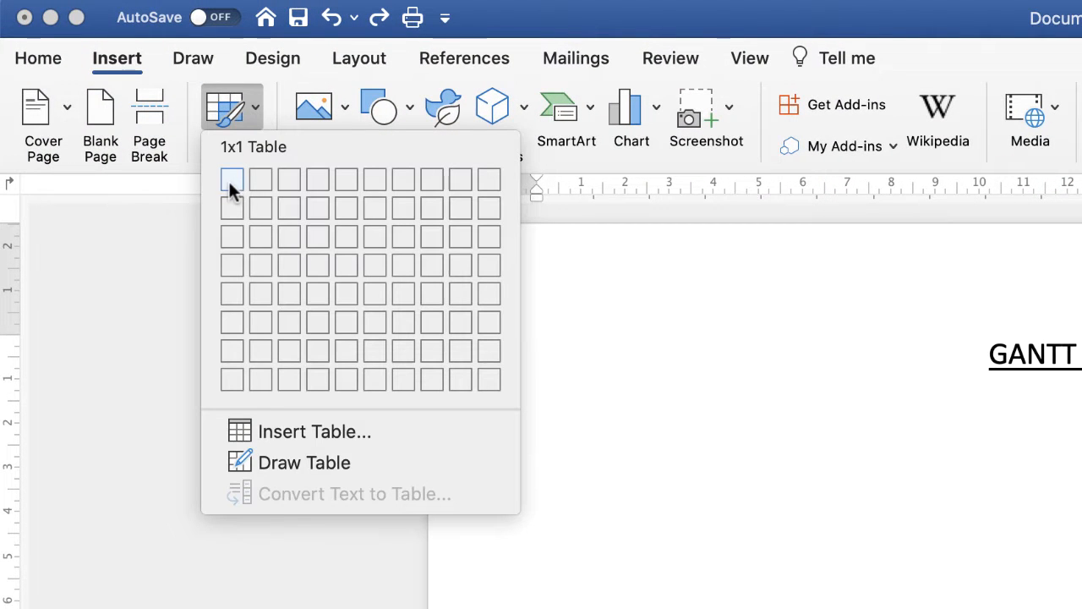
mouse_move(232, 264)
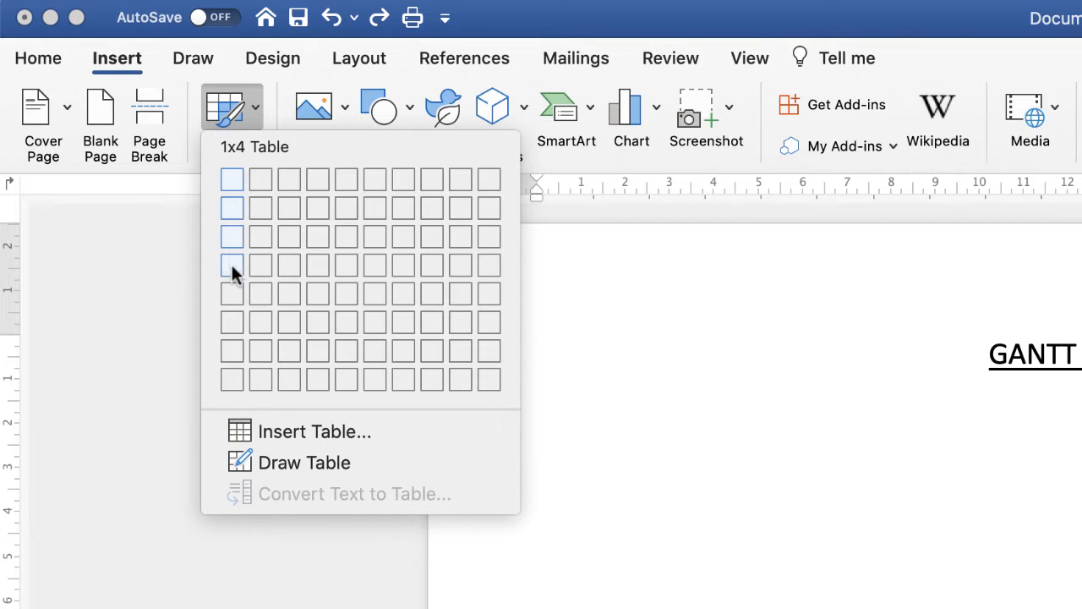
mouse_move(233, 381)
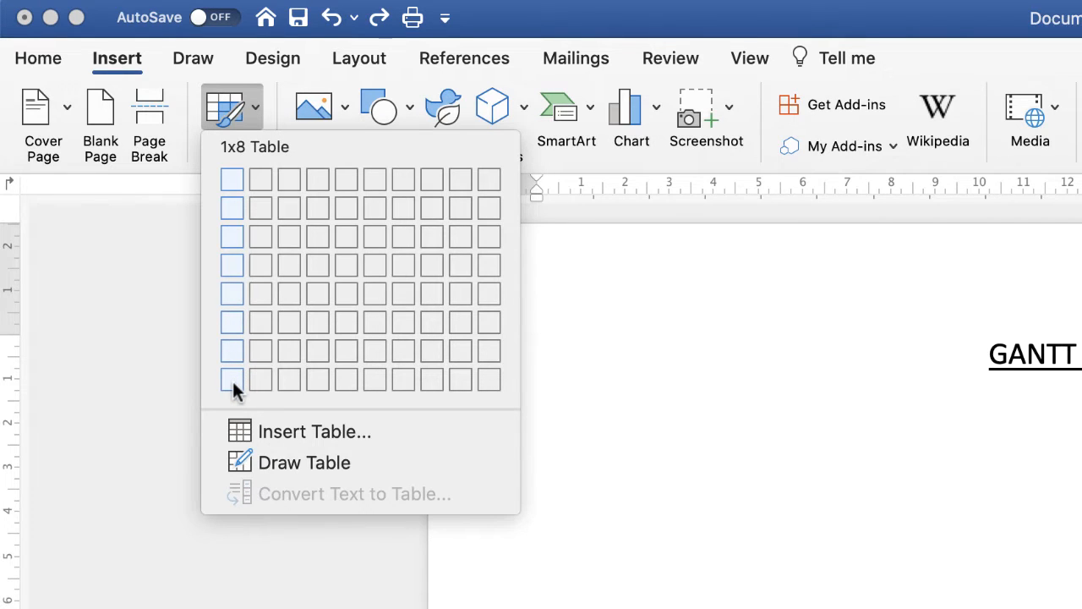
mouse_move(261, 379)
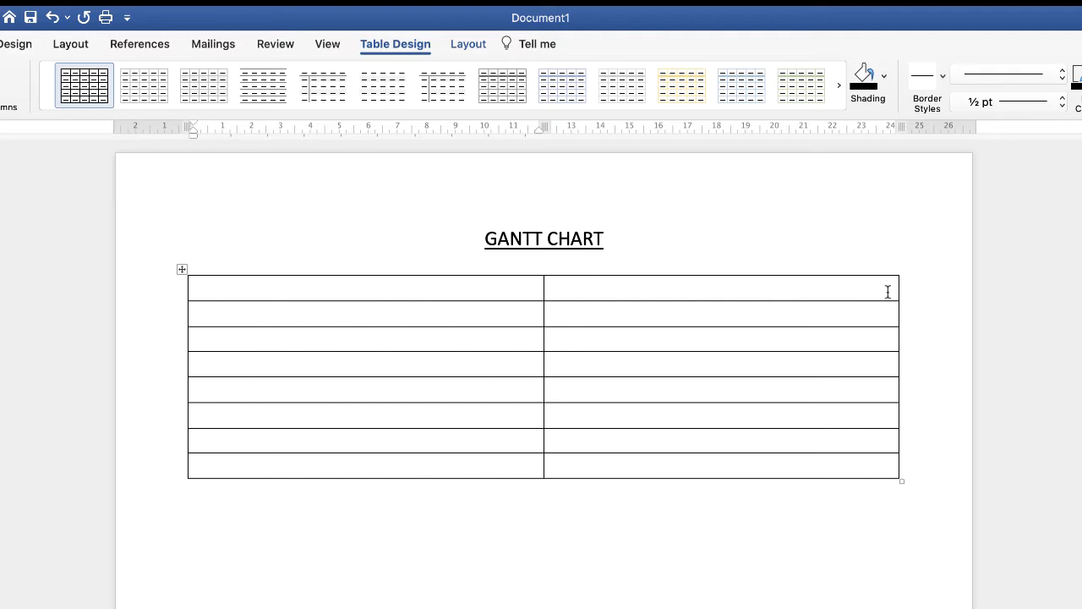
Confirm the 2x8 table, then drag its column border left to make the first column narrow
left_click(228, 288)
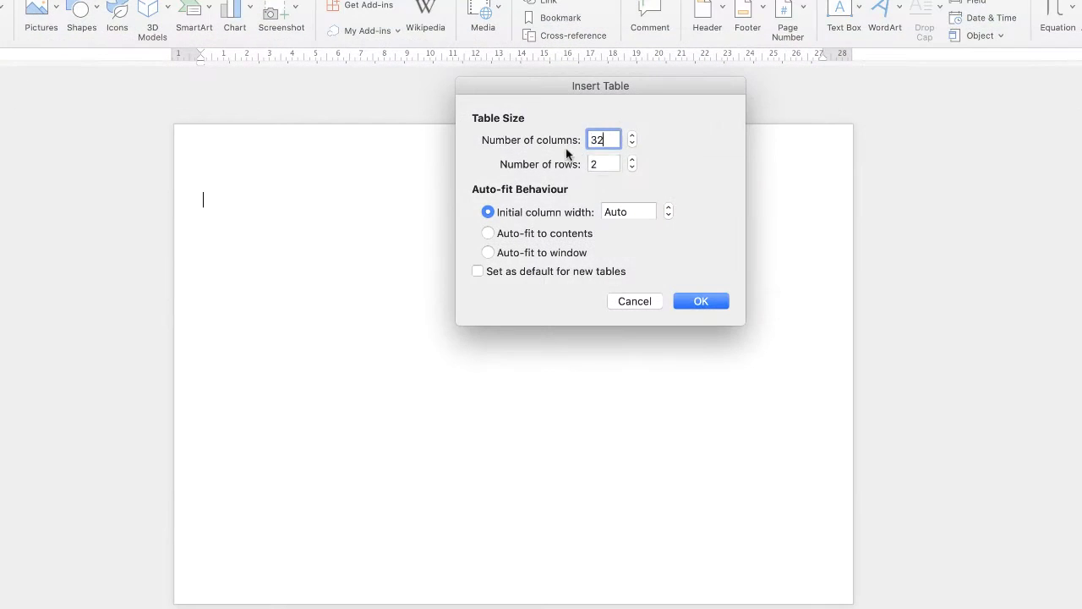
left_click(700, 301)
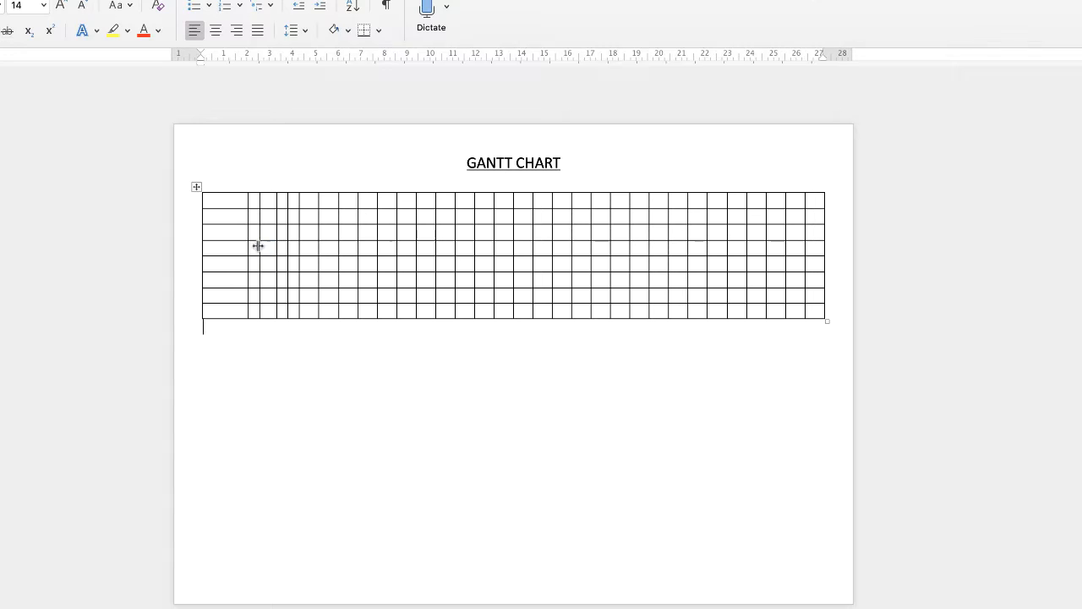
left_click(269, 250)
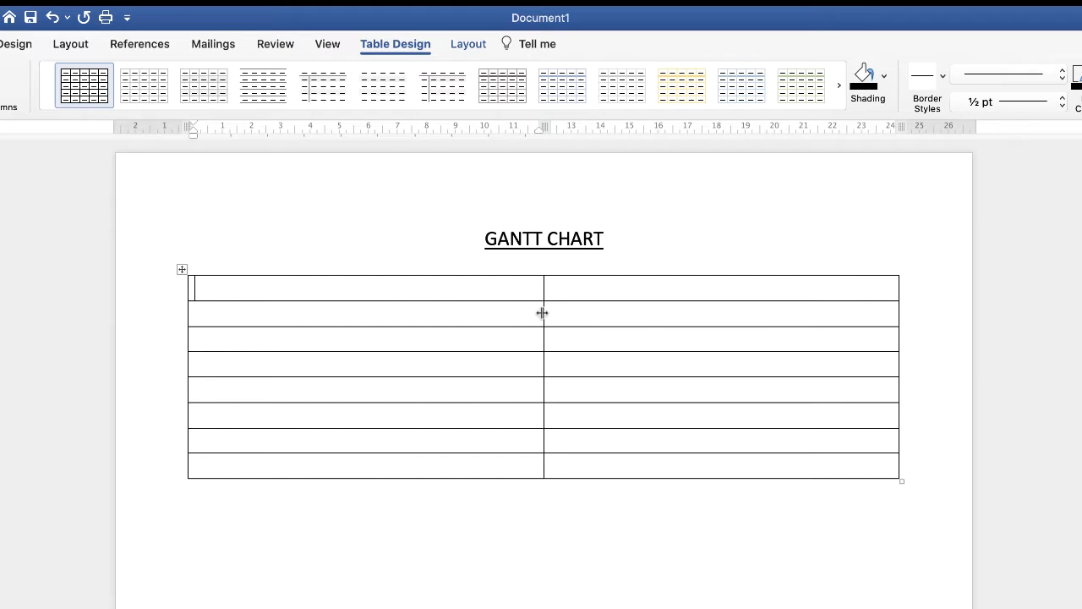
left_click_drag(542, 313, 491, 325)
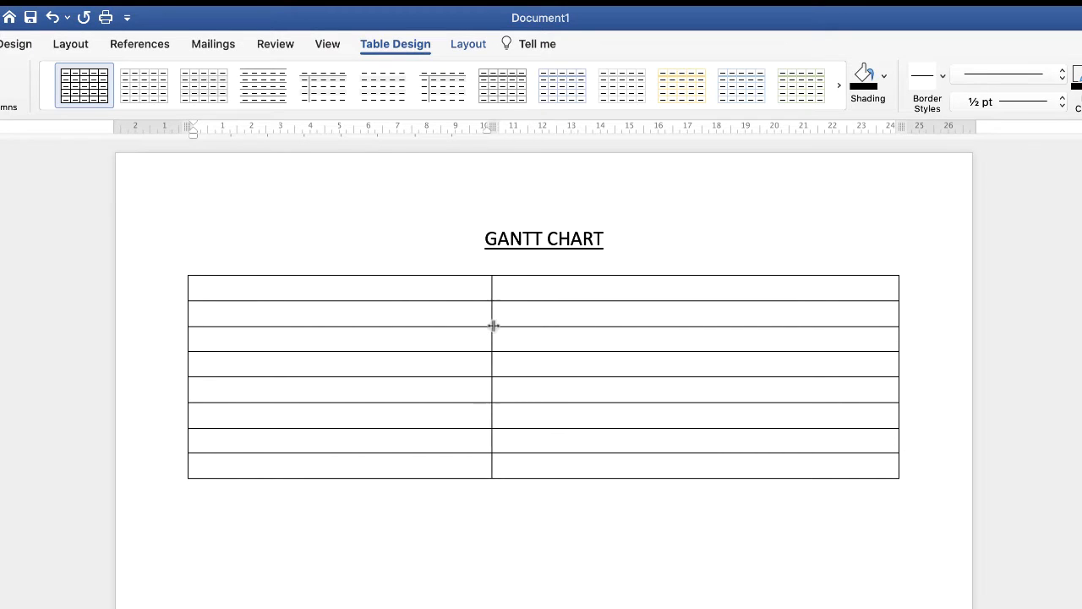
left_click_drag(491, 325, 331, 342)
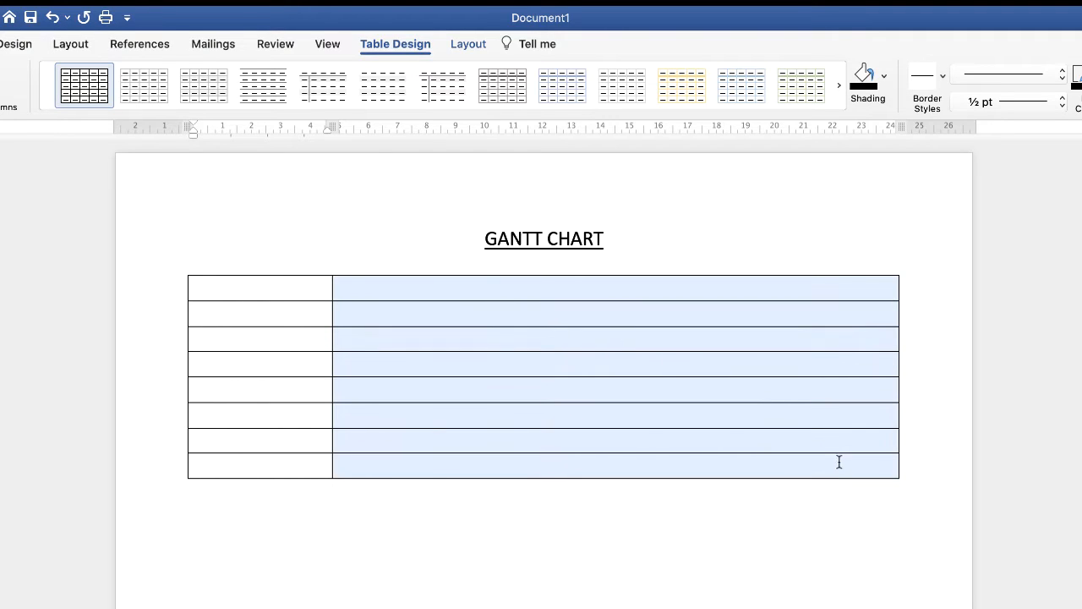
mouse_move(454, 446)
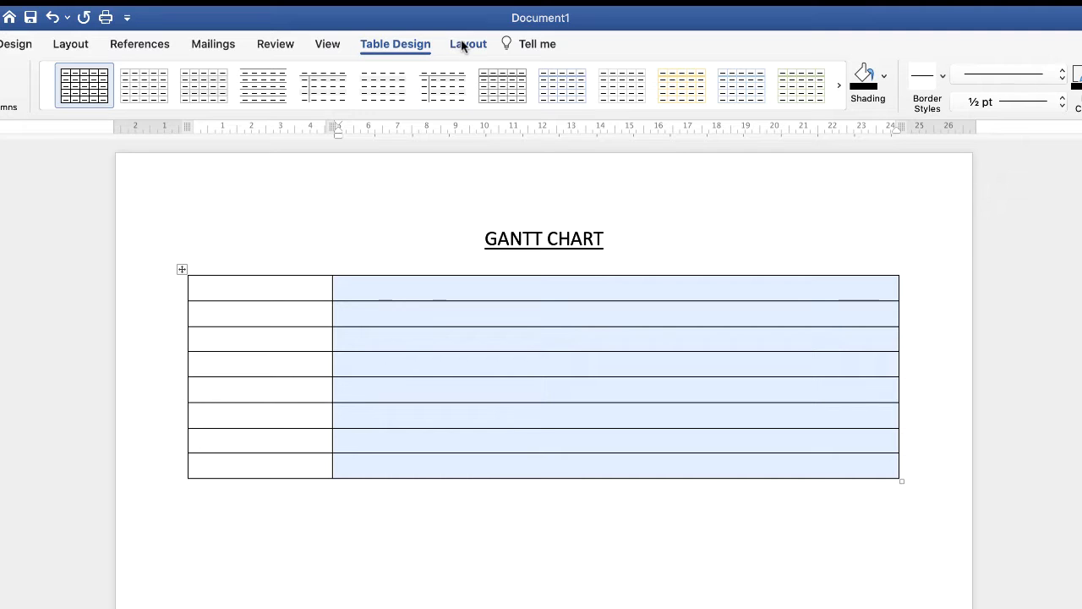
Split the wide right column into 12 columns by 8 rows with Split Cells
left_click(466, 44)
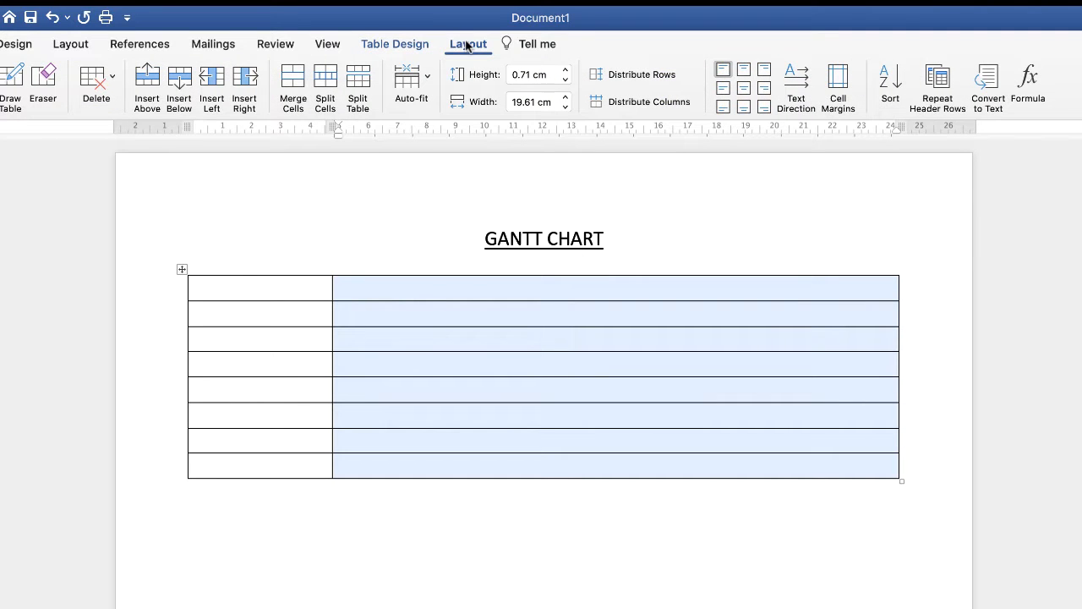
left_click(324, 85)
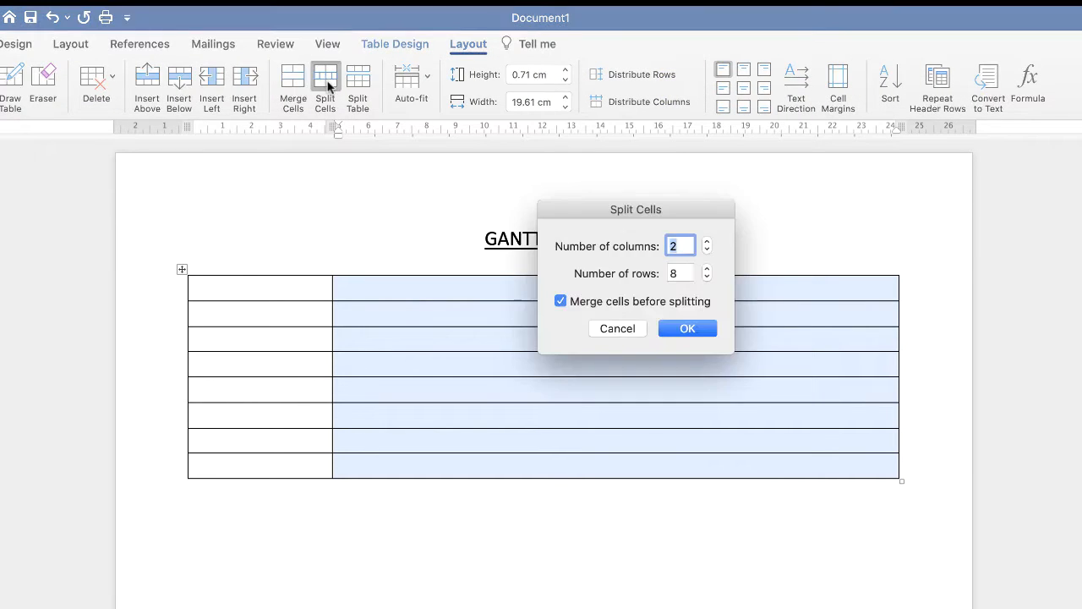
left_click(679, 247)
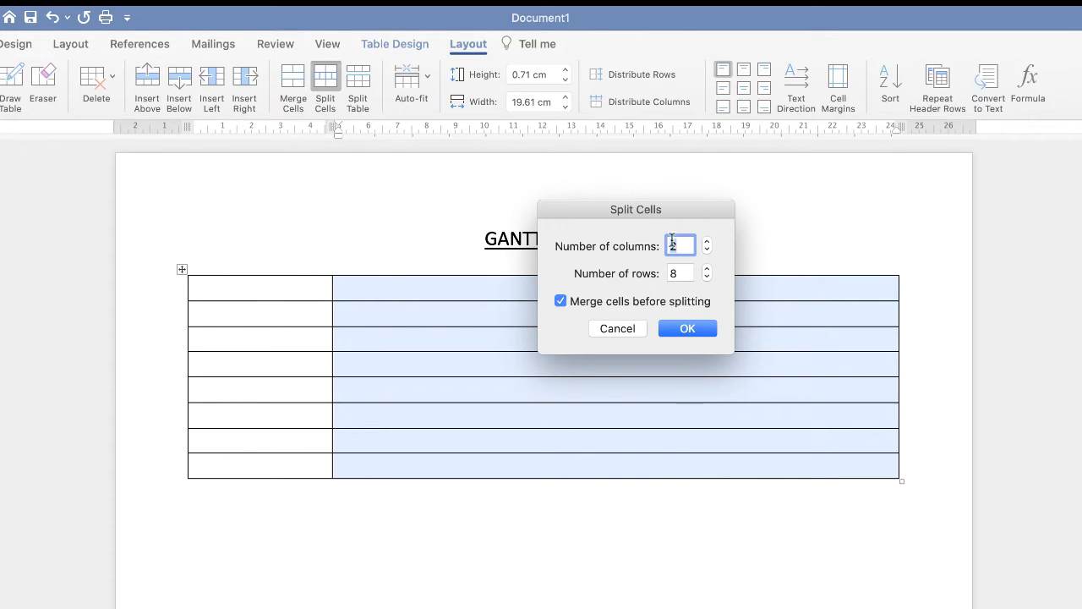
type("12")
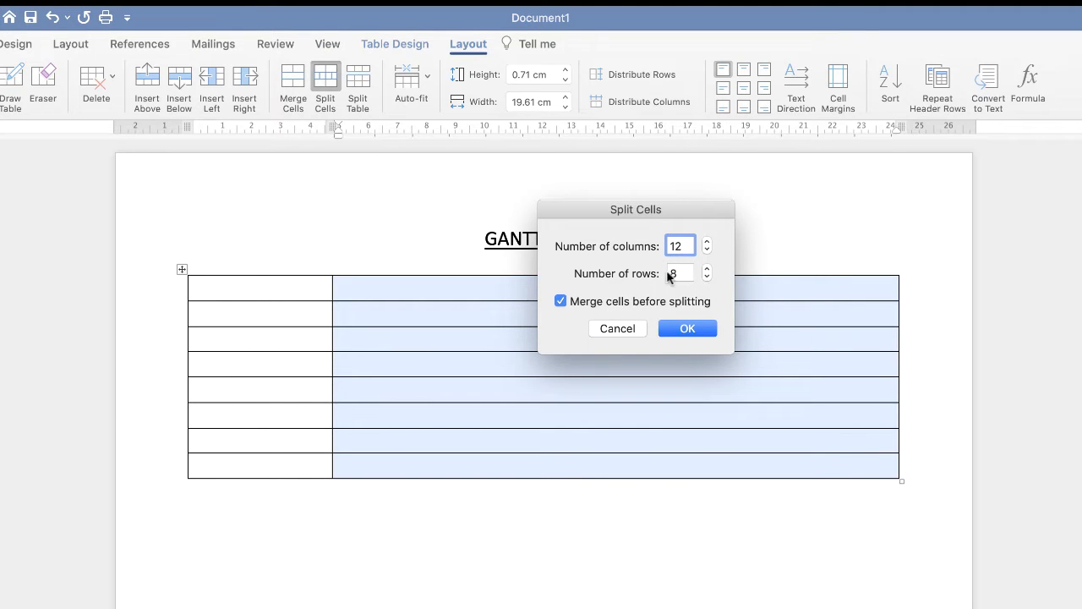
left_click(686, 328)
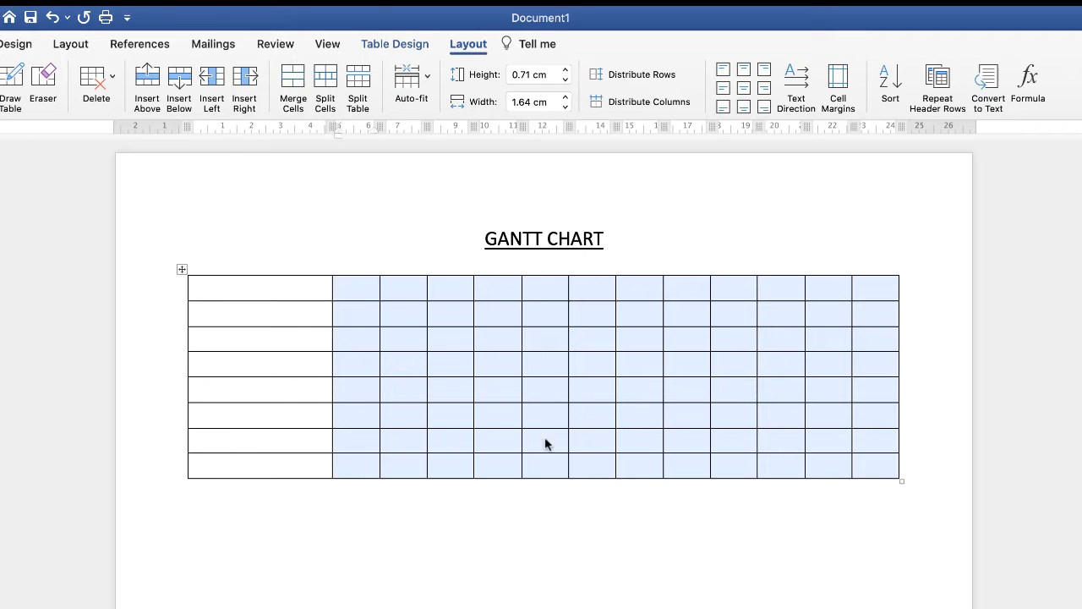
mouse_move(324, 325)
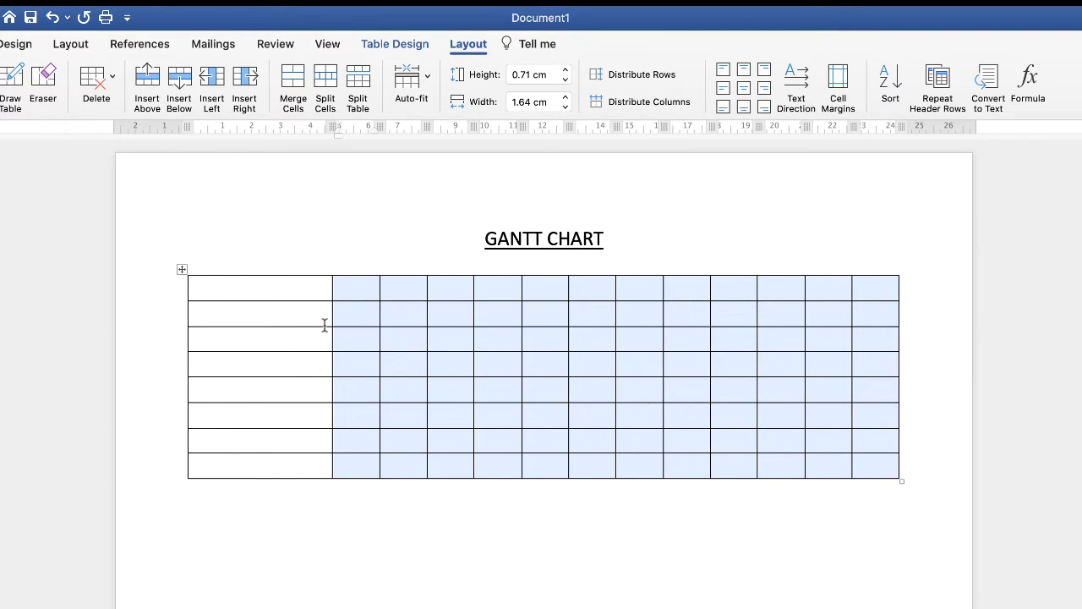
mouse_move(230, 328)
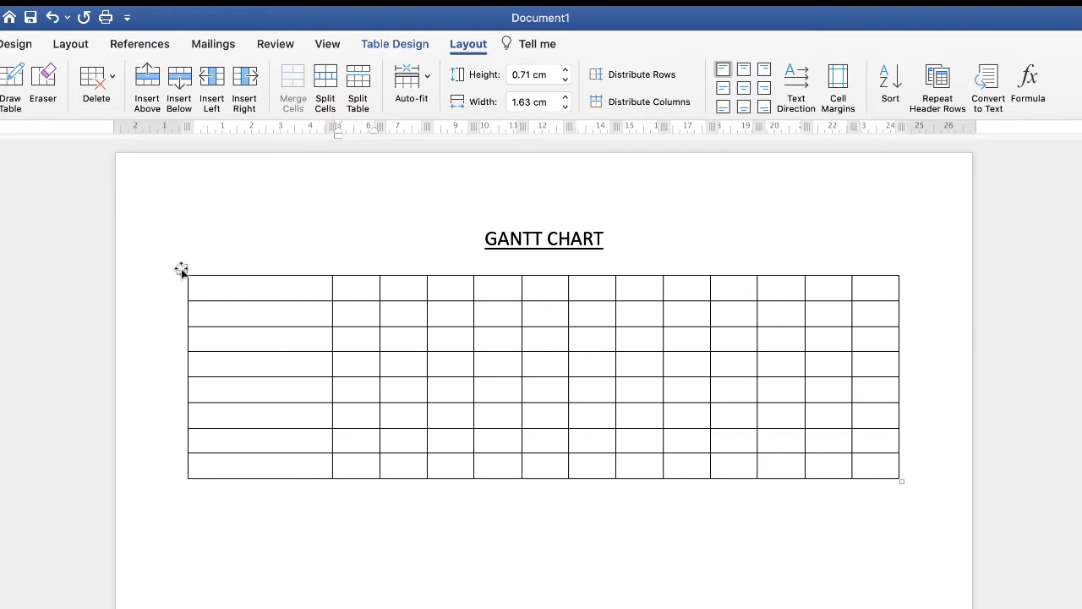
Select the whole table and set its font size to 12
left_click(182, 269)
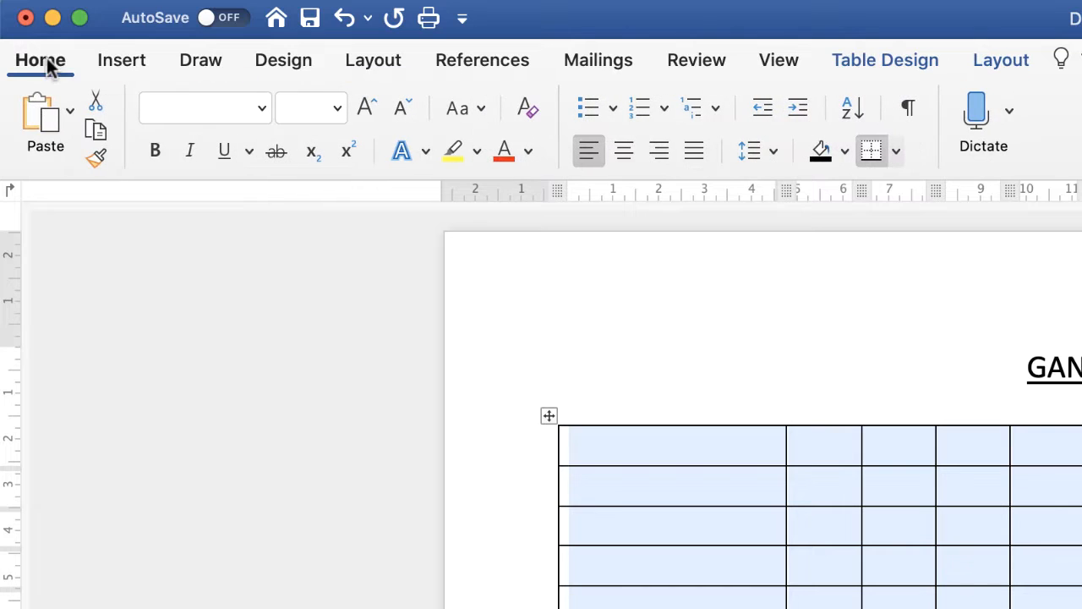
left_click(261, 108)
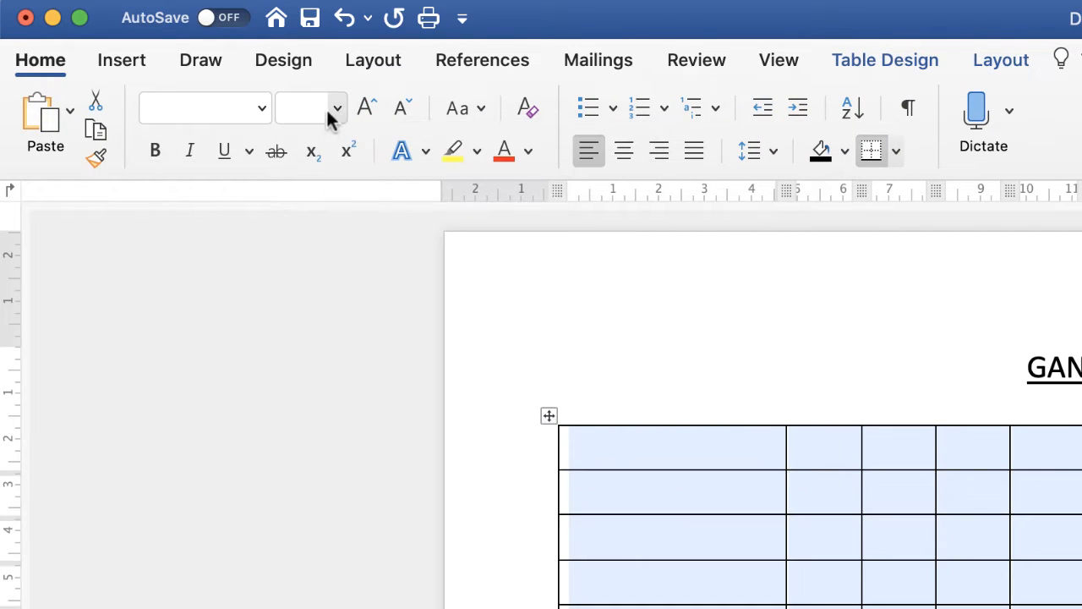
left_click(337, 109)
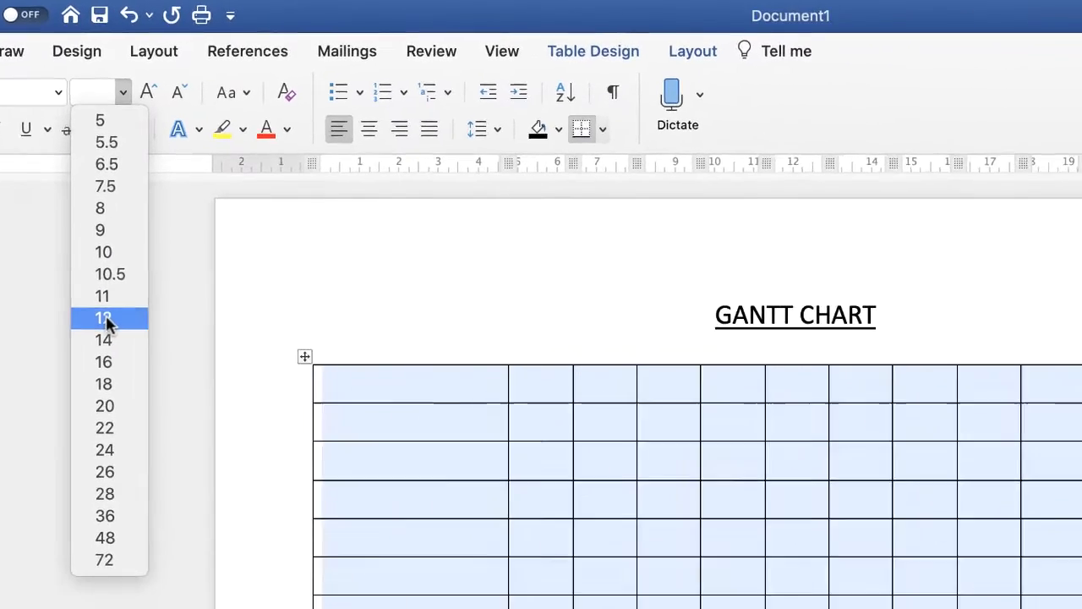
left_click(103, 318)
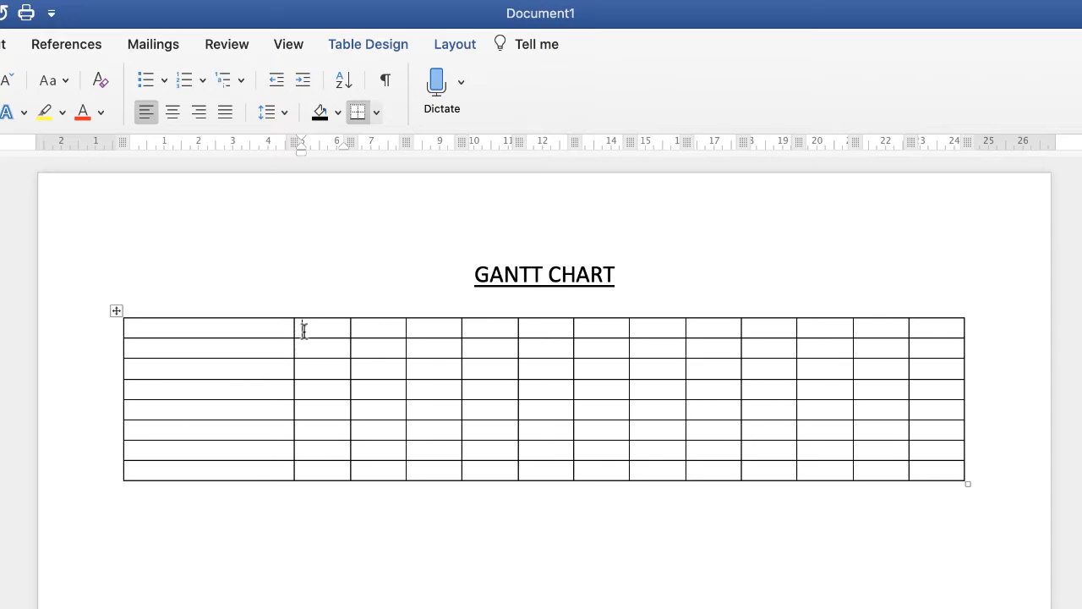
mouse_move(355, 355)
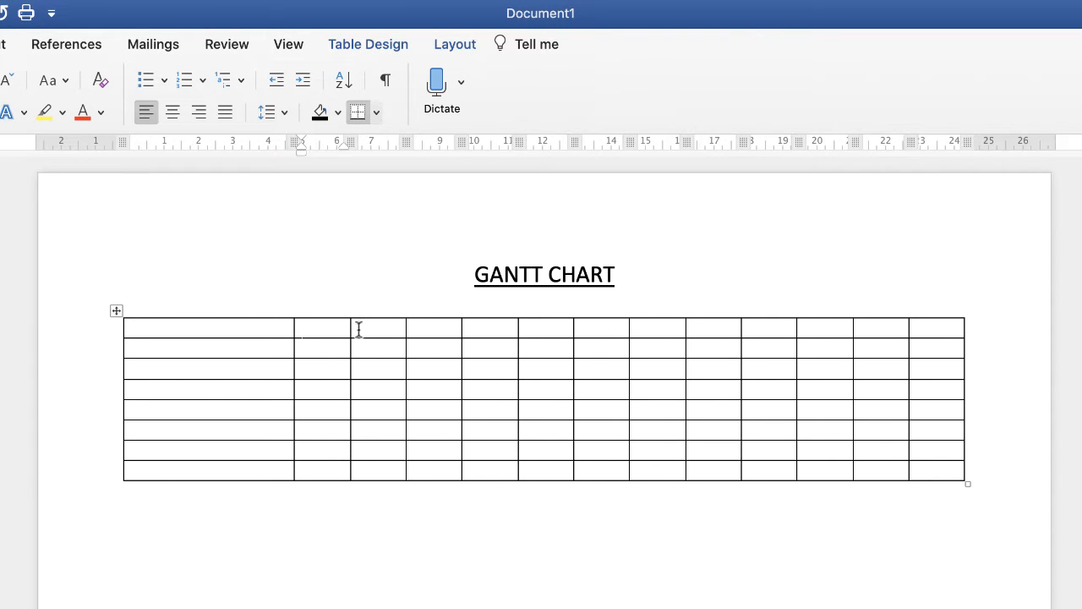
mouse_move(349, 330)
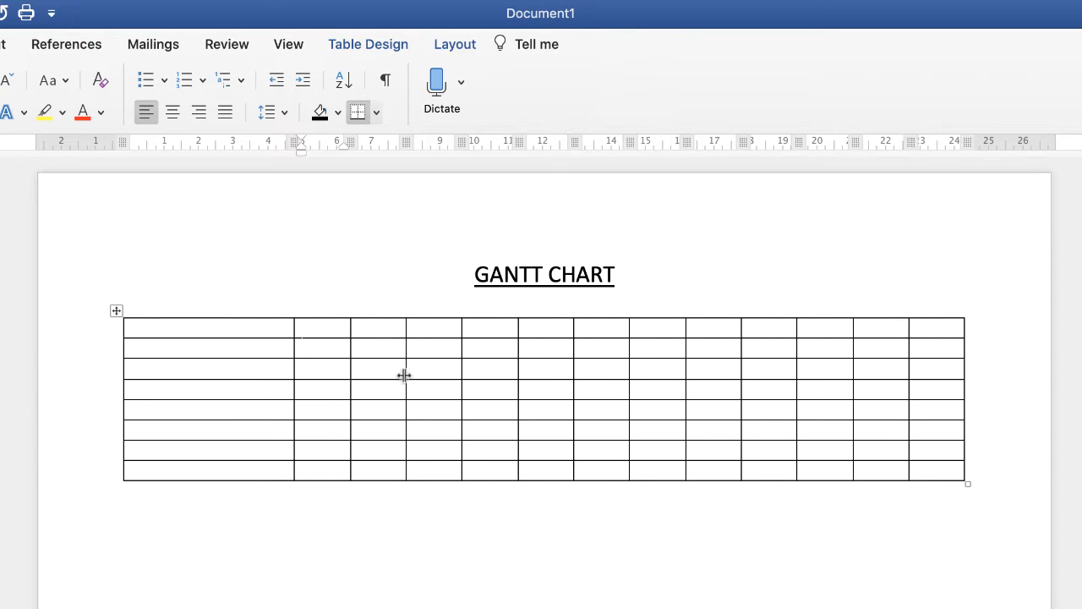
mouse_move(333, 382)
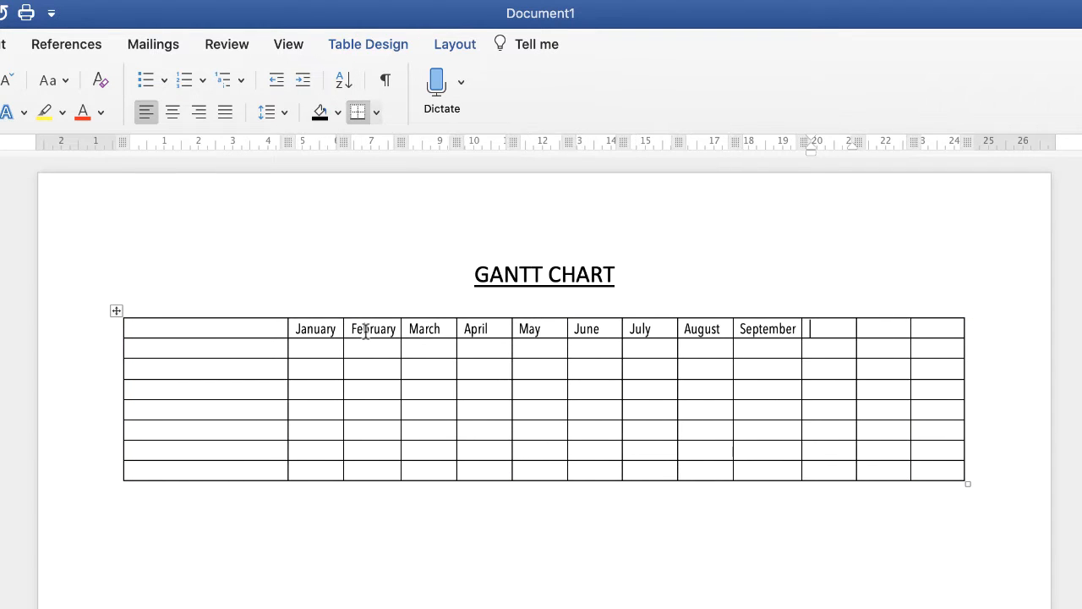
Begin typing the Task labels in the table's first column
type("Task 7")
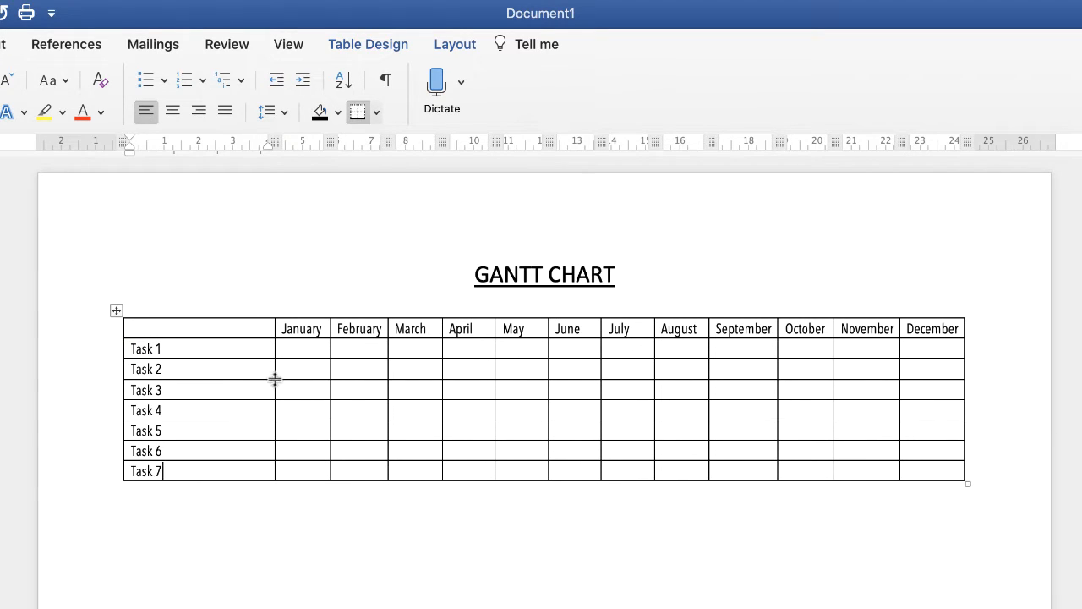
mouse_move(815, 330)
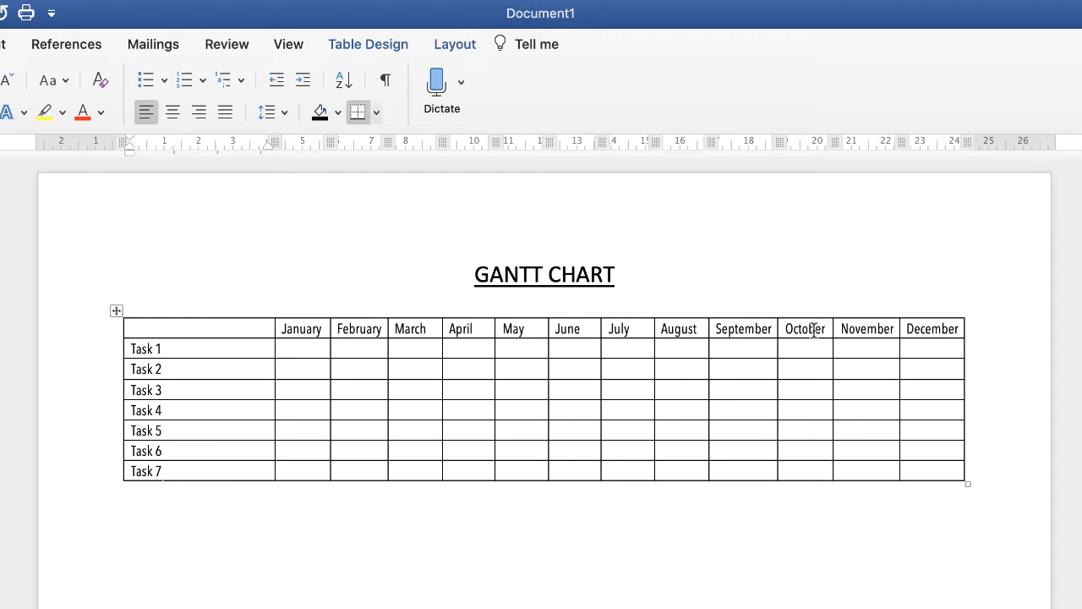
Select the September heading and decrease its font size three times so it fits its column
left_click(162, 470)
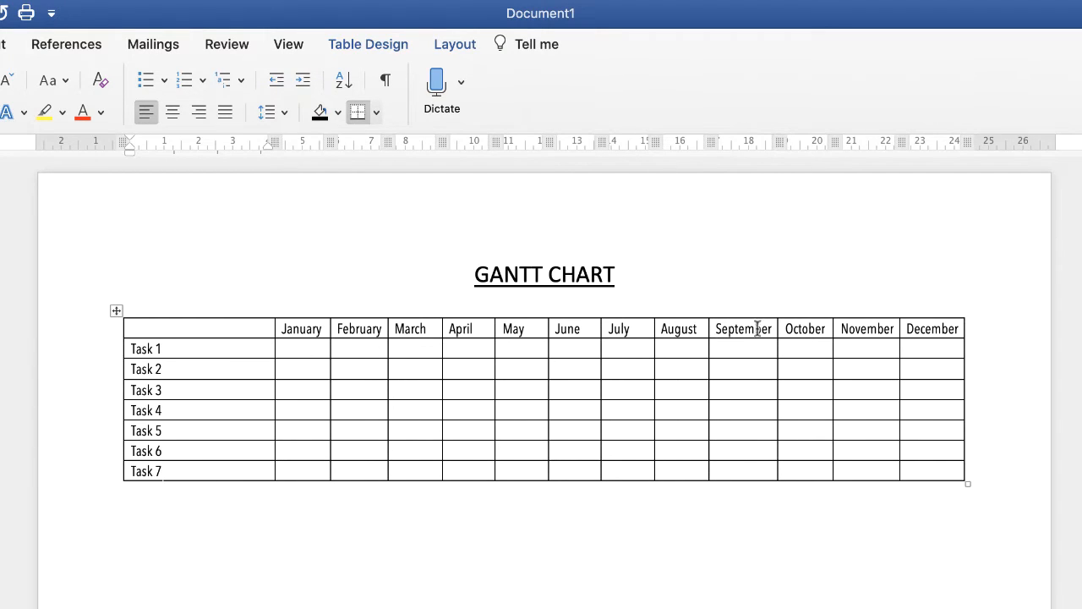
mouse_move(723, 438)
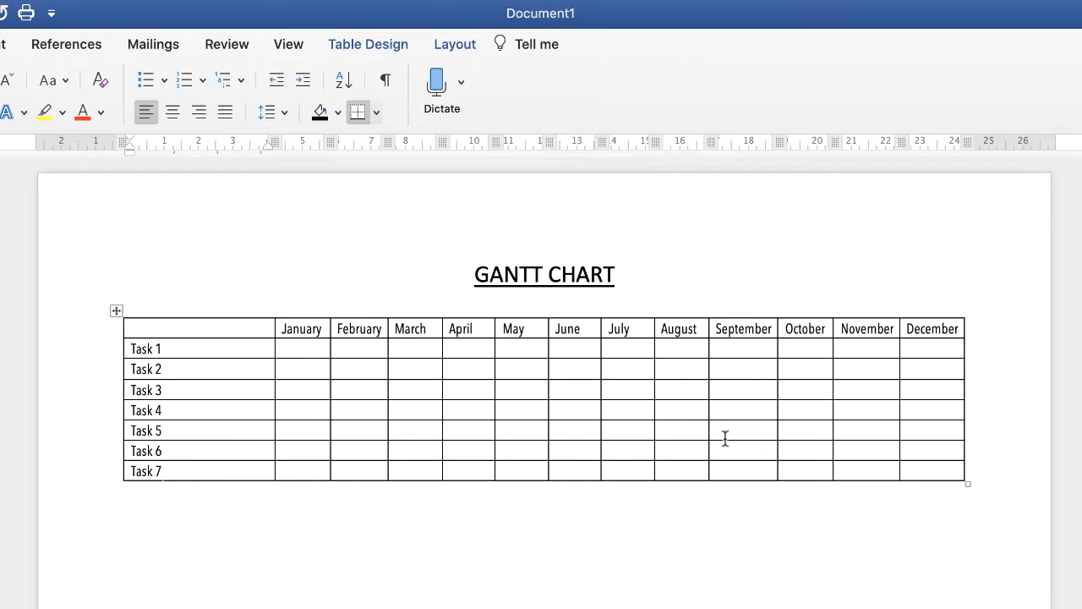
mouse_move(724, 385)
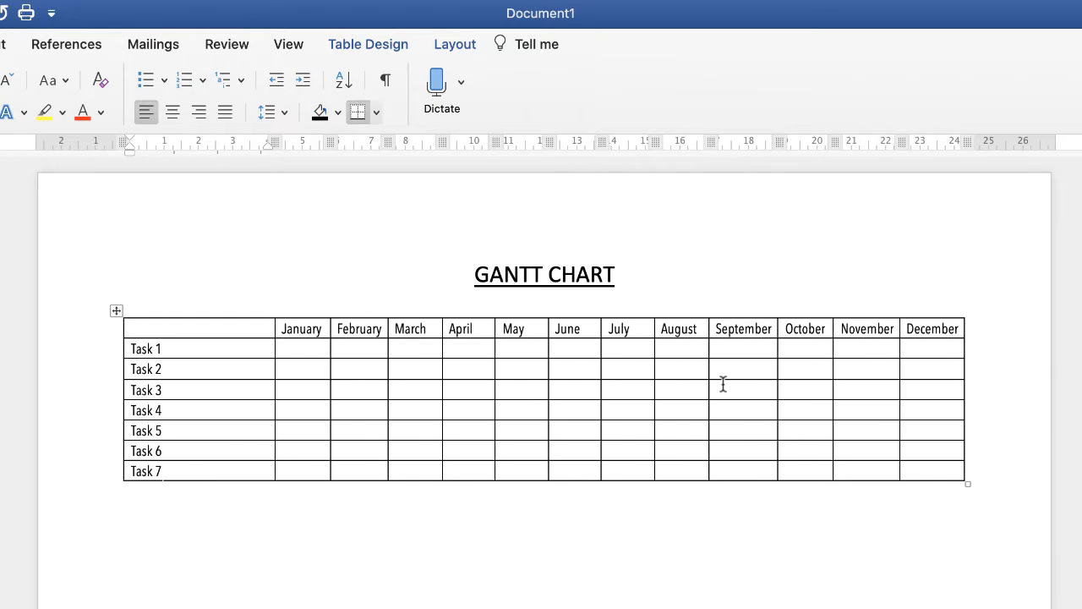
left_click(156, 470)
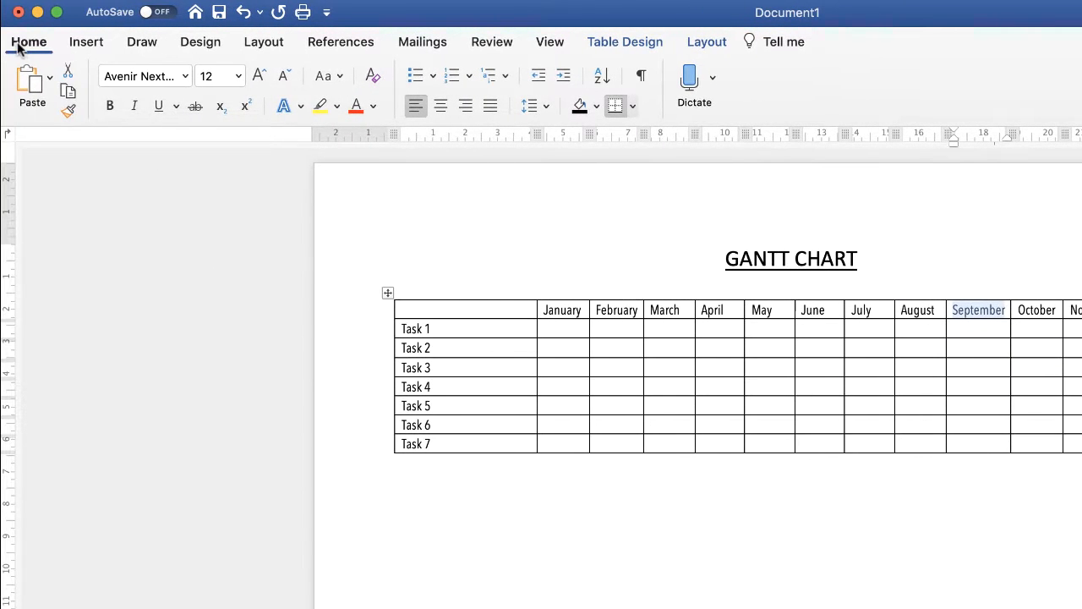
left_click(284, 75)
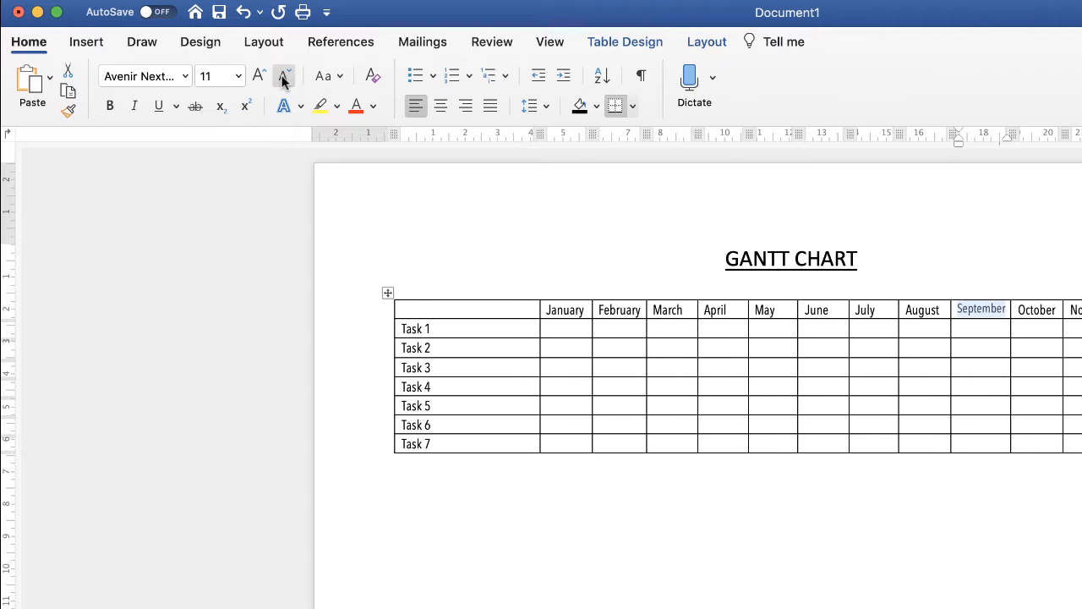
left_click(257, 75)
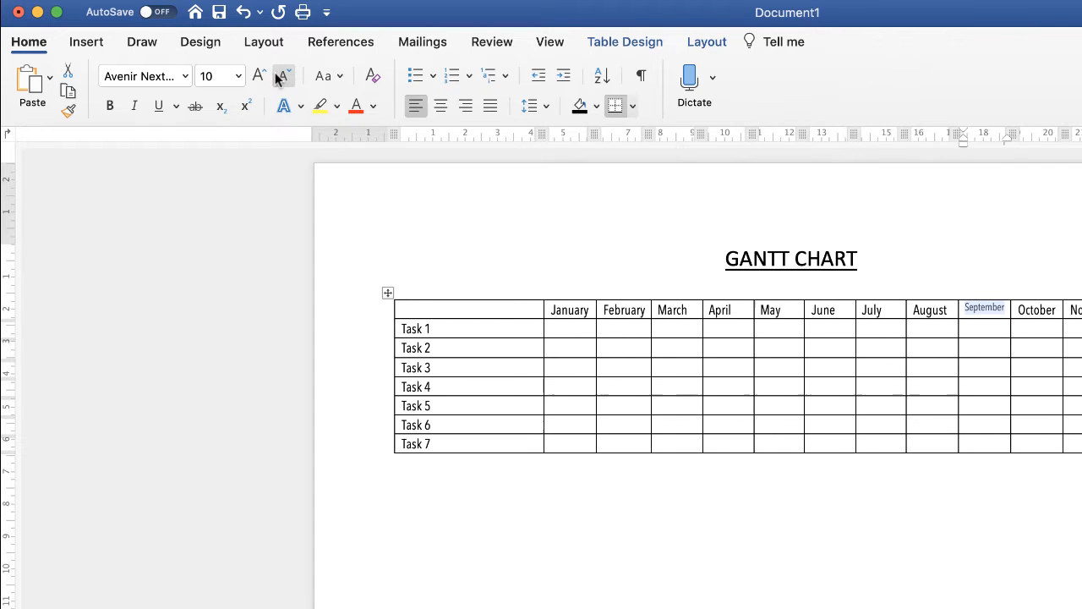
left_click(284, 74)
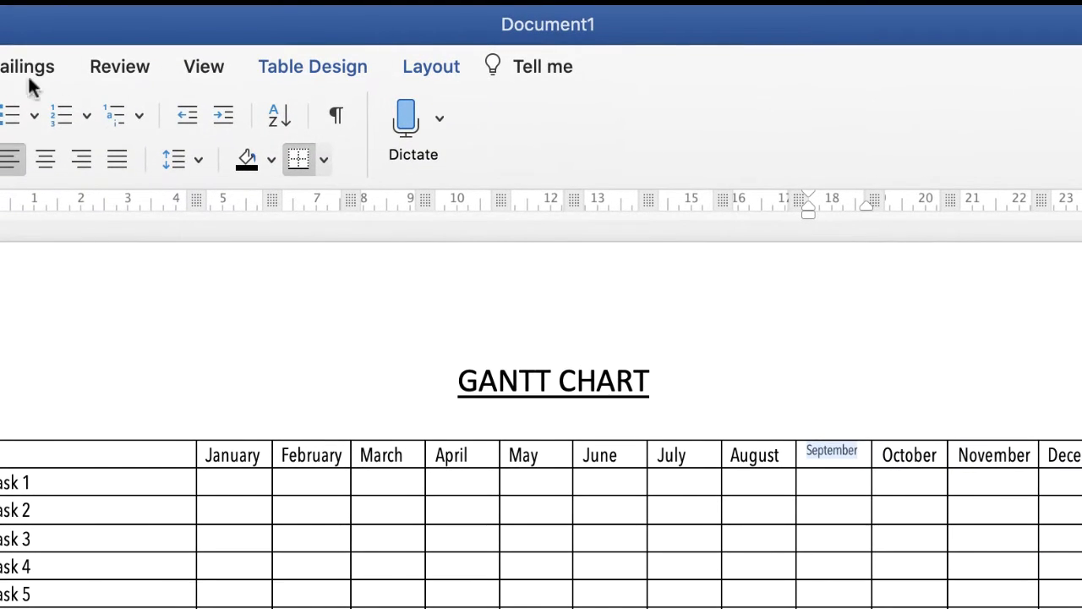
Narrow the task column and distribute the twelve month columns to equal width
left_click(429, 66)
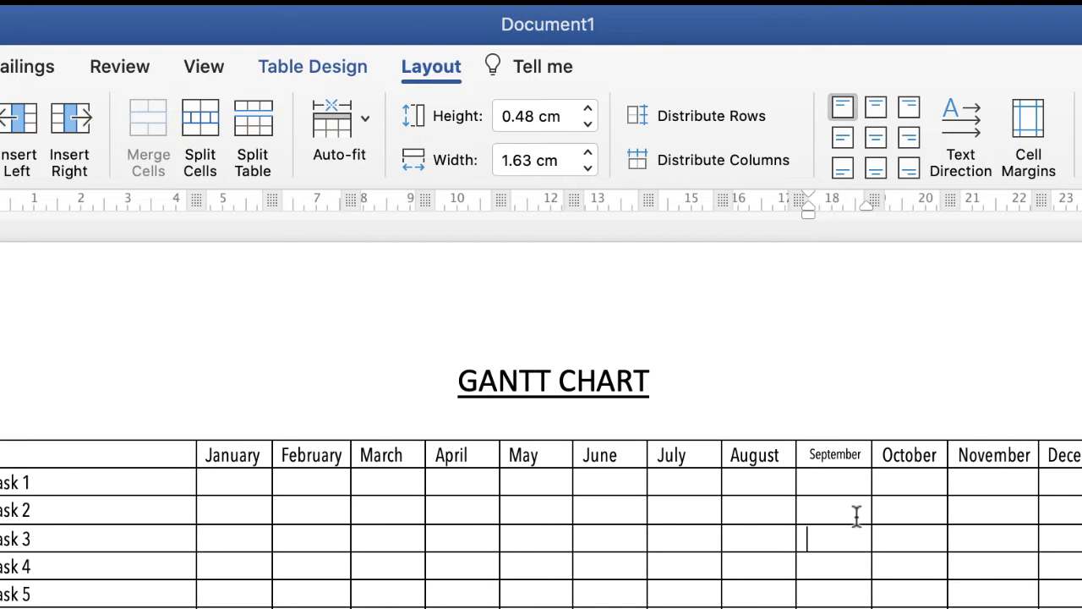
left_click_drag(808, 456, 871, 456)
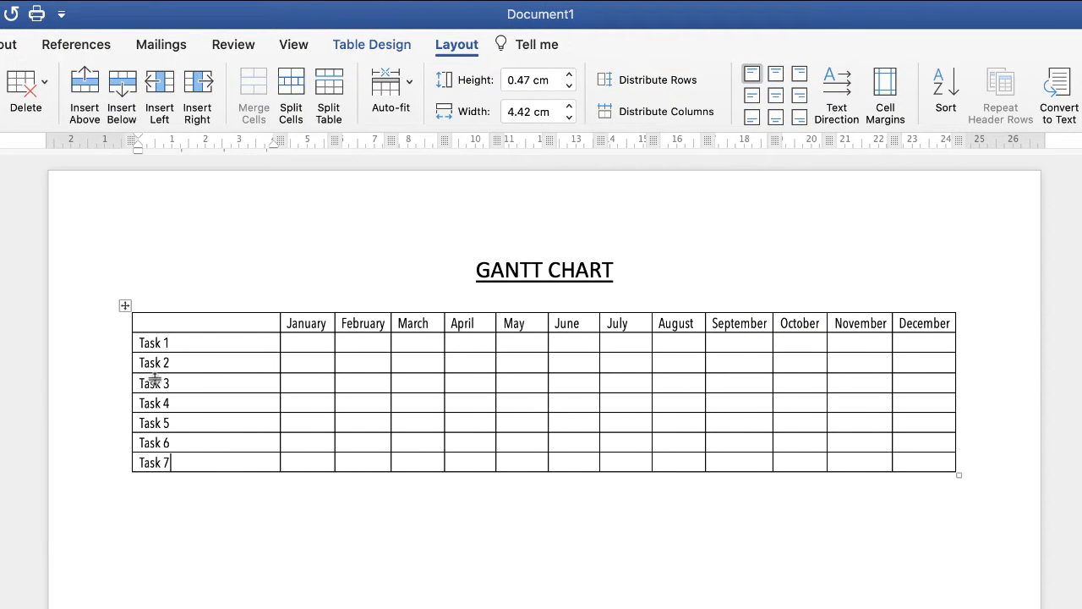
mouse_move(279, 382)
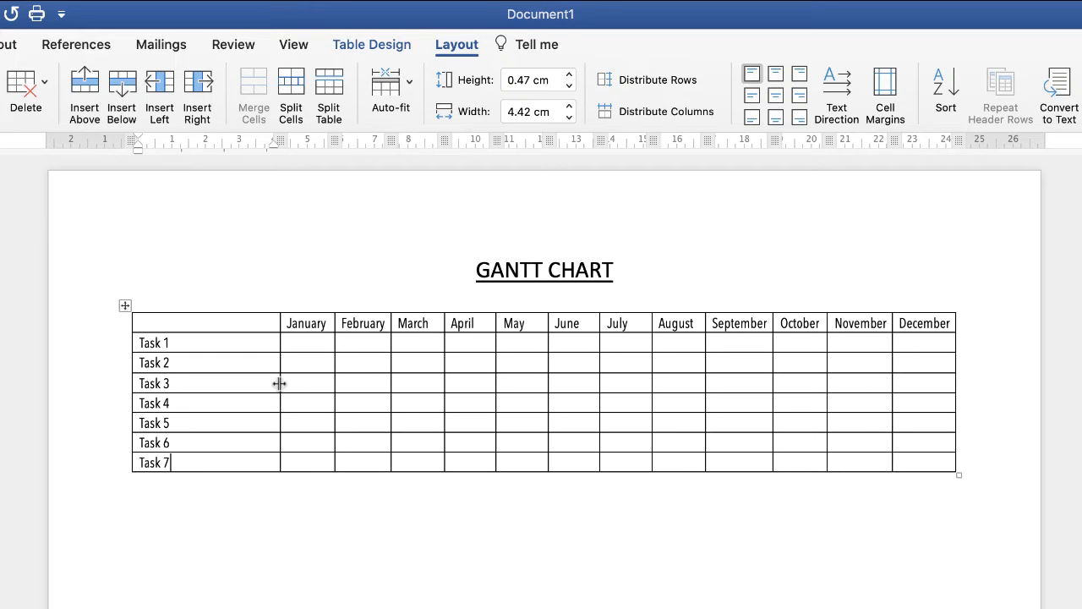
left_click_drag(279, 382, 240, 382)
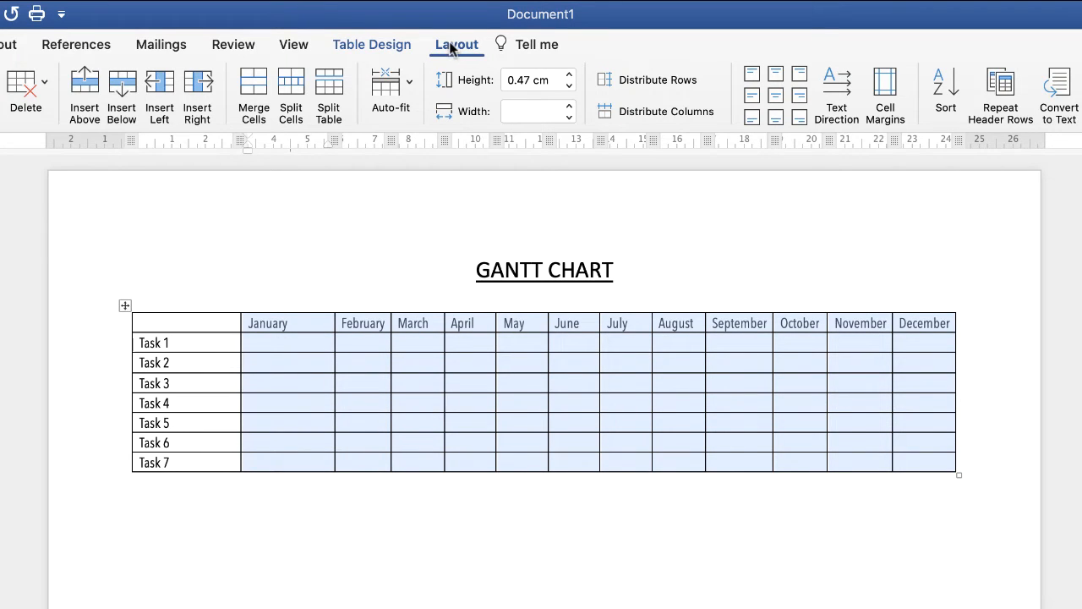
mouse_move(696, 112)
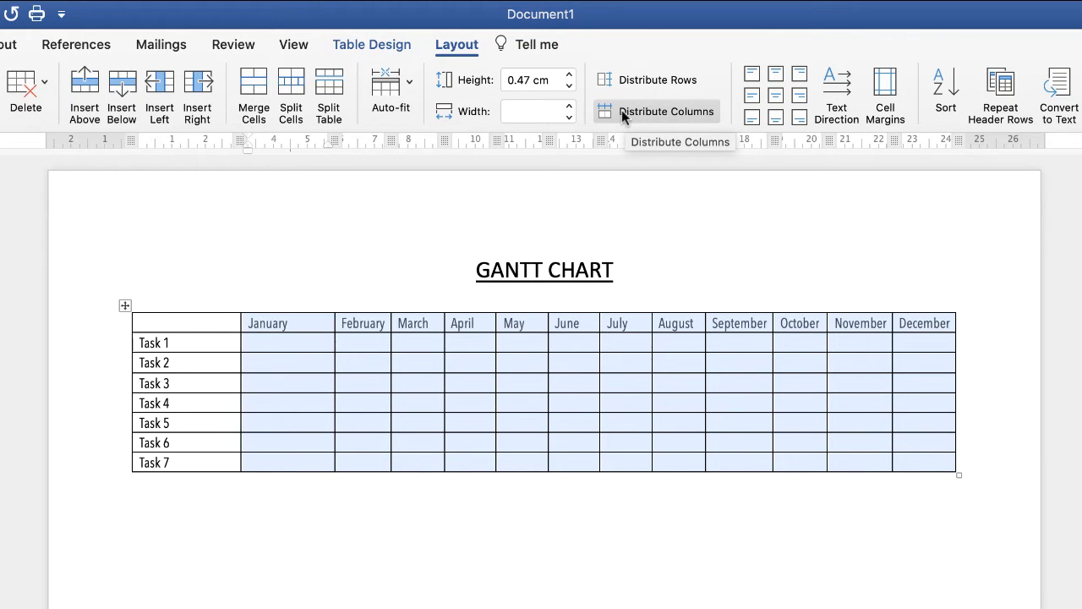
left_click(667, 112)
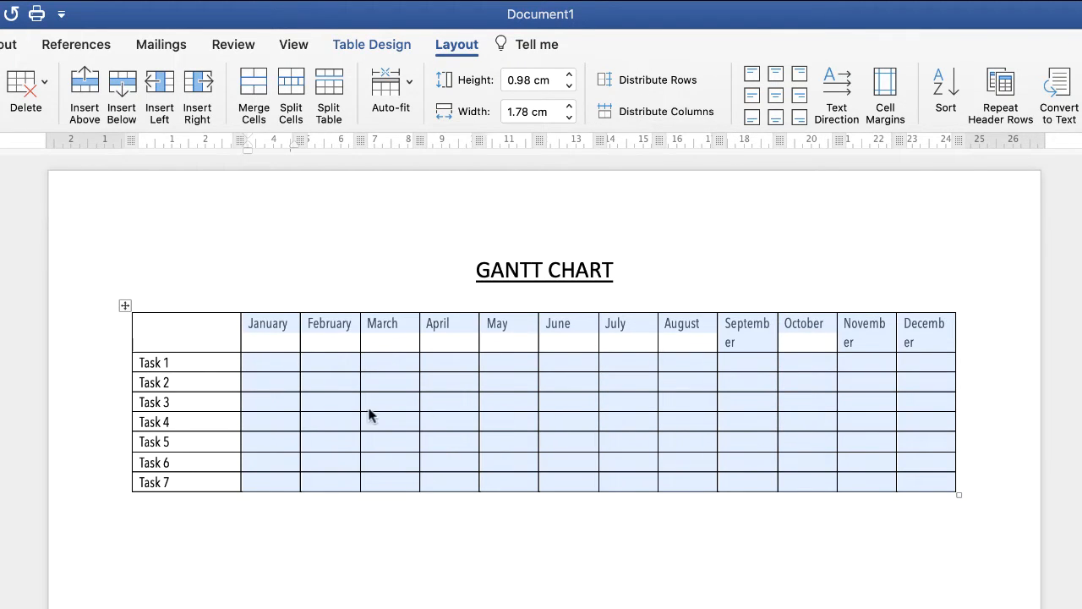
mouse_move(795, 413)
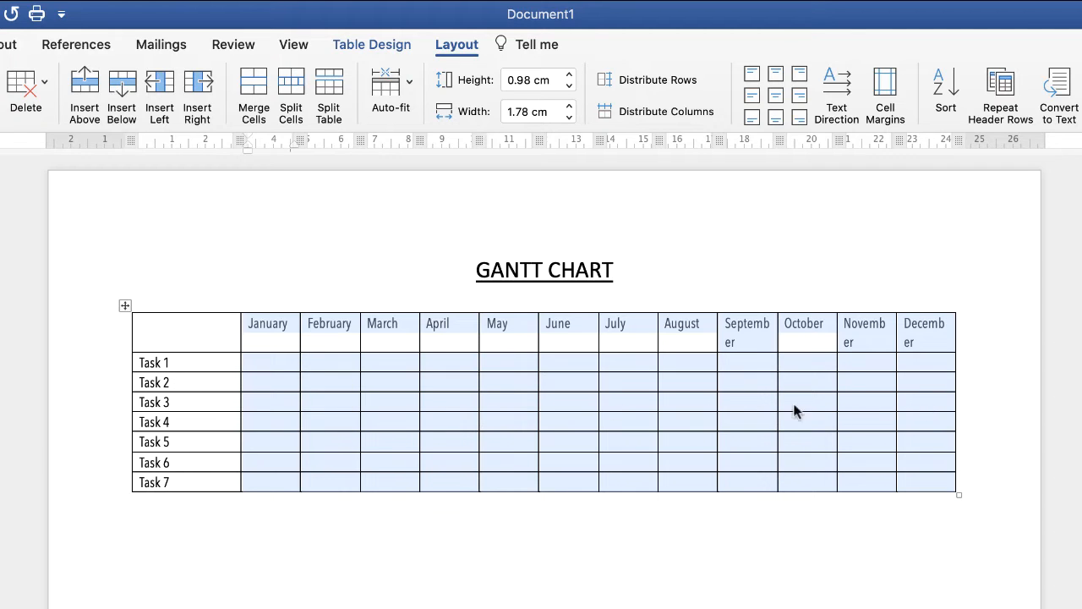
mouse_move(746, 353)
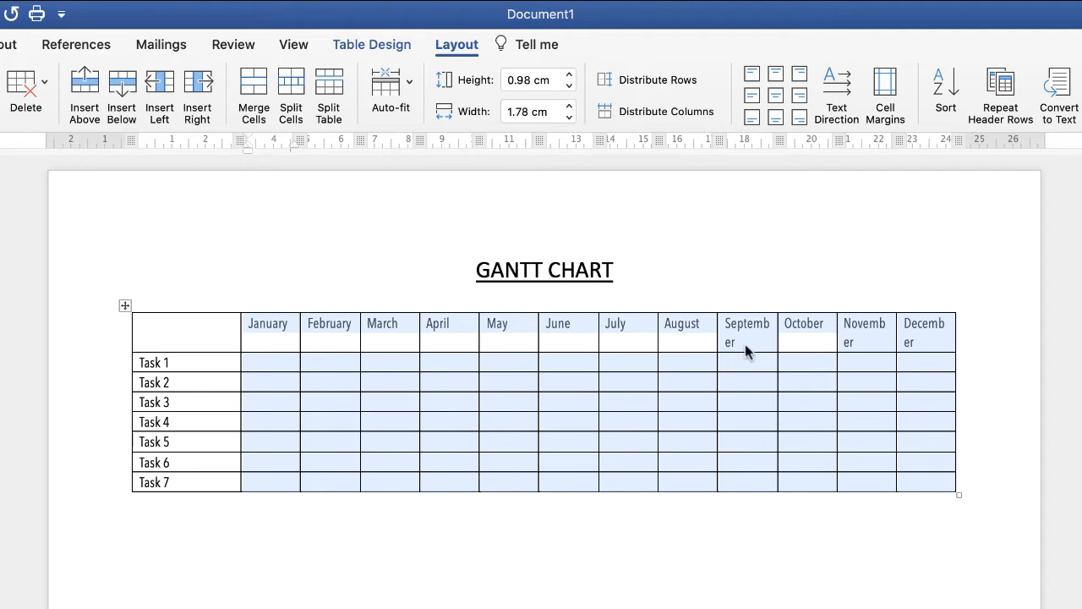
mouse_move(729, 350)
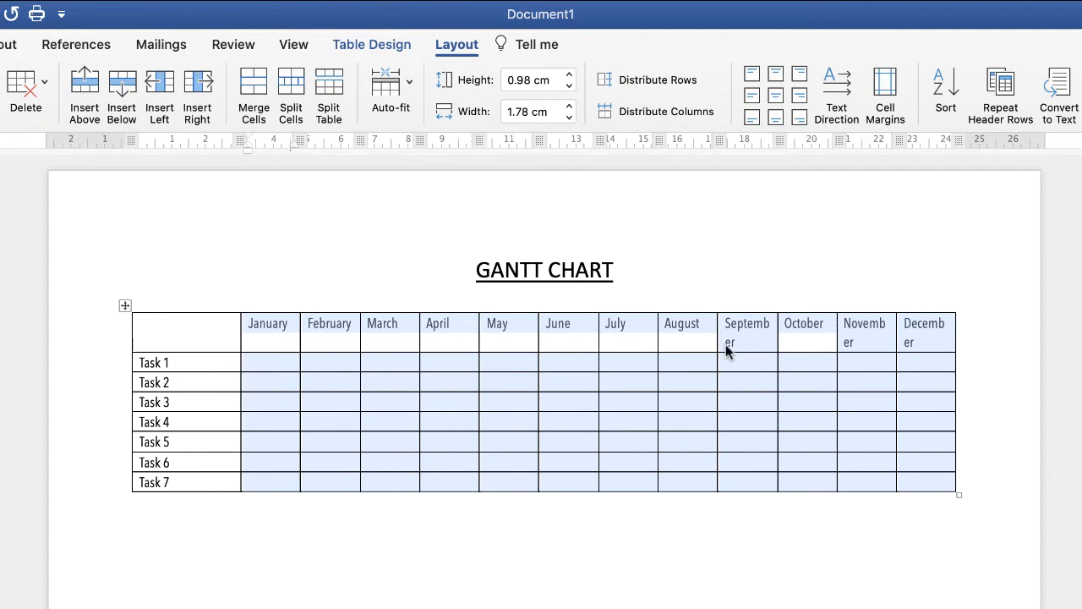
mouse_move(754, 449)
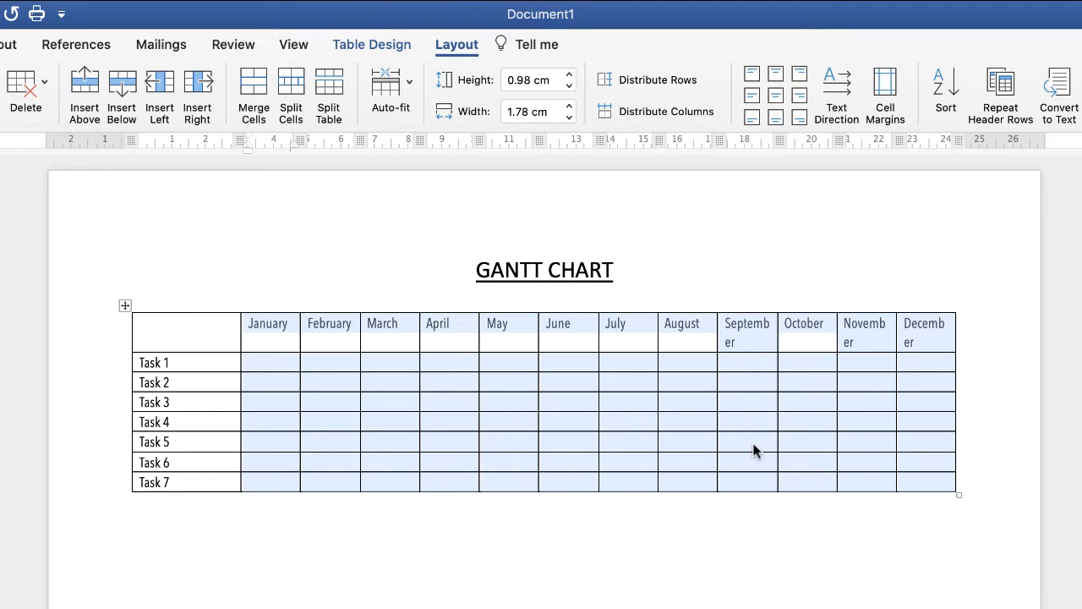
left_click(748, 441)
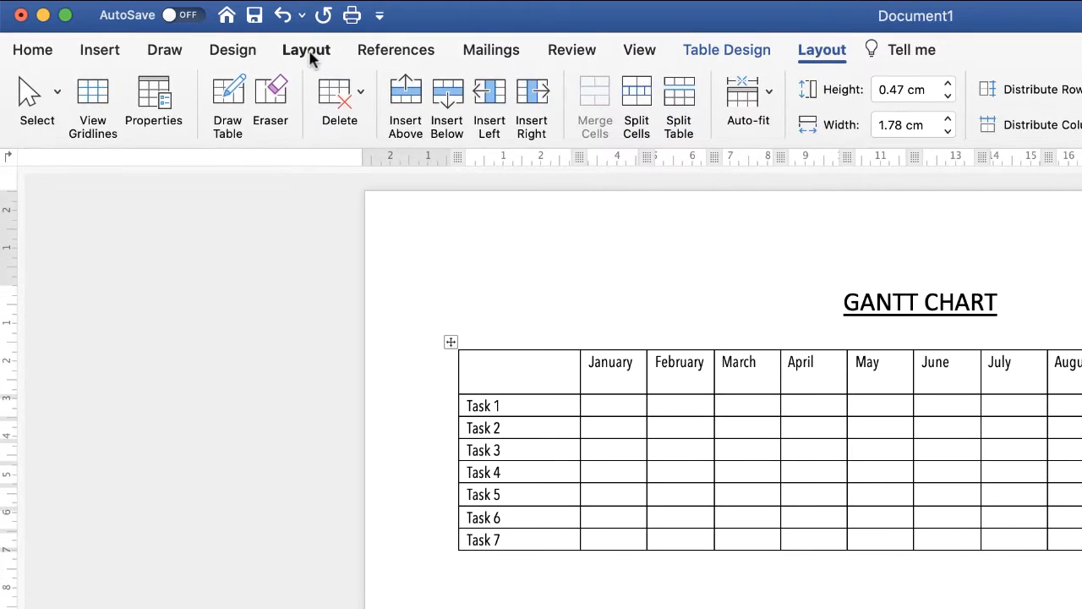
Apply the Narrow margins preset to the page
left_click(306, 49)
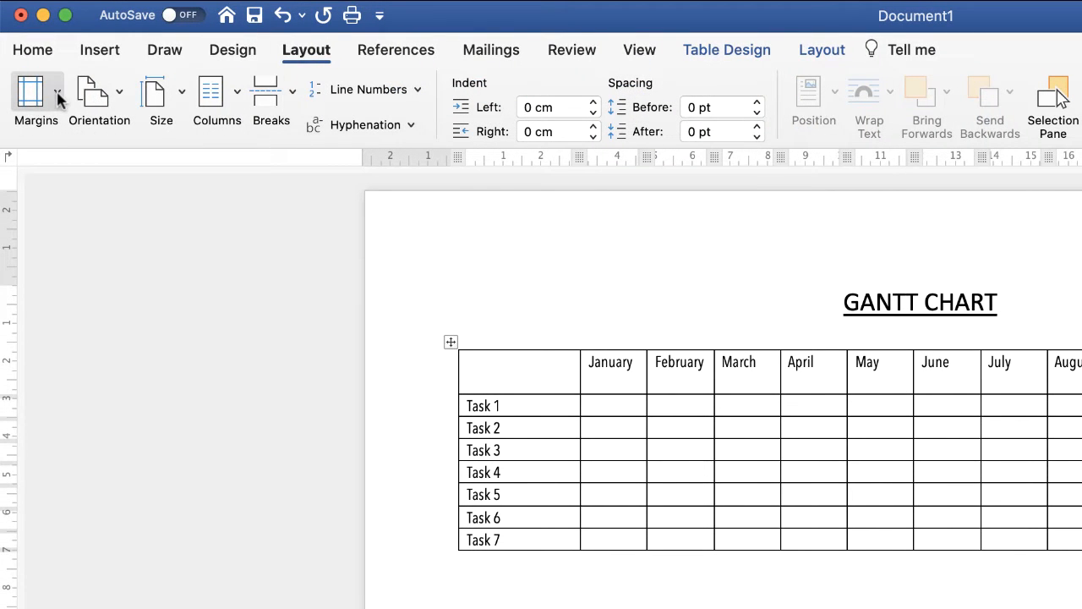
left_click(36, 97)
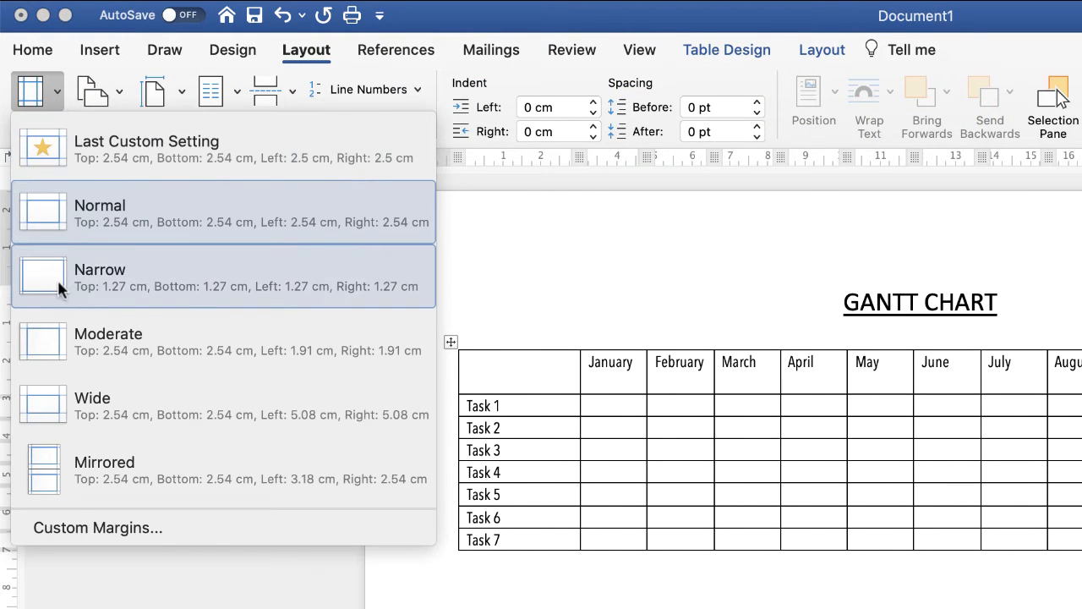
left_click(99, 269)
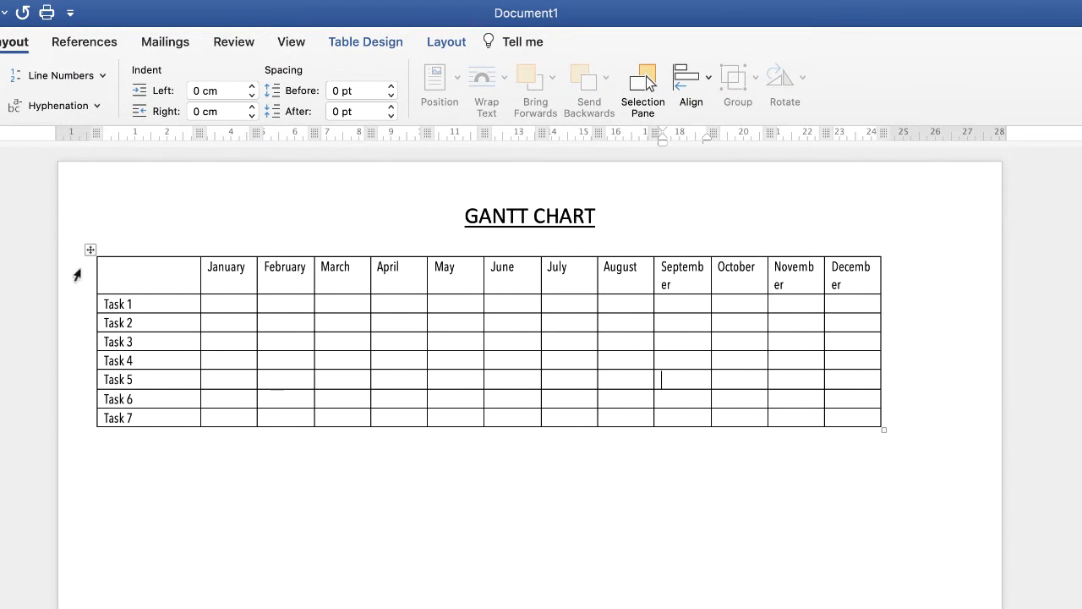
mouse_move(883, 307)
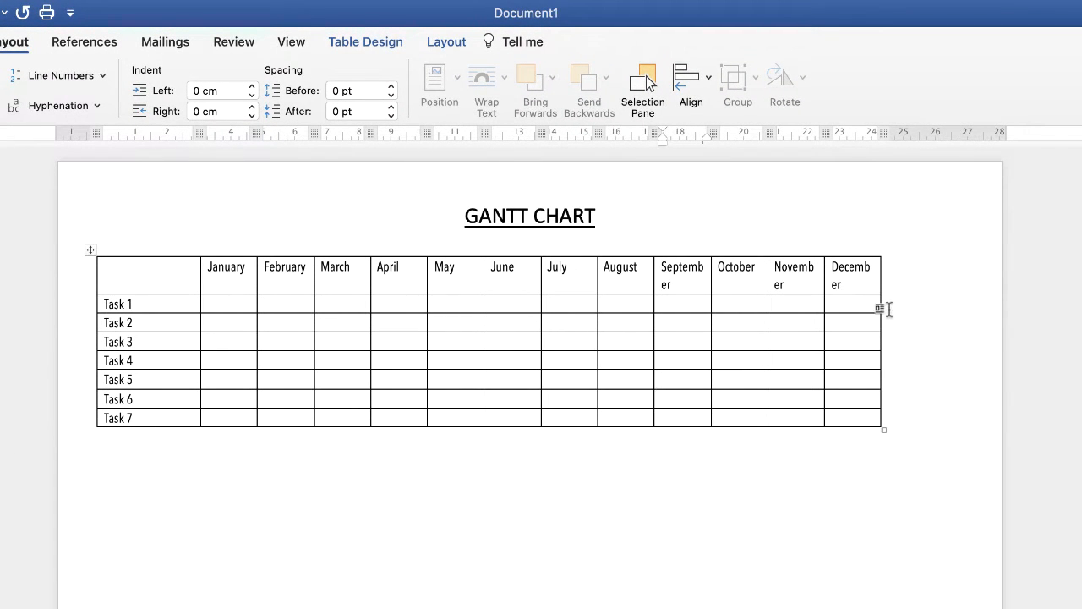
mouse_move(886, 325)
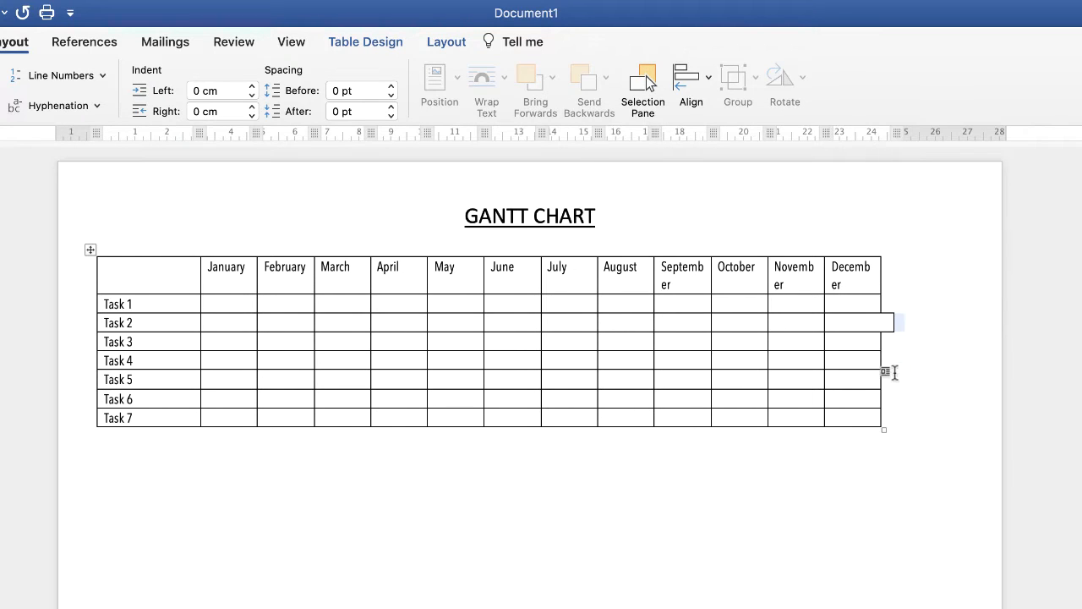
Extend the table to the right margin and distribute the twelve month columns evenly, about 2 cm each
left_click(853, 379)
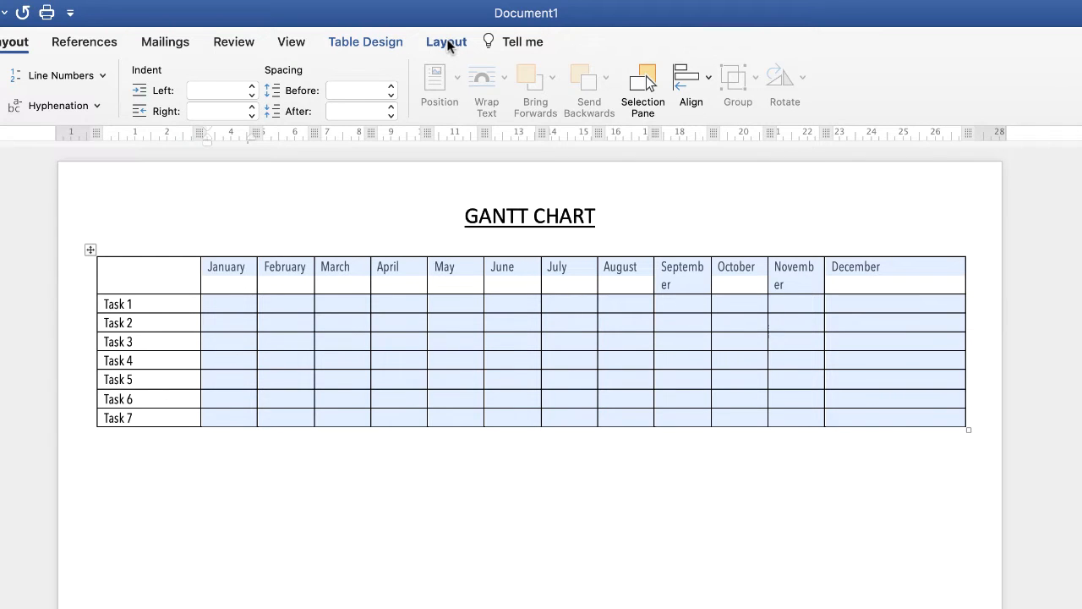
left_click(447, 40)
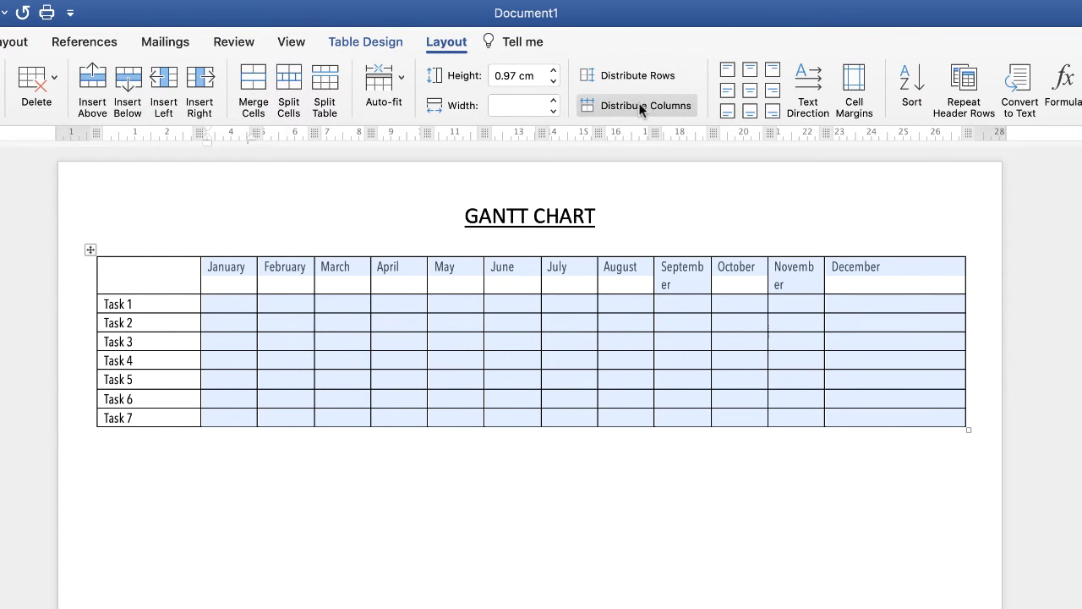
left_click(639, 105)
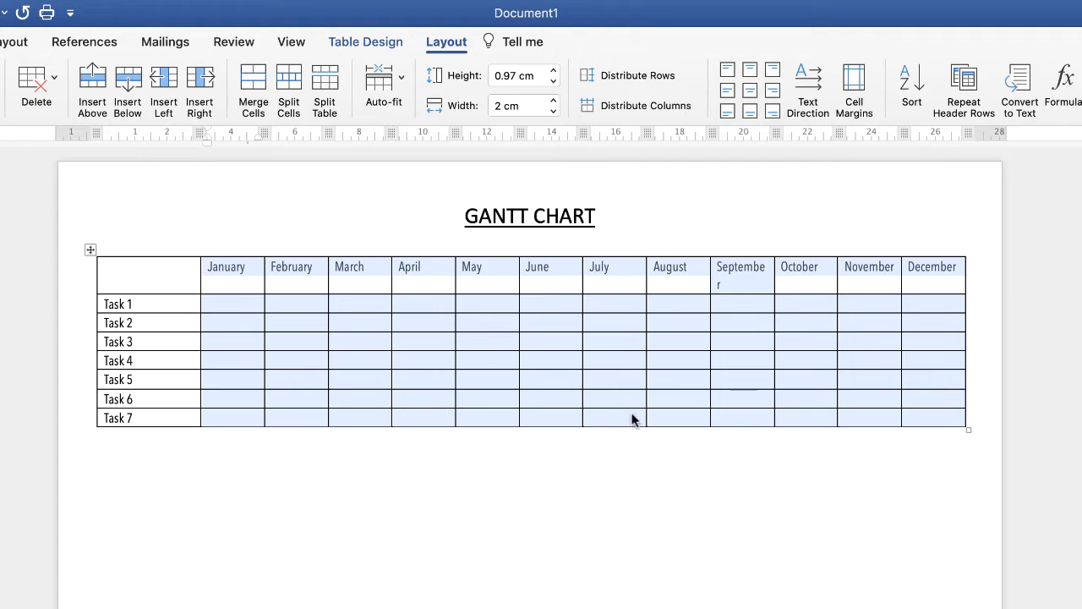
mouse_move(718, 284)
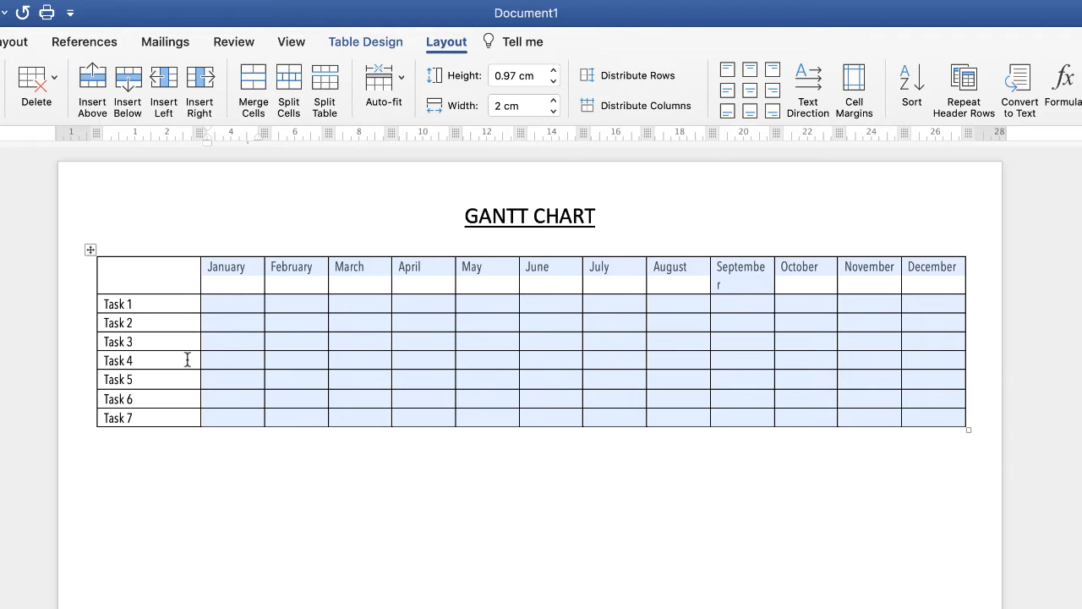
mouse_move(989, 311)
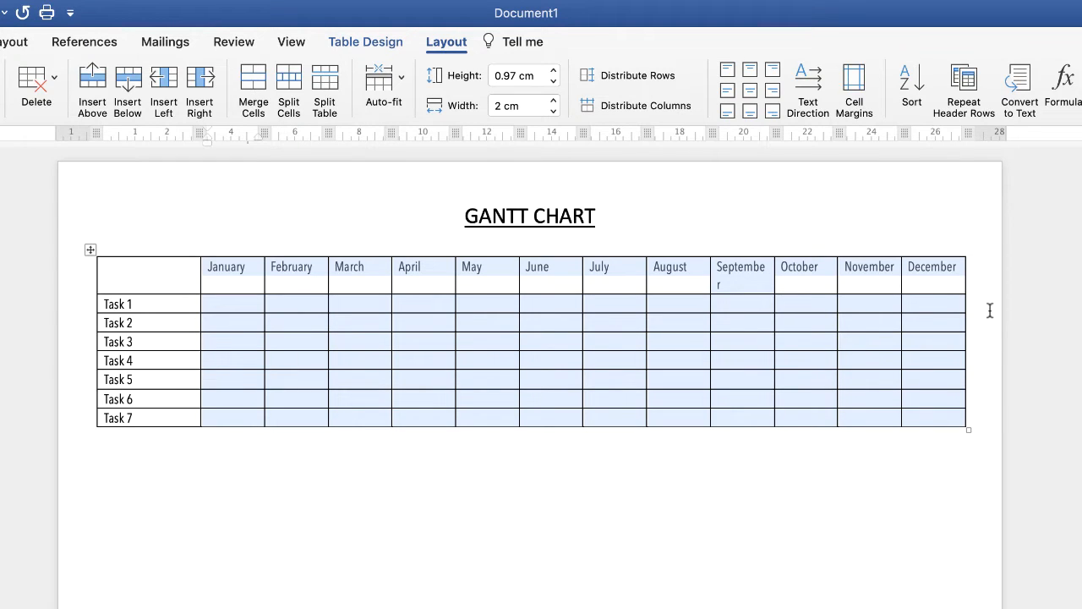
mouse_move(737, 272)
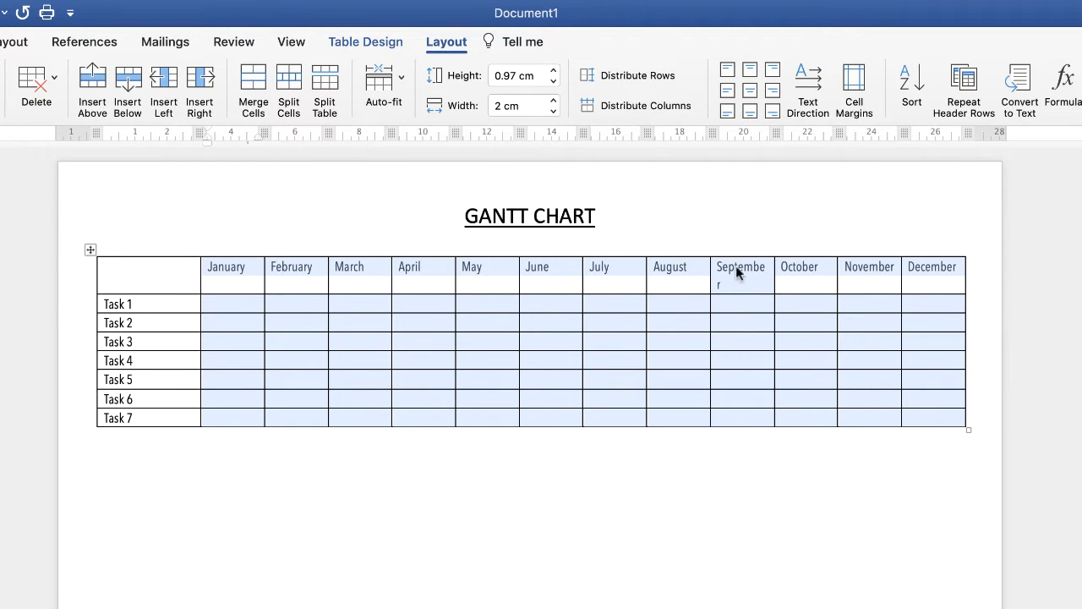
left_click(740, 322)
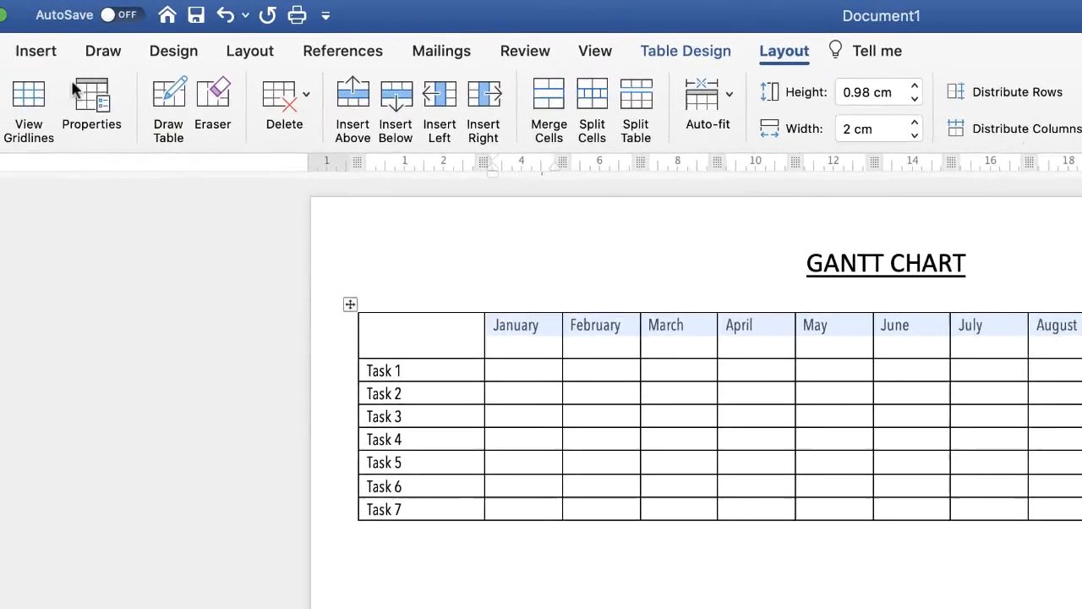
Reduce the month header row to 7.5 pt so September fits on one line
left_click(38, 52)
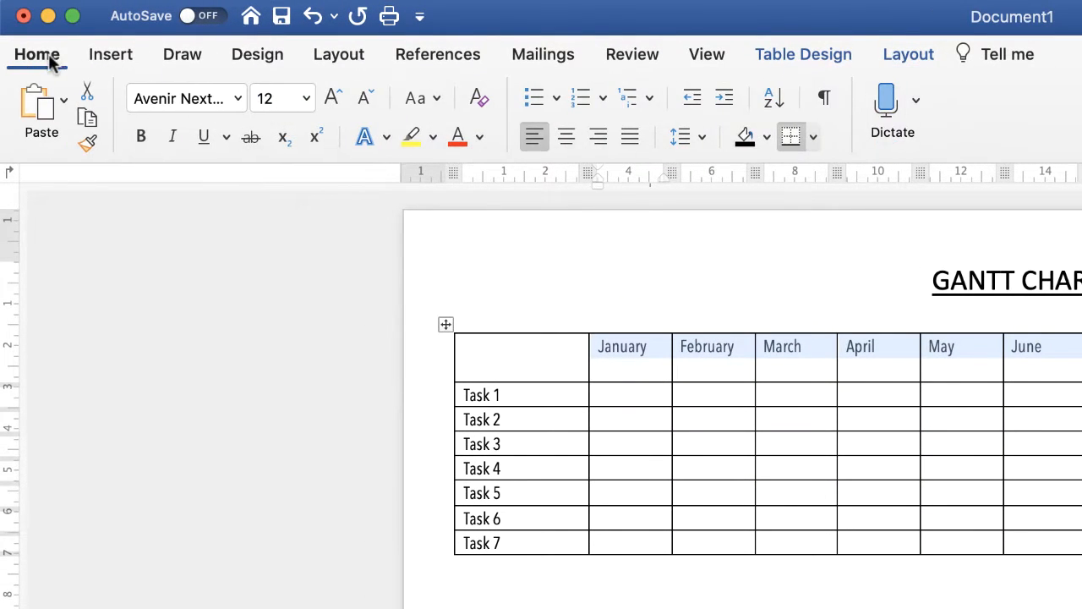
left_click(305, 96)
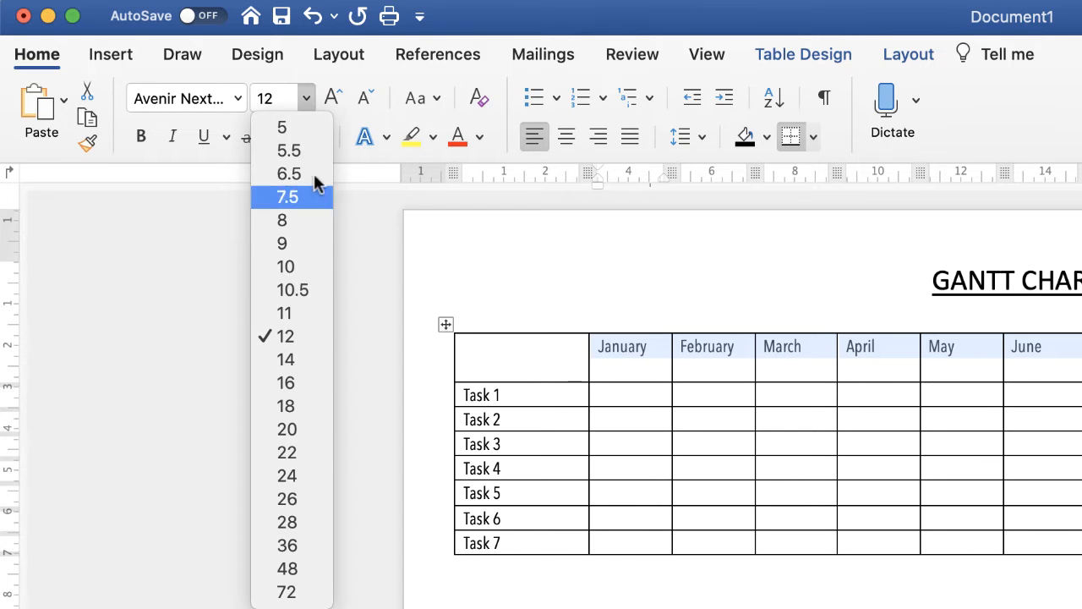
left_click(288, 196)
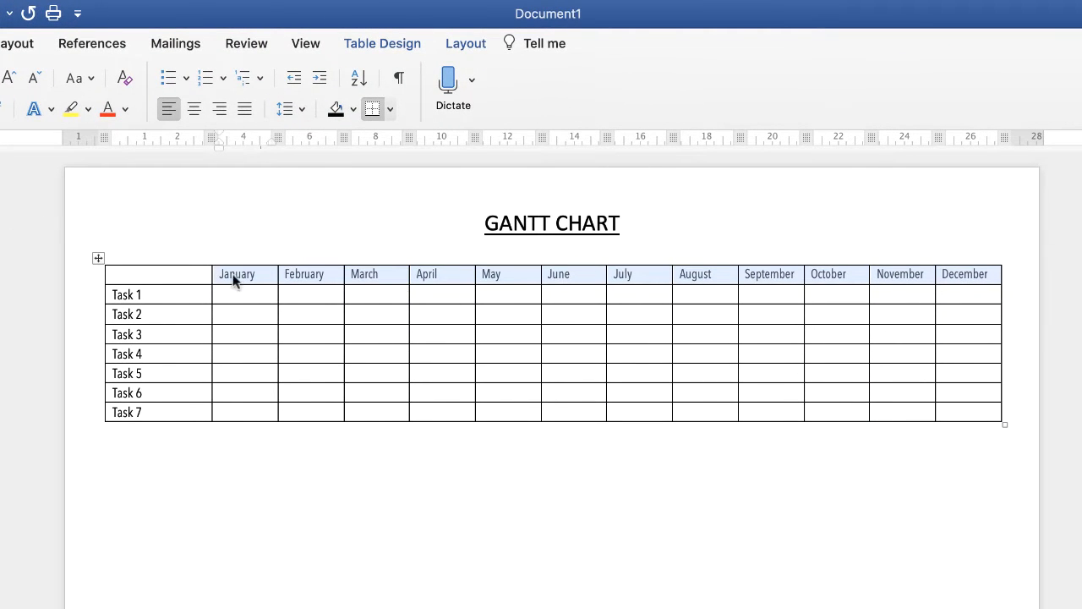
mouse_move(707, 284)
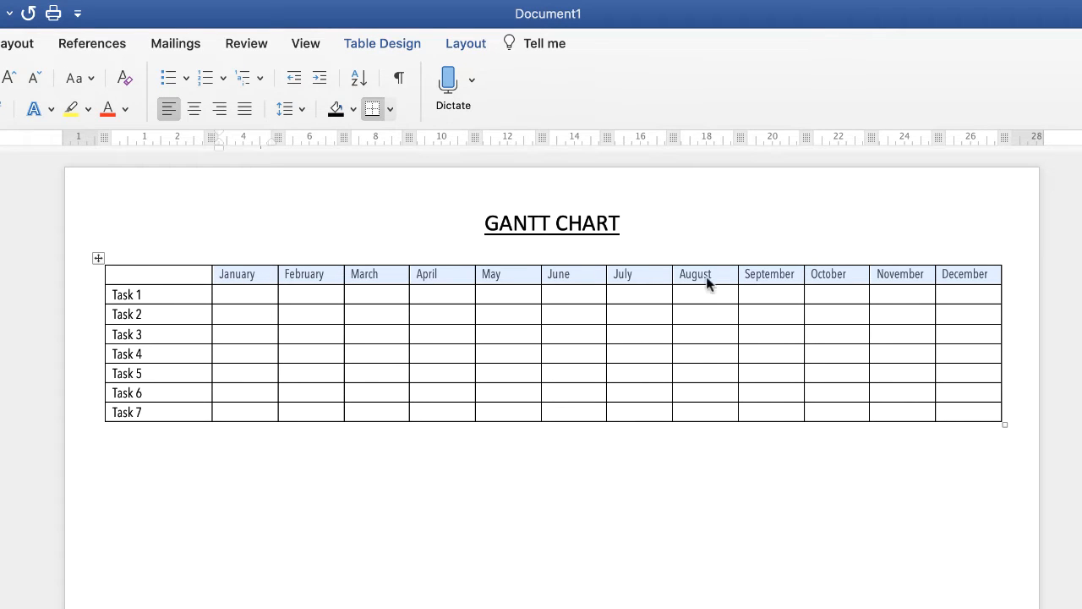
mouse_move(719, 284)
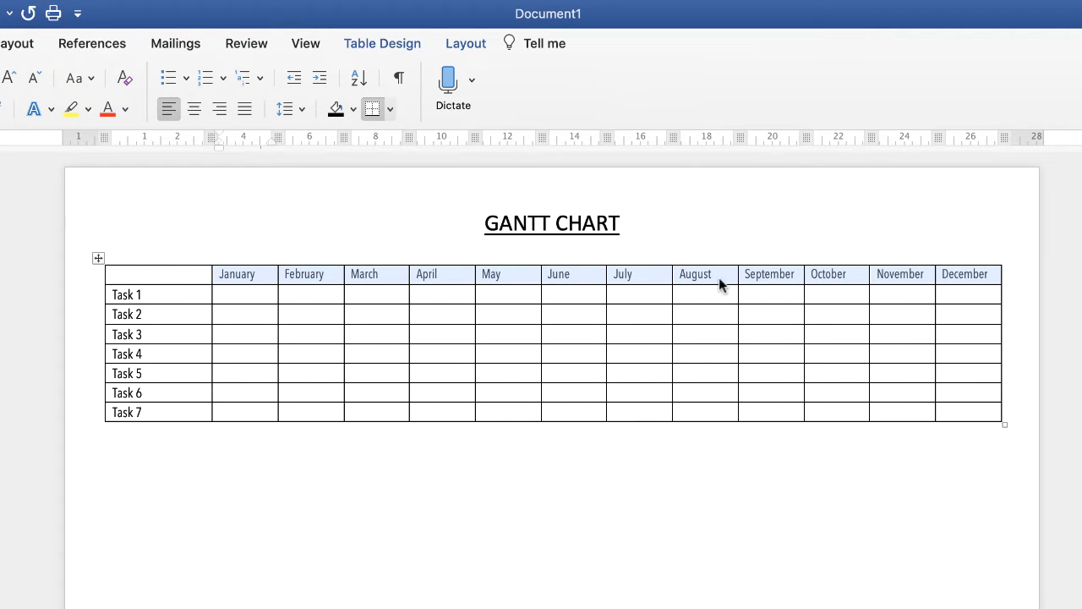
mouse_move(710, 280)
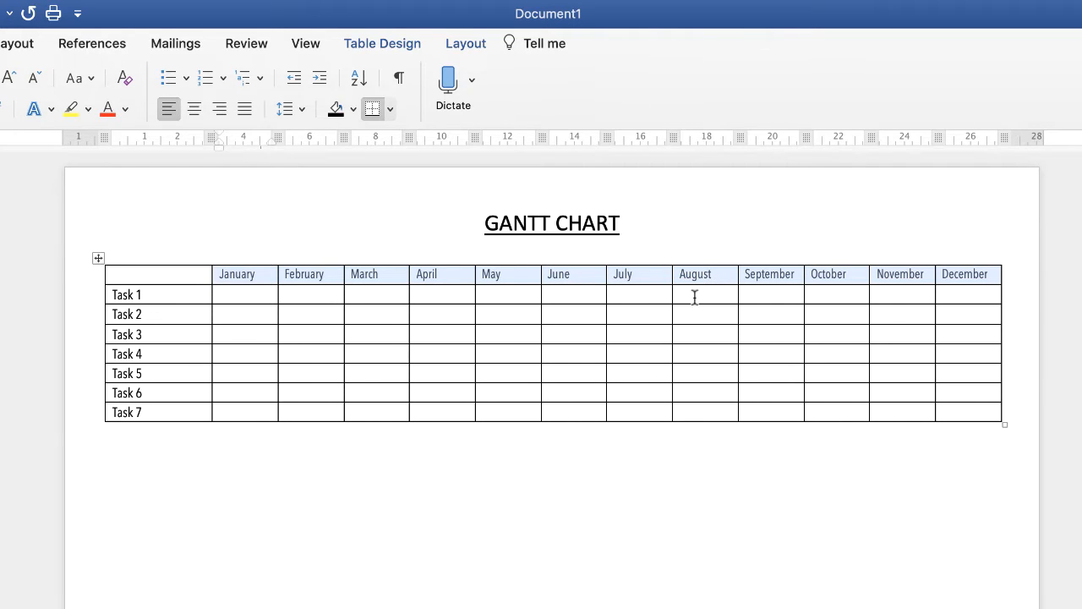
mouse_move(487, 281)
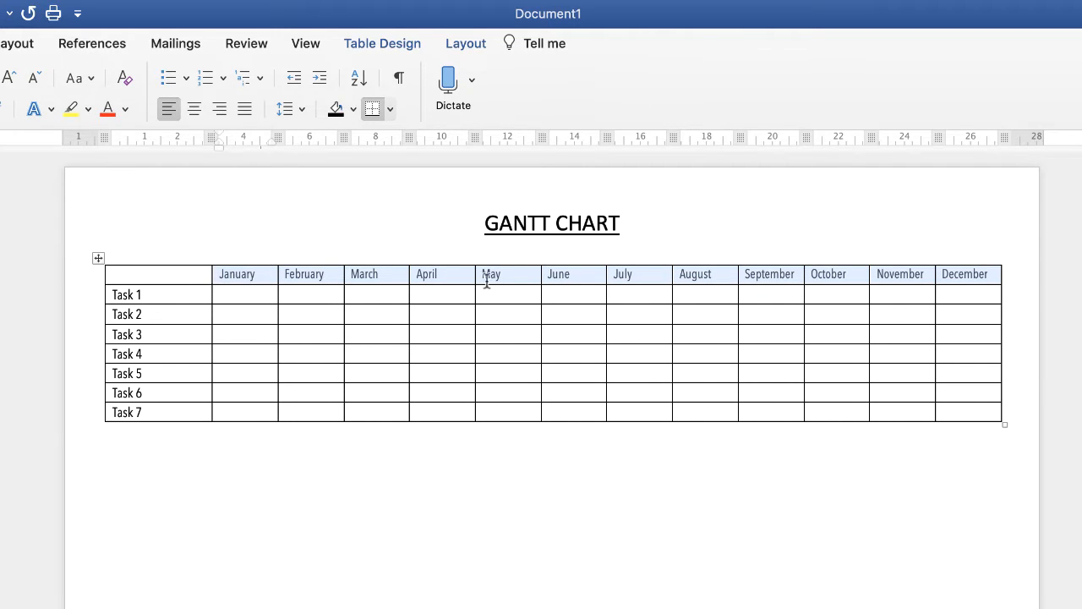
mouse_move(636, 277)
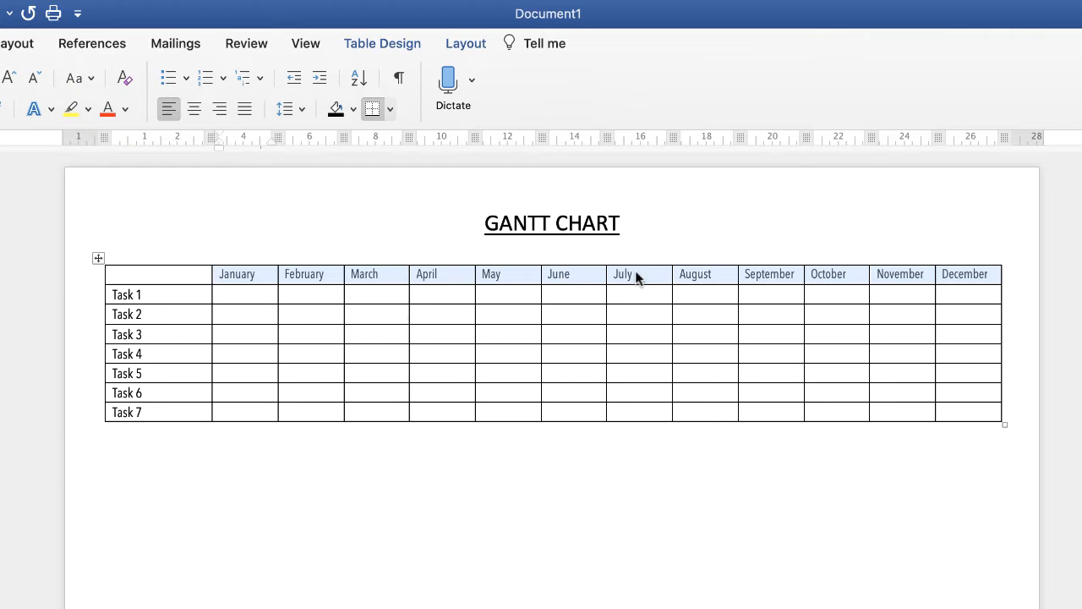
mouse_move(357, 279)
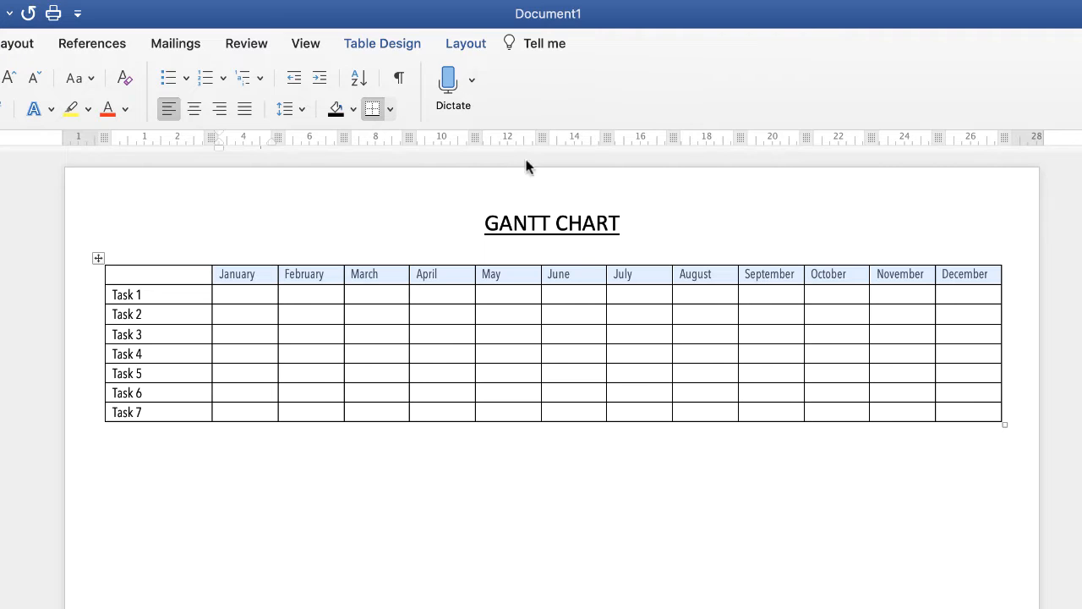
Centre-align the month headings and the Task 1–7 labels within their table cells
left_click(463, 44)
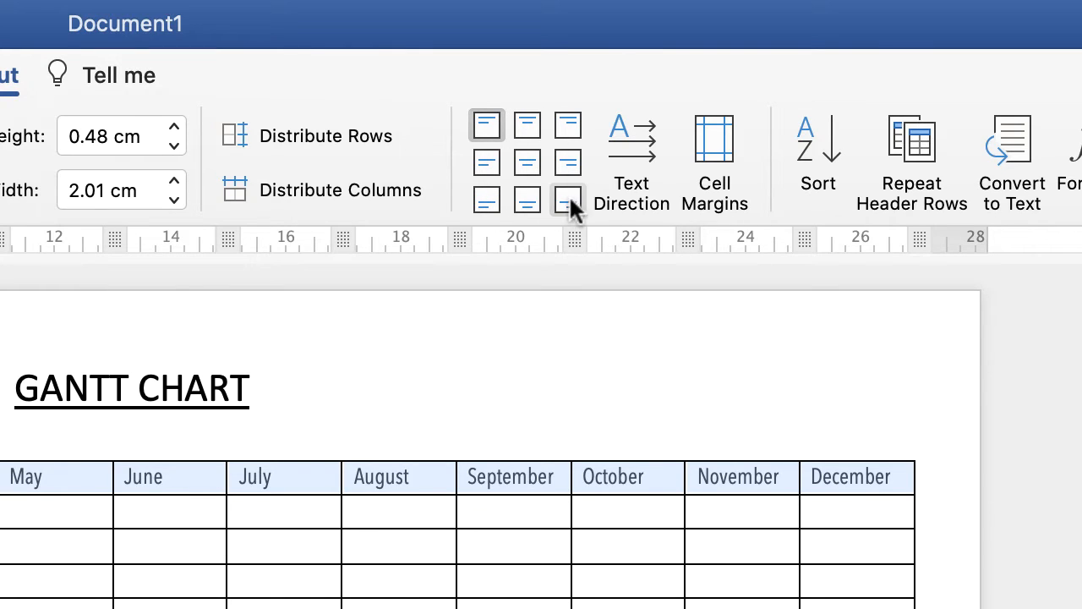
mouse_move(527, 162)
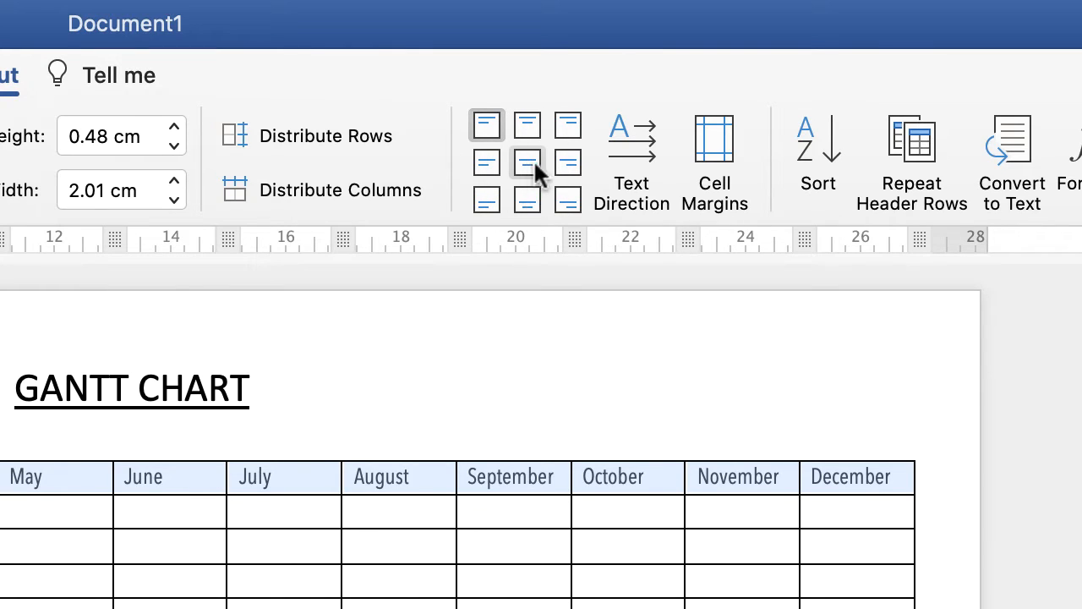
mouse_move(527, 163)
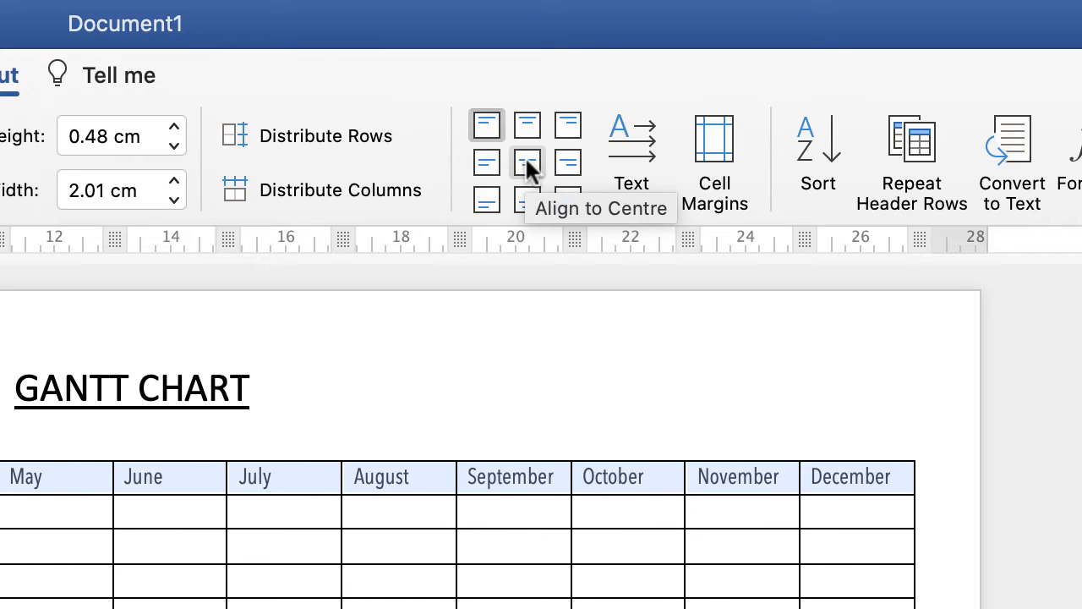
mouse_move(538, 178)
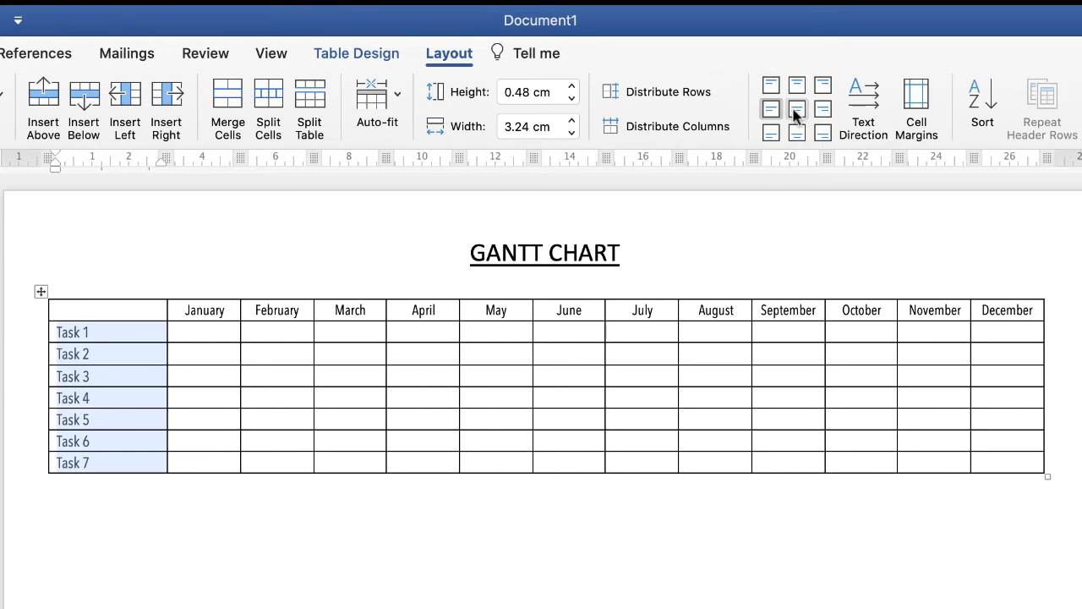
left_click(796, 108)
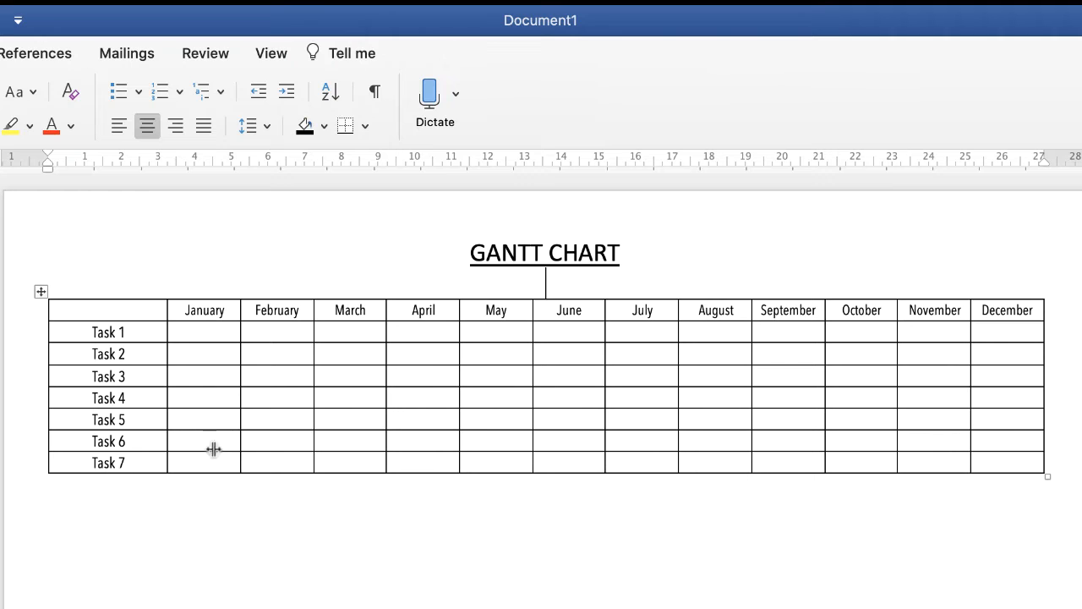
mouse_move(142, 389)
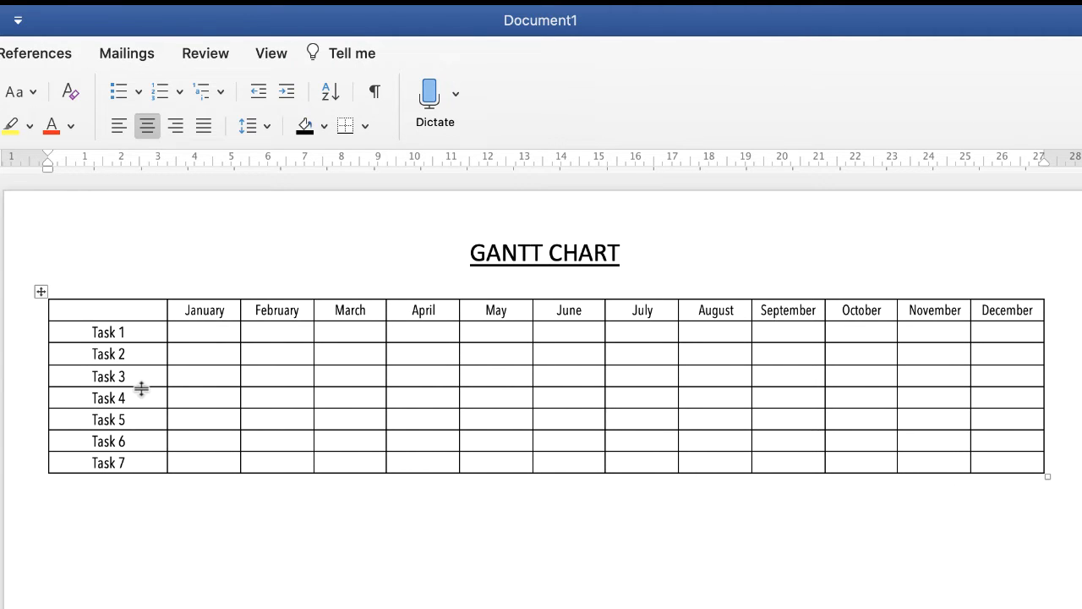
left_click(125, 331)
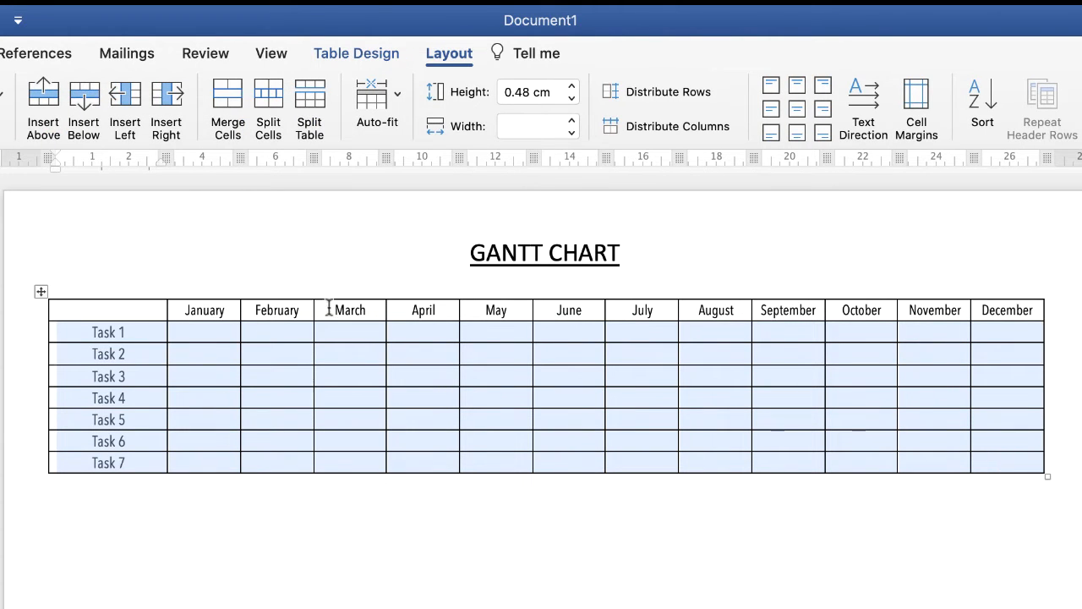
mouse_move(422, 64)
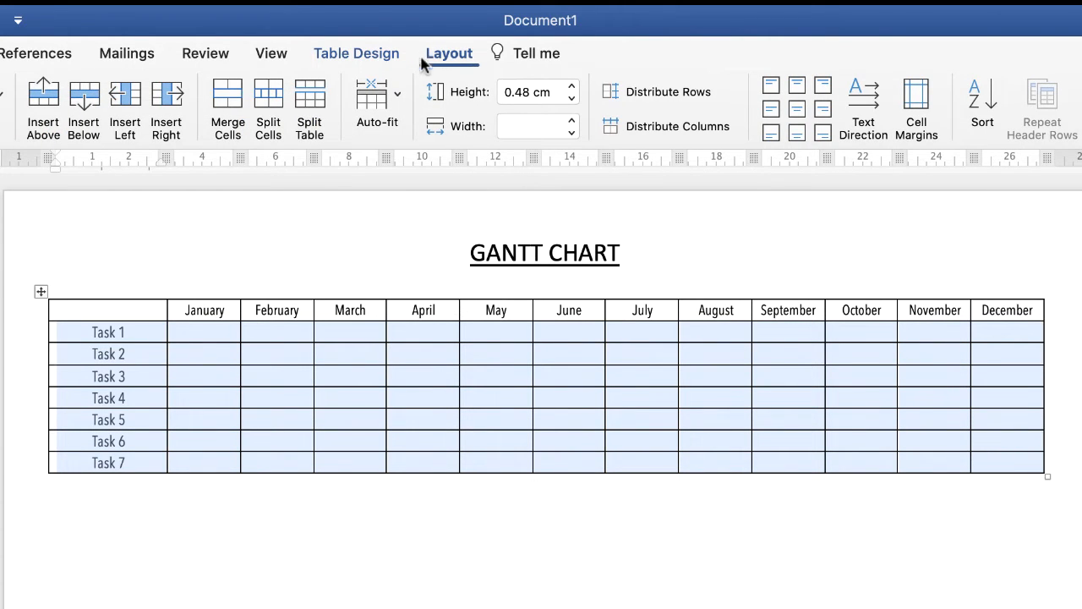
mouse_move(455, 59)
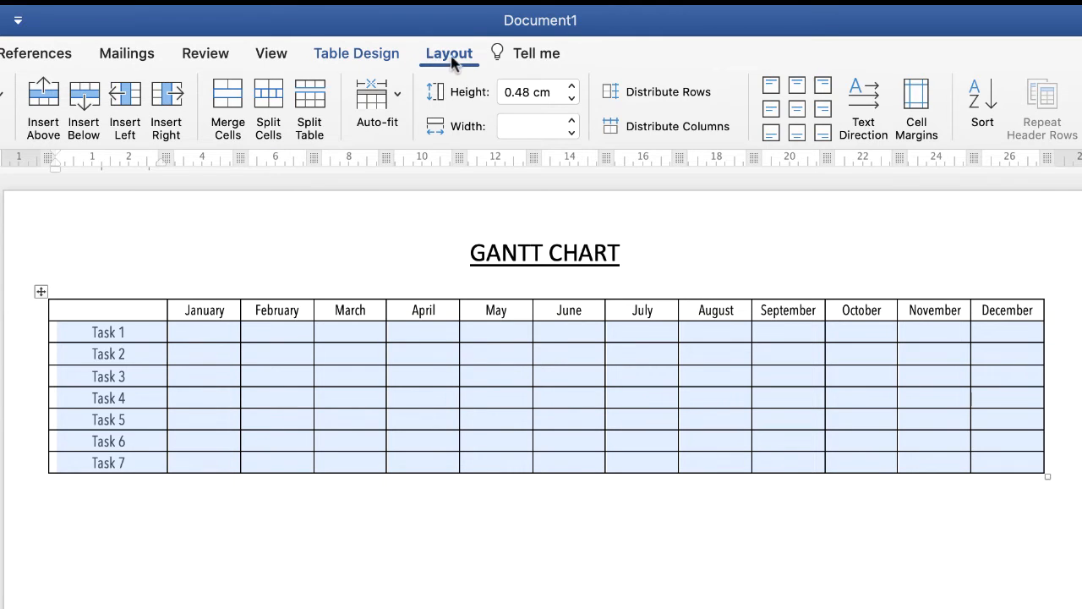
mouse_move(493, 125)
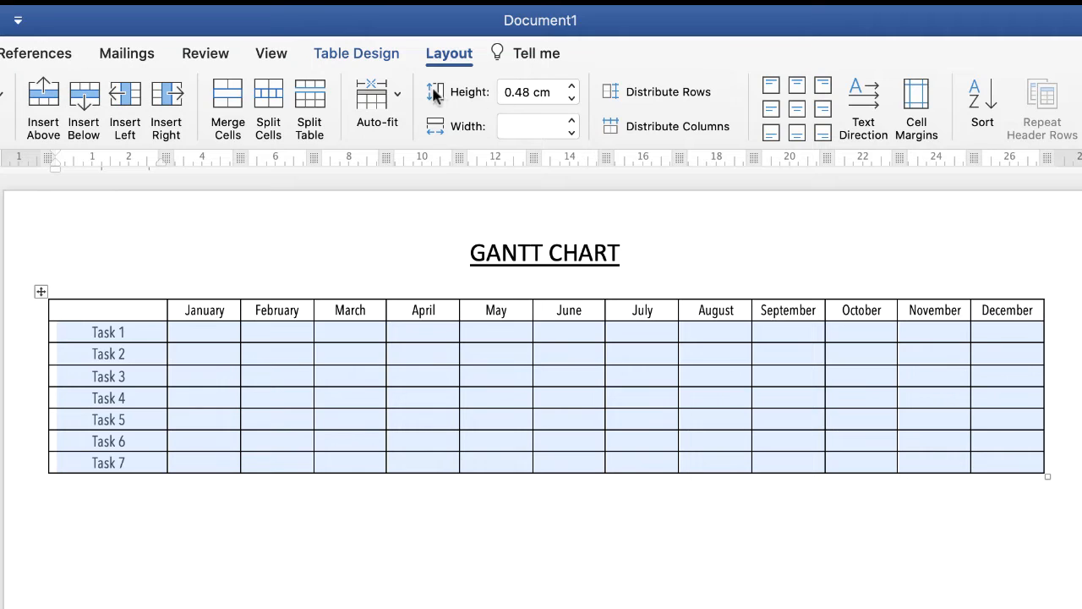
mouse_move(567, 96)
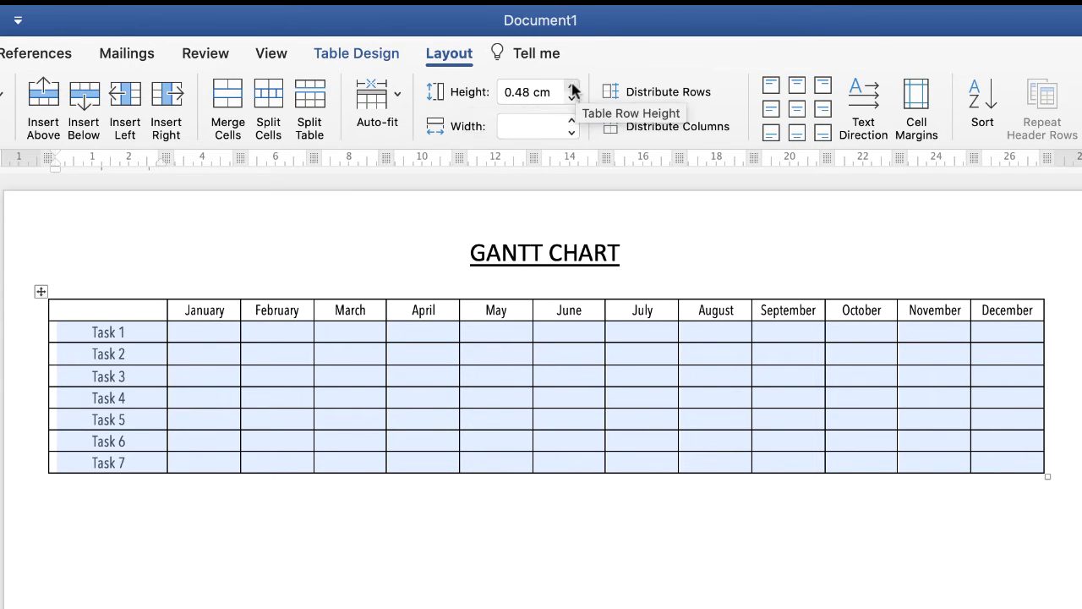
Raise the Table Row Height for the seven task rows step by step up to 2.7 cm
left_click(571, 85)
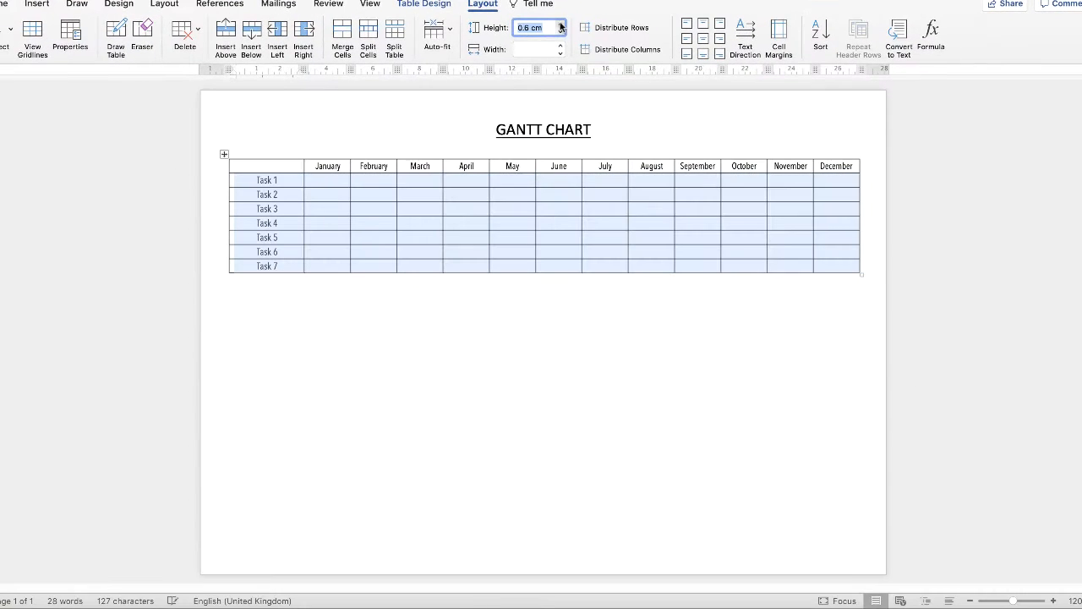
left_click(560, 24)
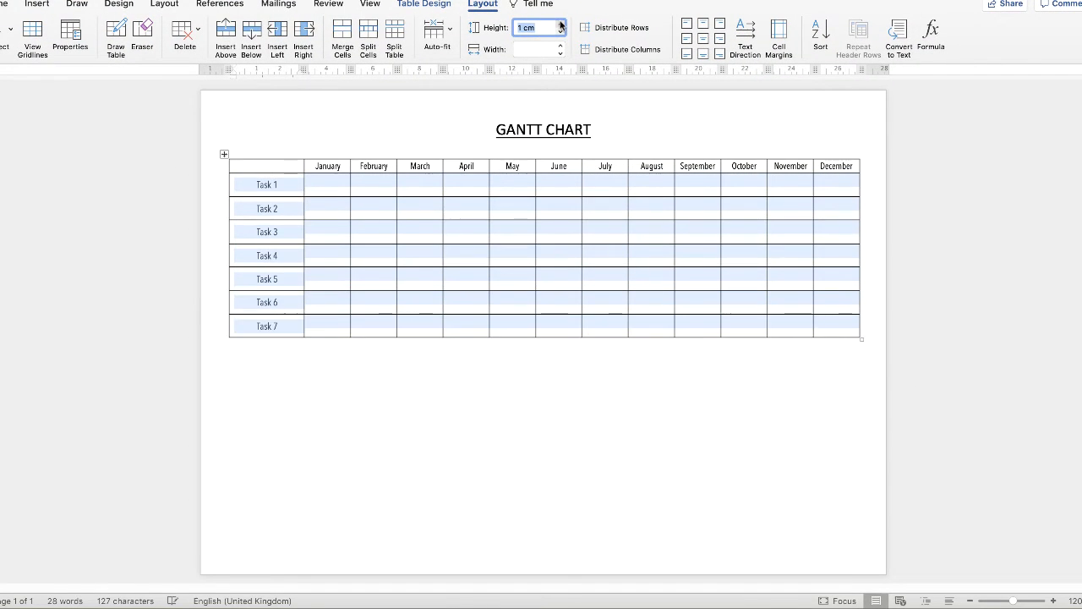
left_click(559, 24)
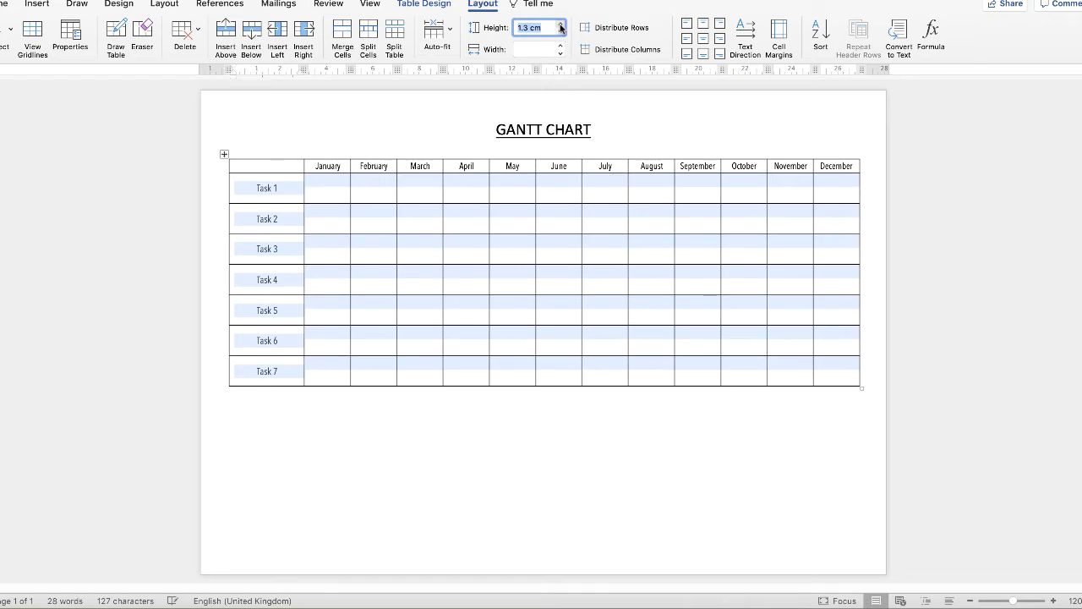
left_click(561, 24)
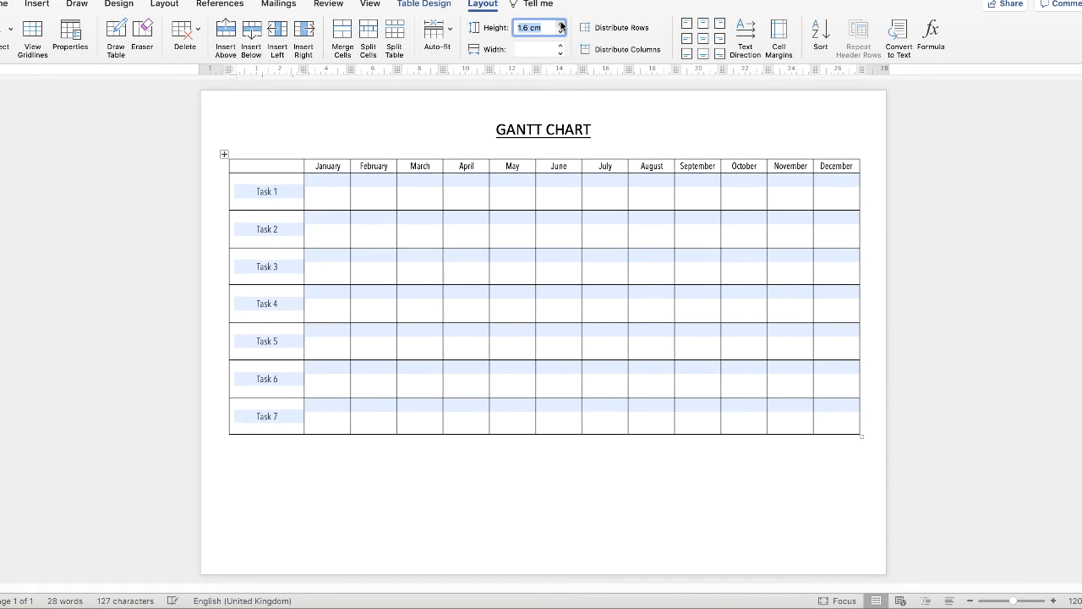
left_click(561, 23)
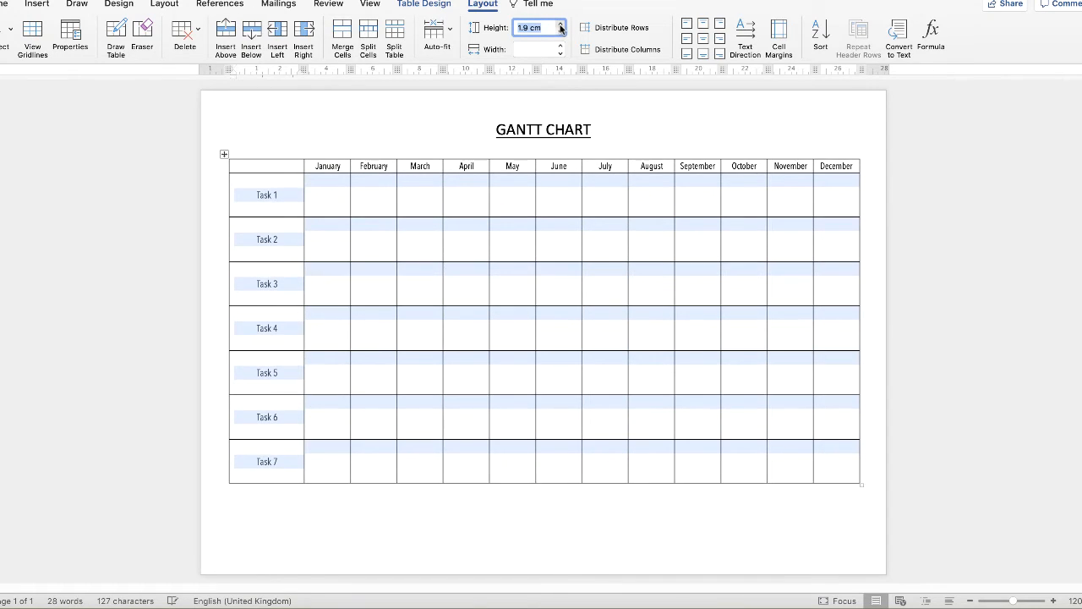
left_click(559, 24)
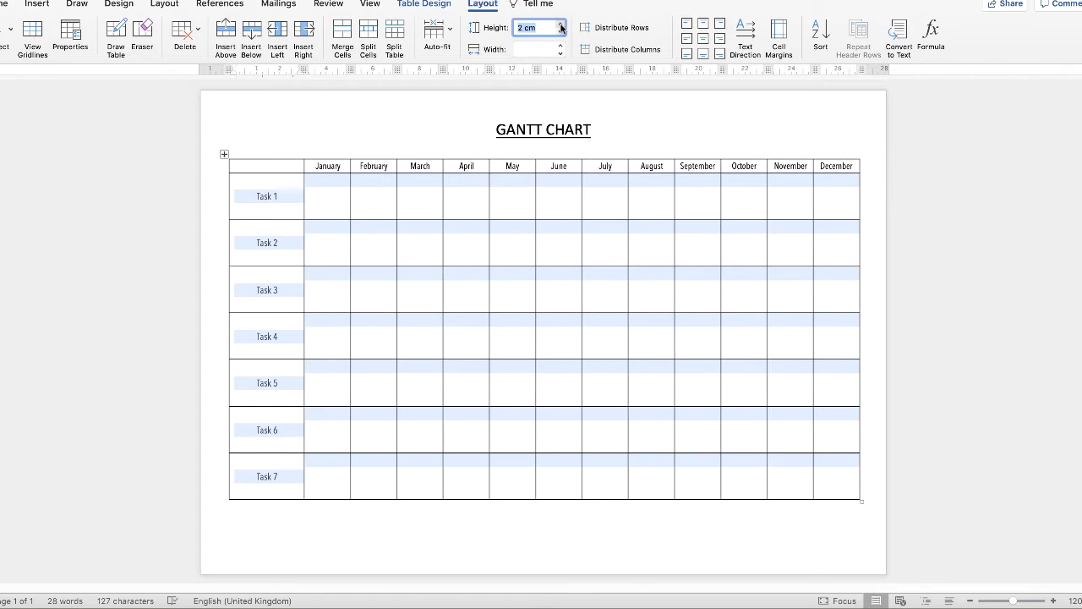
left_click(559, 23)
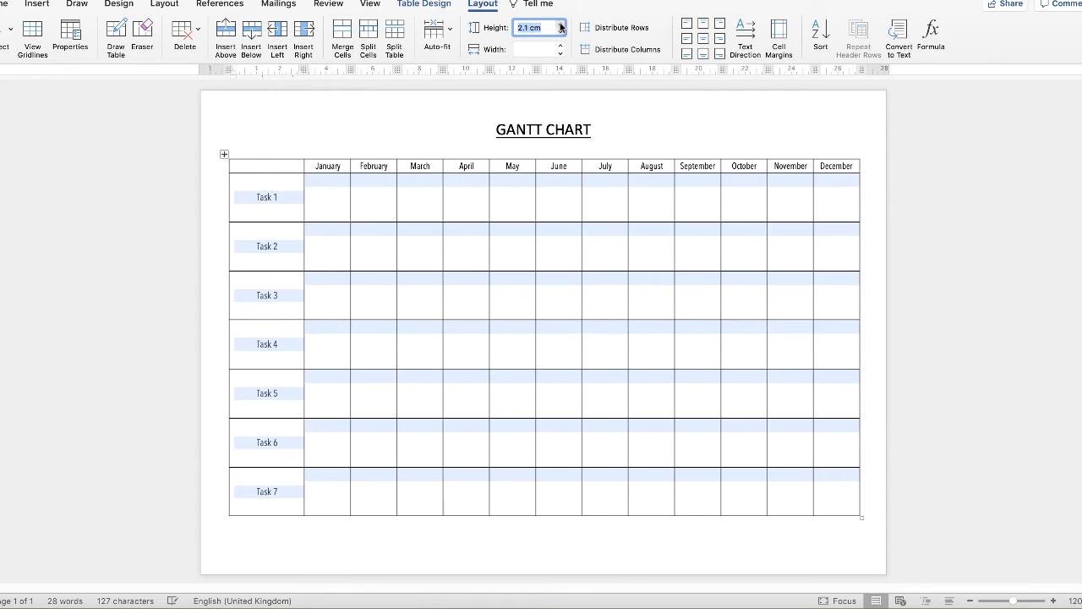
mouse_move(355, 379)
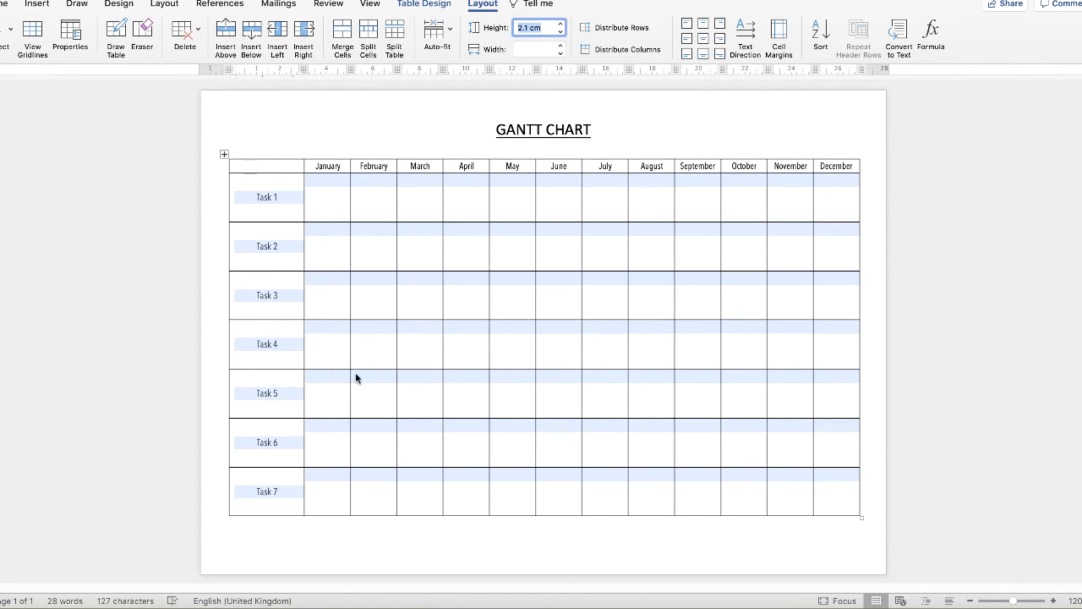
mouse_move(545, 328)
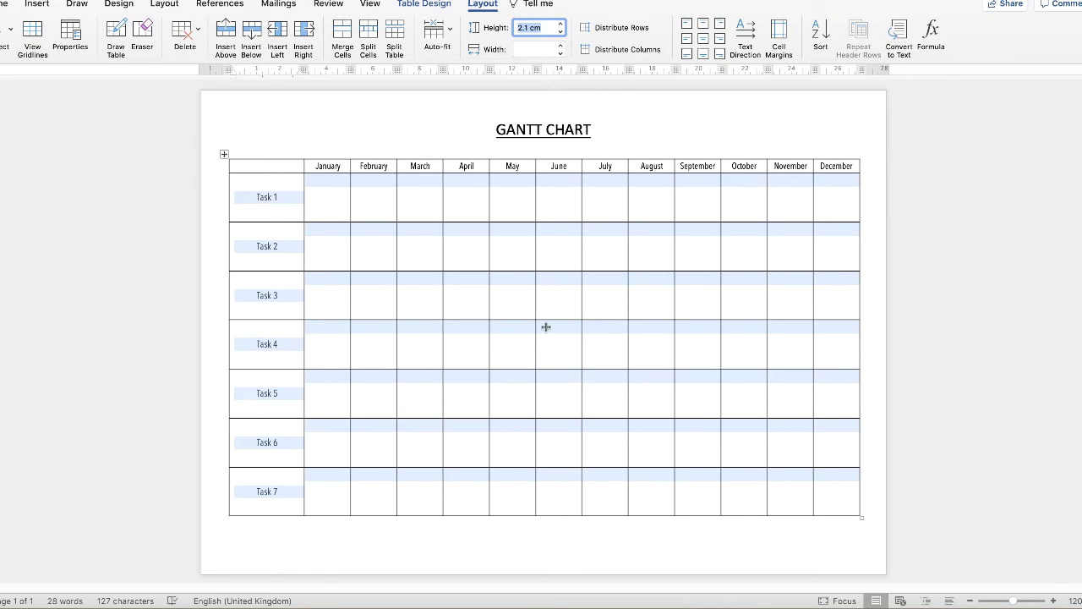
mouse_move(454, 184)
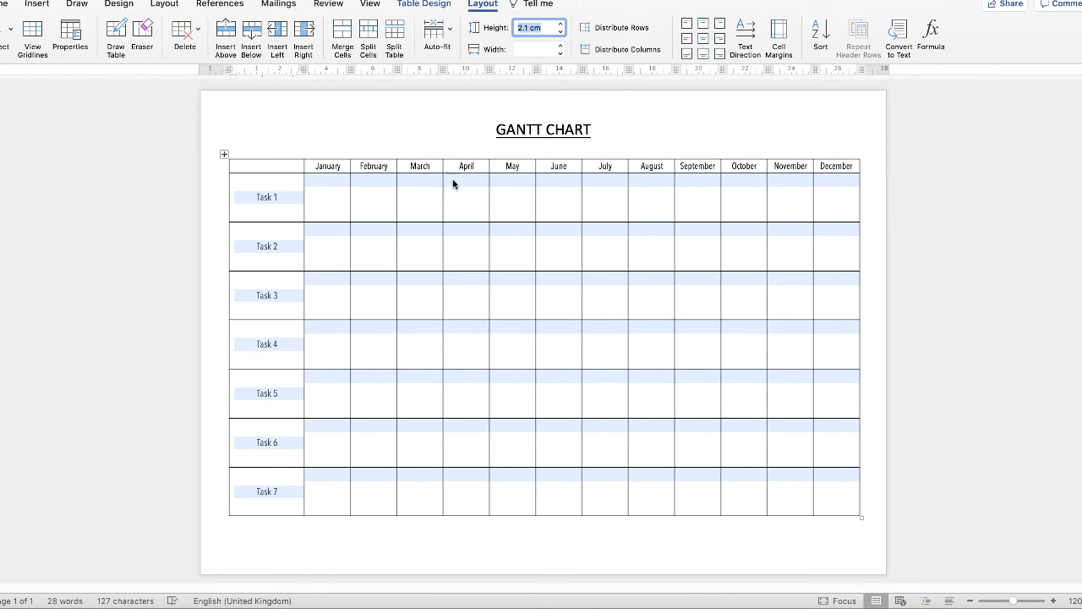
mouse_move(673, 233)
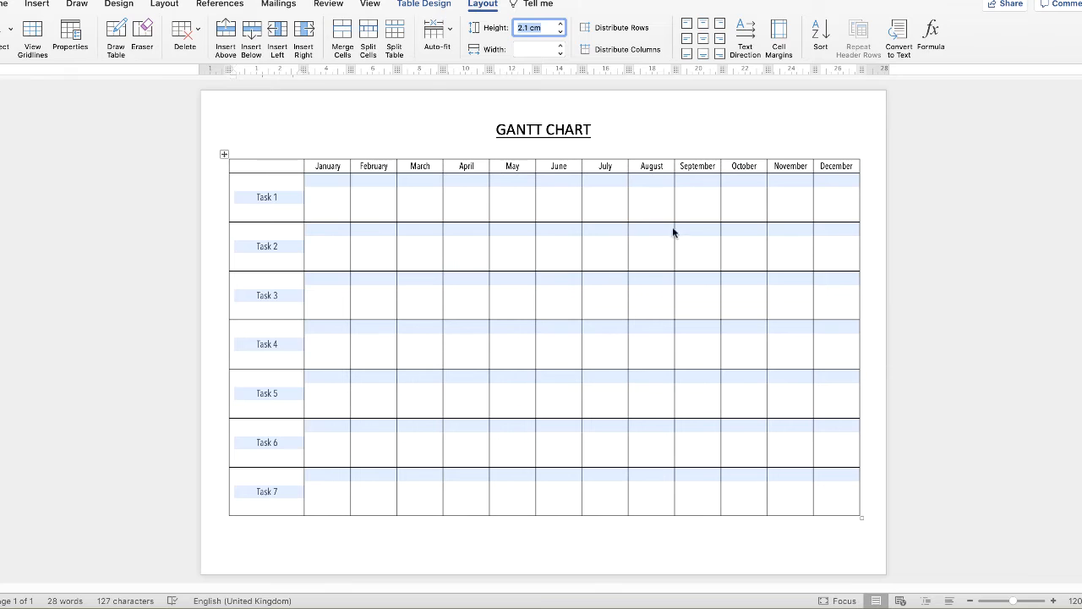
mouse_move(362, 233)
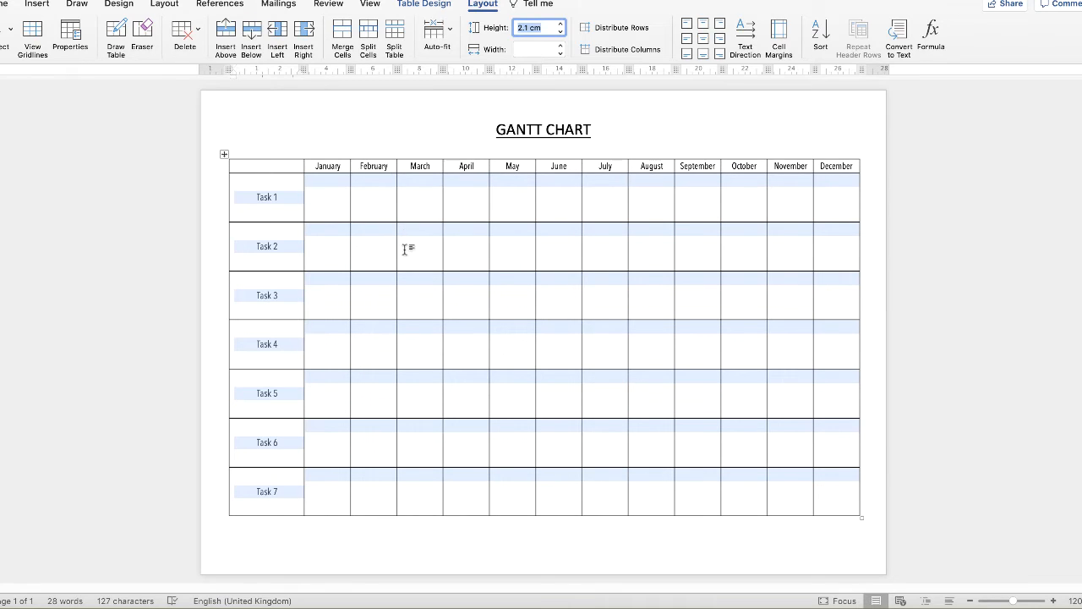
mouse_move(424, 246)
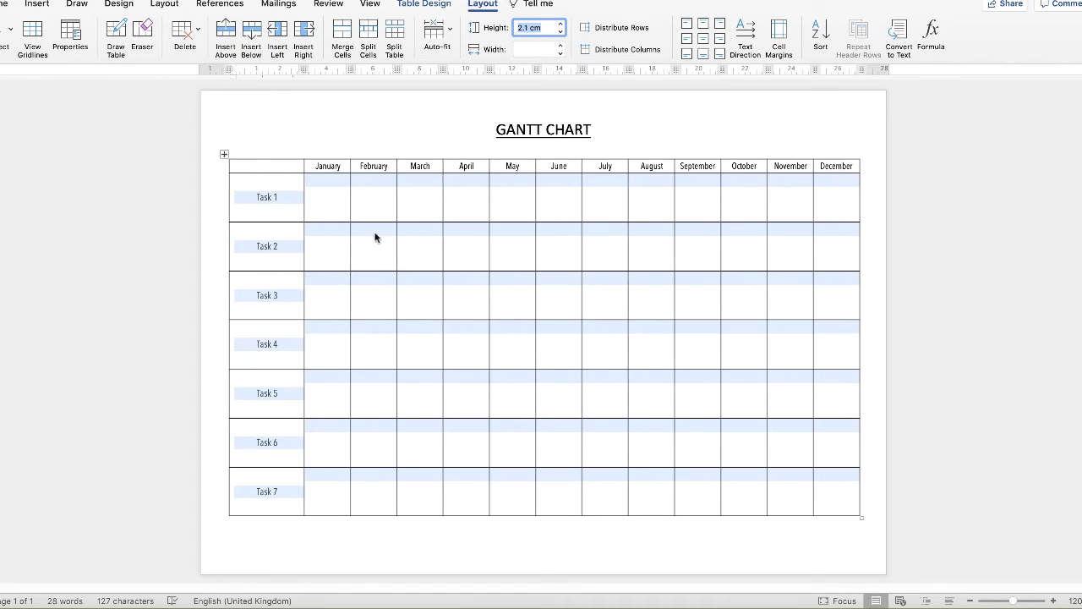
mouse_move(389, 235)
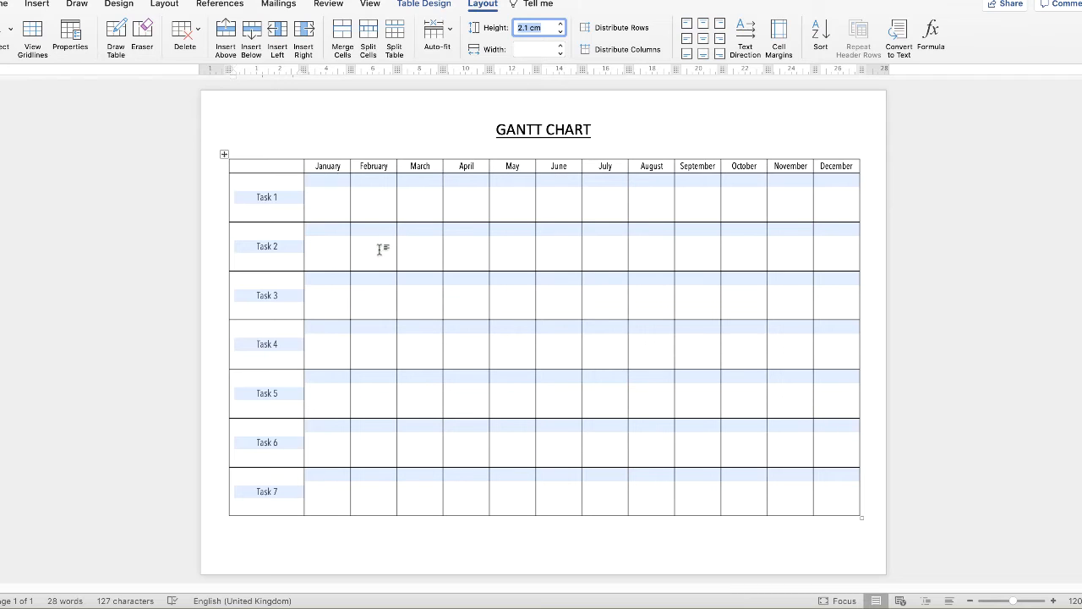
mouse_move(431, 247)
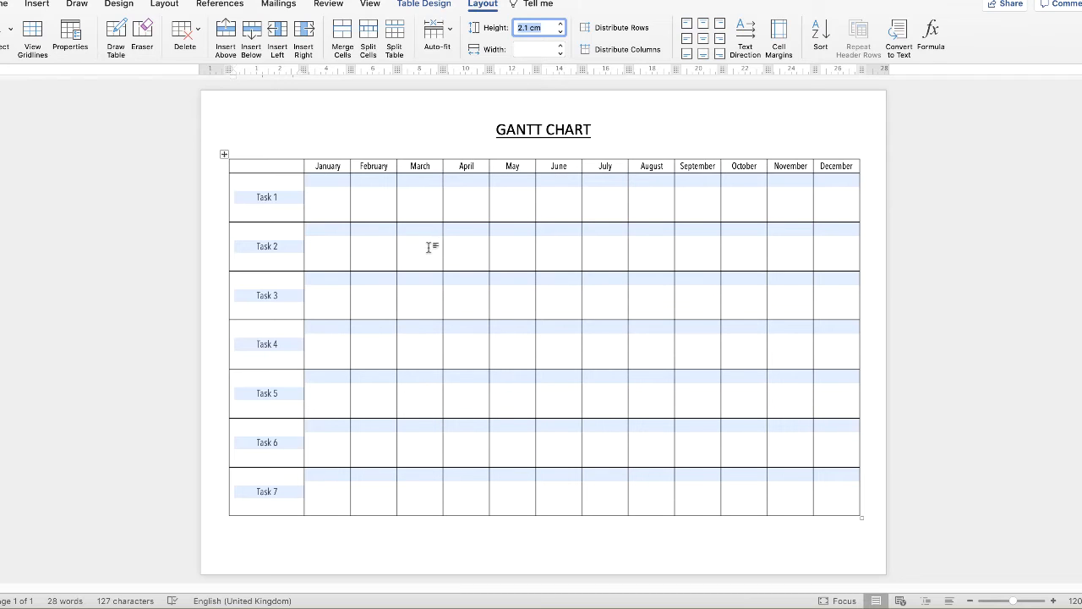
mouse_move(272, 247)
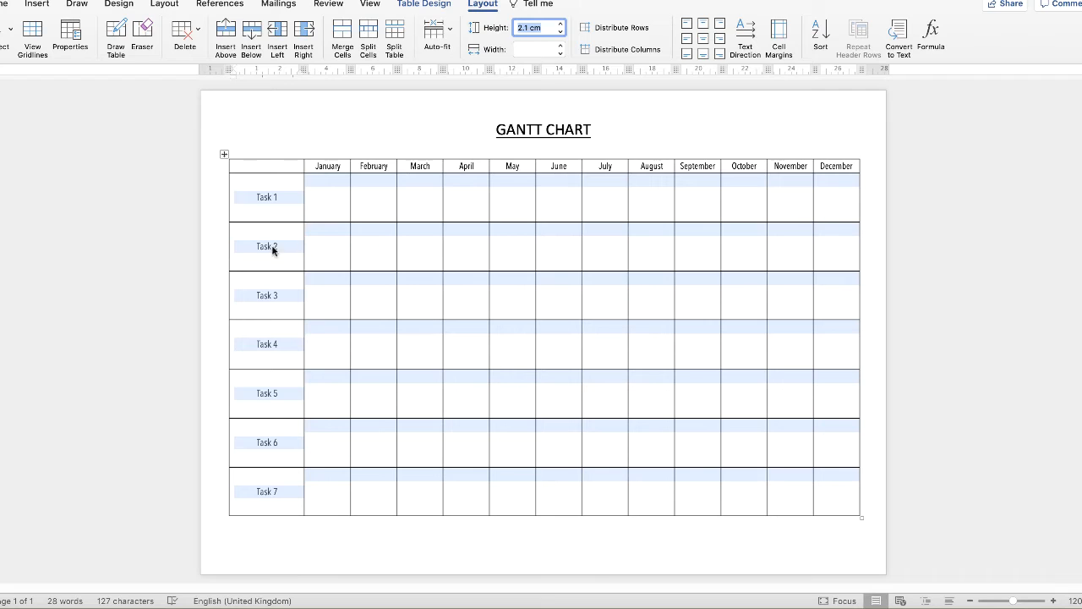
mouse_move(420, 379)
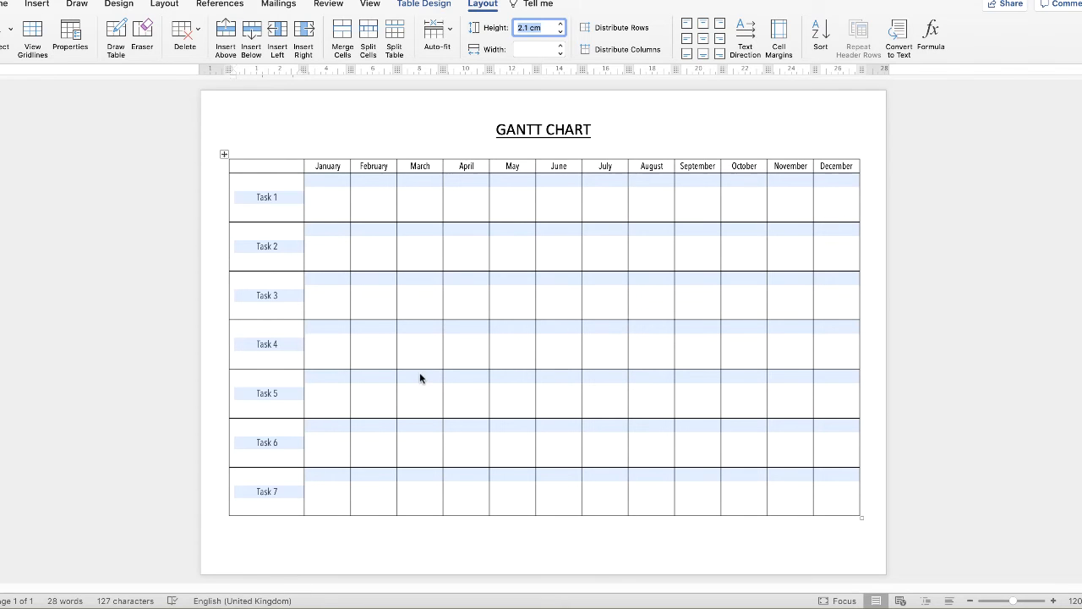
mouse_move(578, 243)
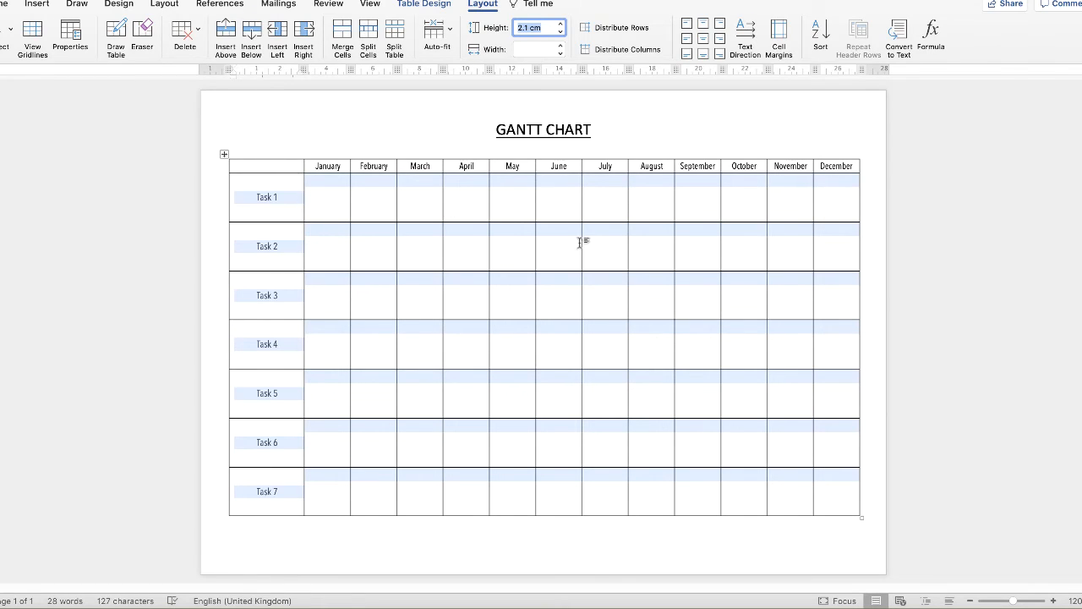
mouse_move(520, 240)
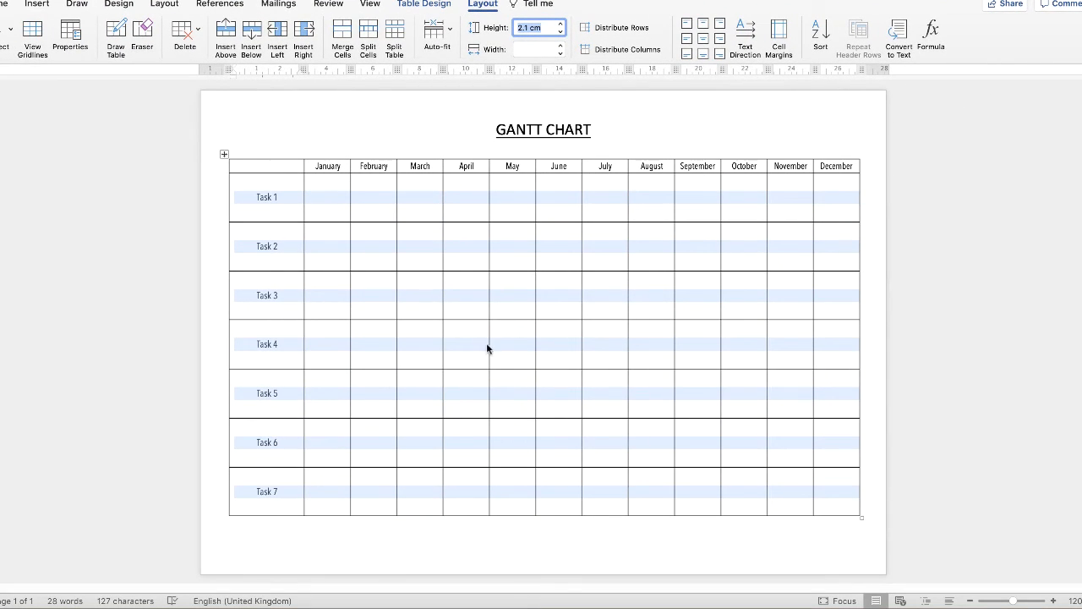
mouse_move(414, 357)
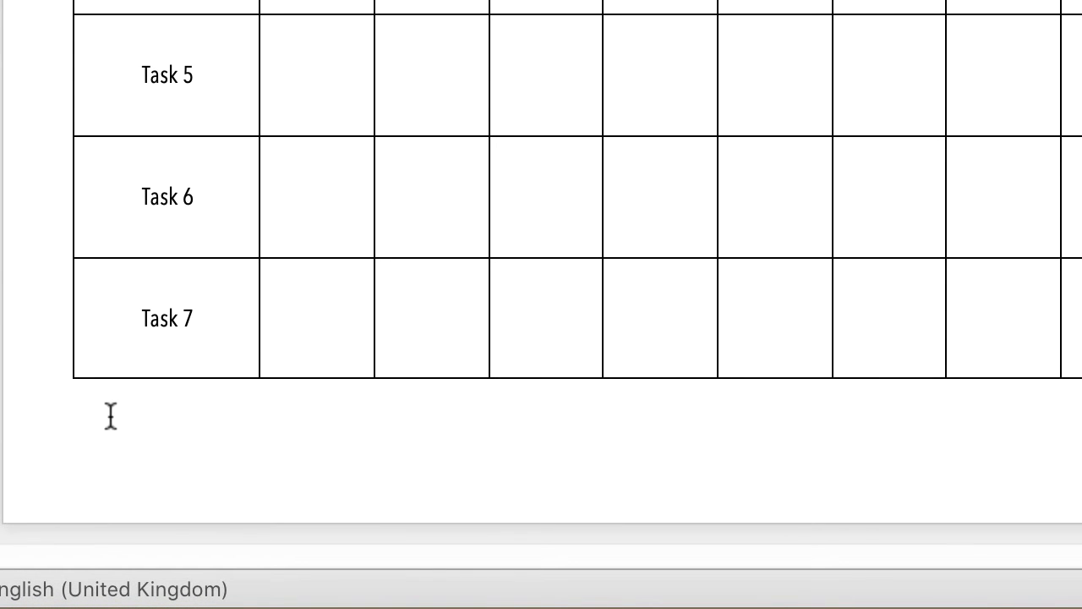
Type the caption 'Table 3.40 - Version 4' beneath the Gantt table
type("Tab")
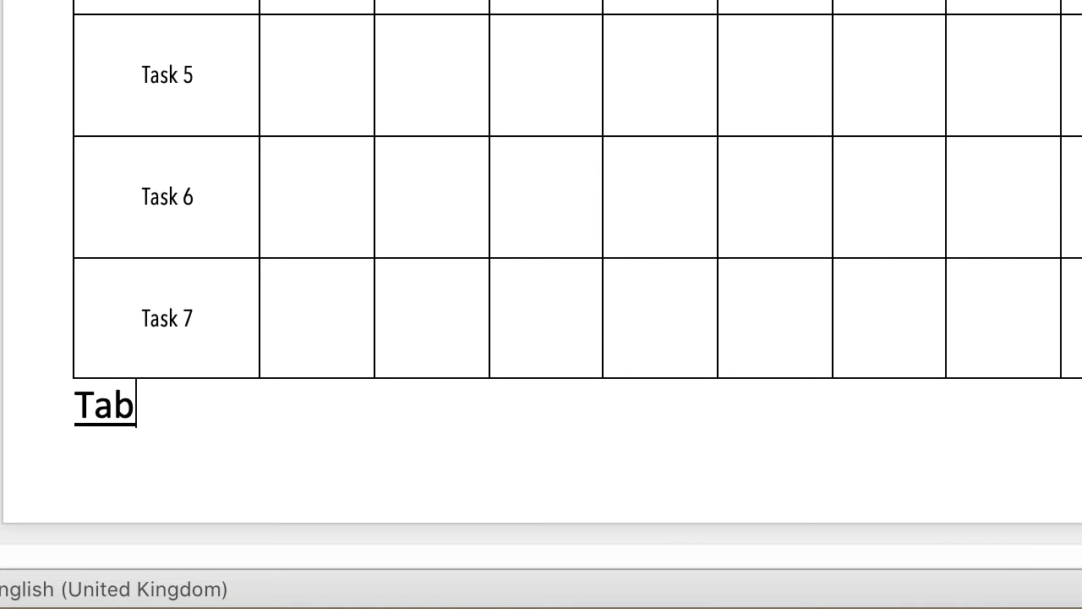
type("le 3.")
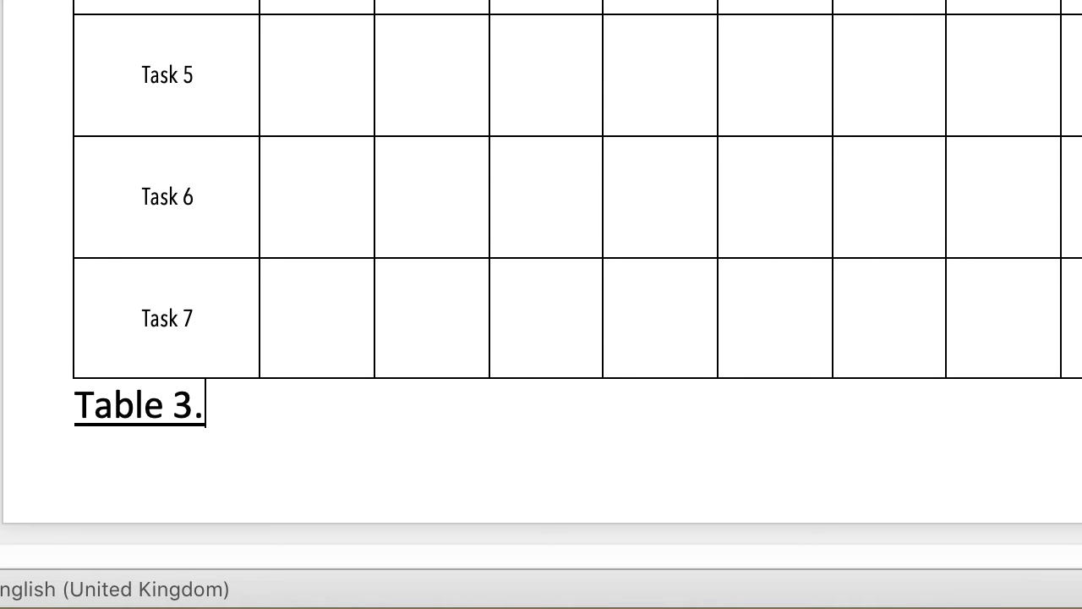
type("40")
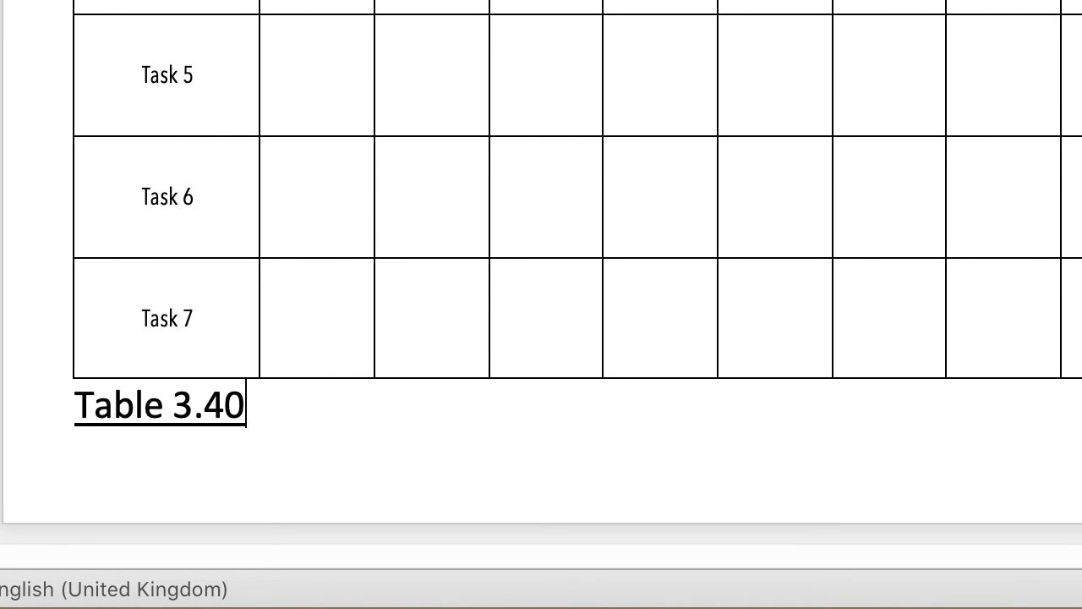
type("- Versi")
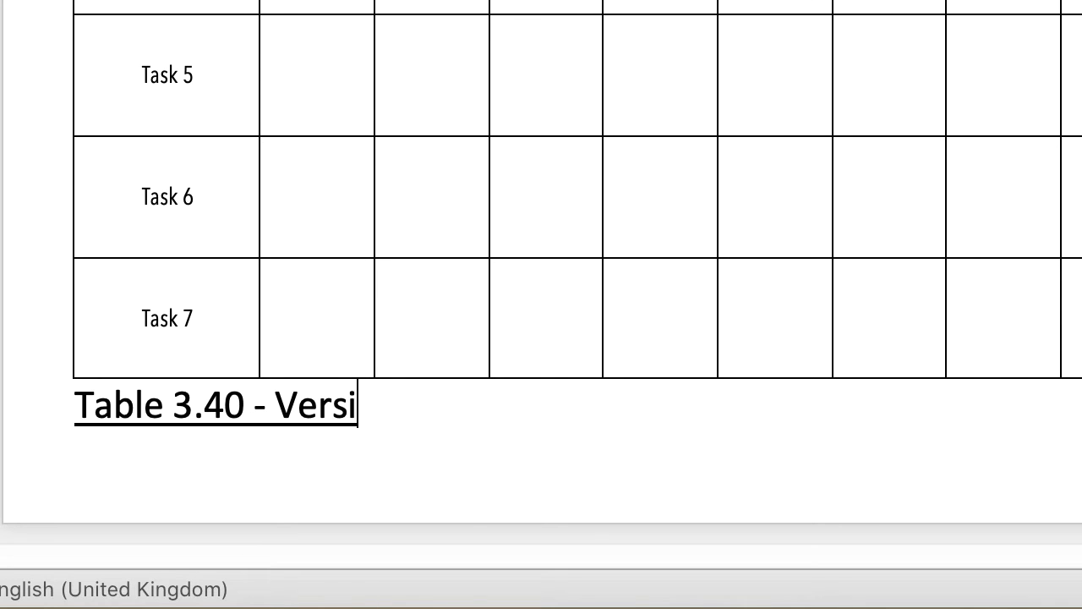
type("on 4")
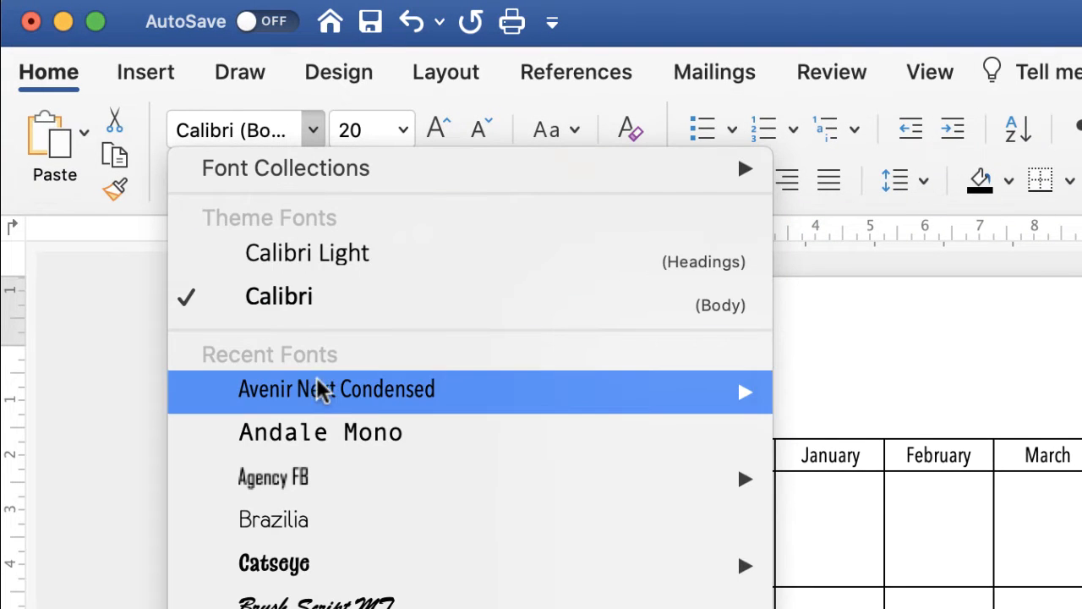
Restyle the text in Avenir Next Condensed and decrease its size by one step
left_click(336, 389)
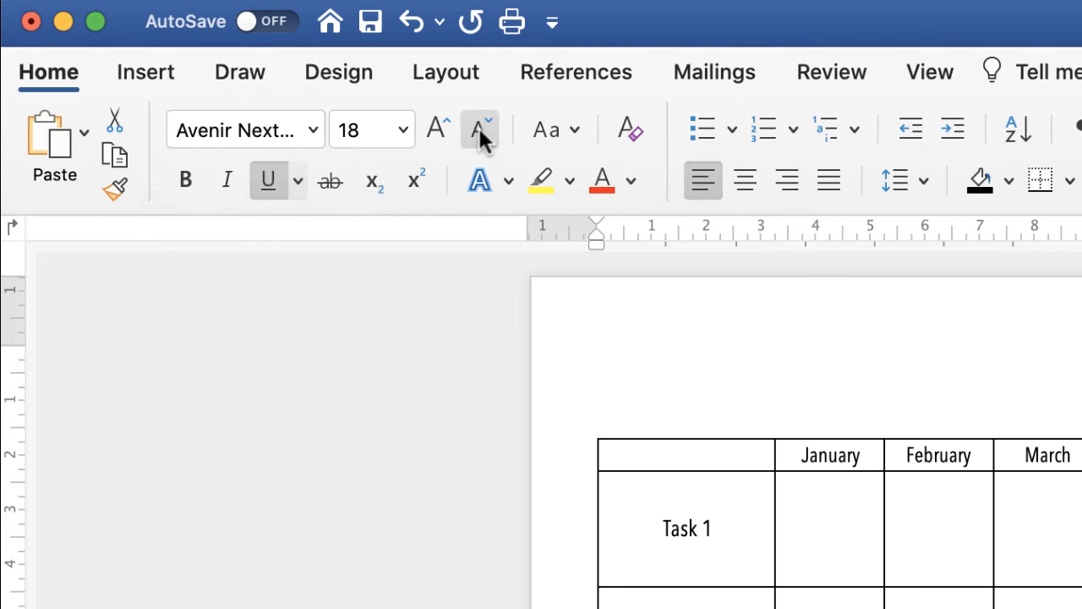
left_click(477, 128)
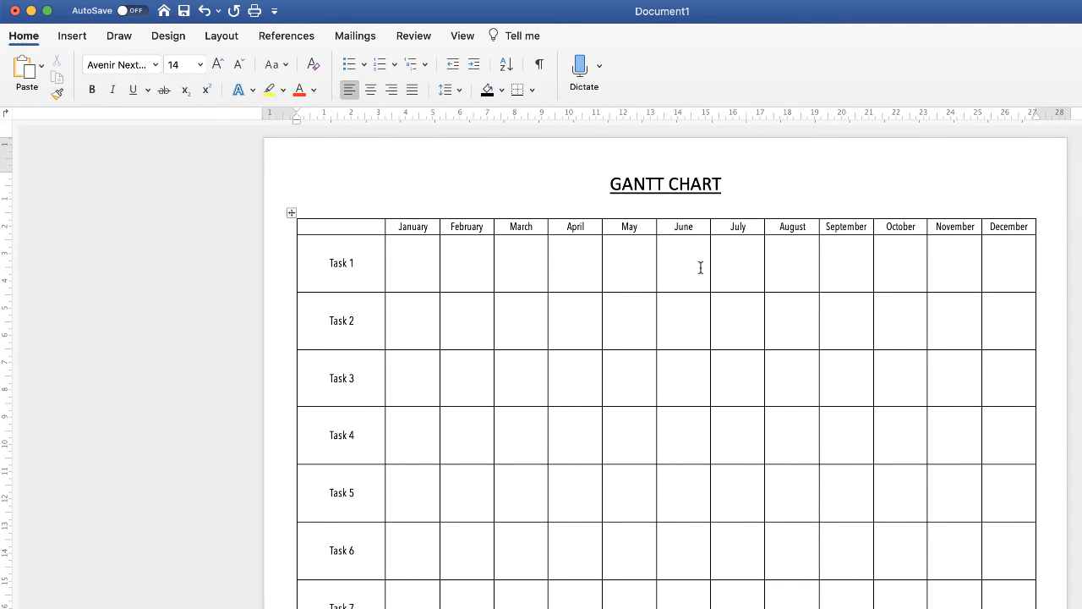
mouse_move(416, 267)
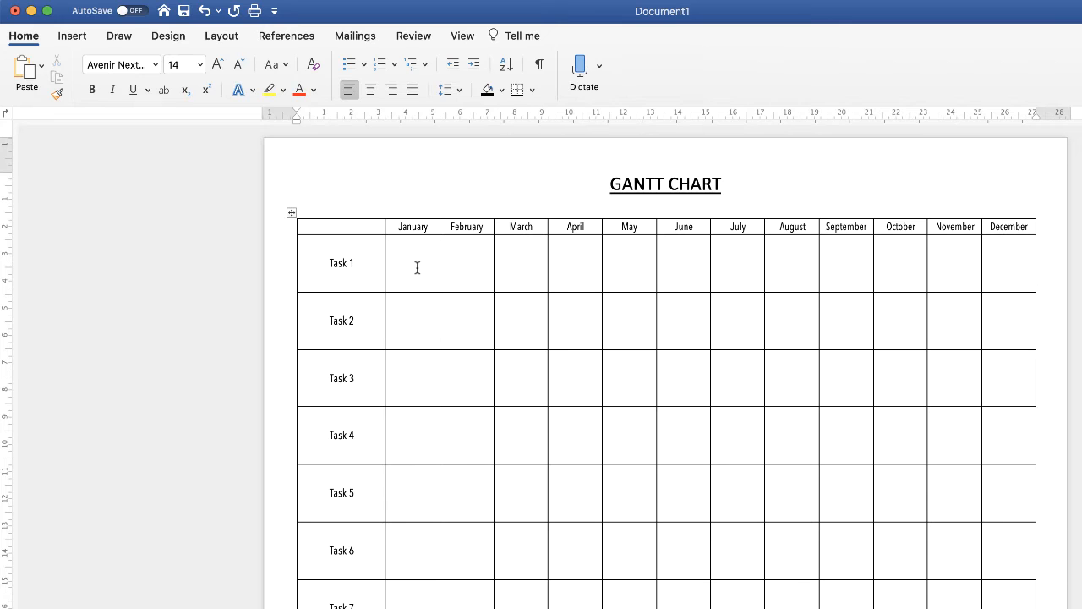
left_click(416, 269)
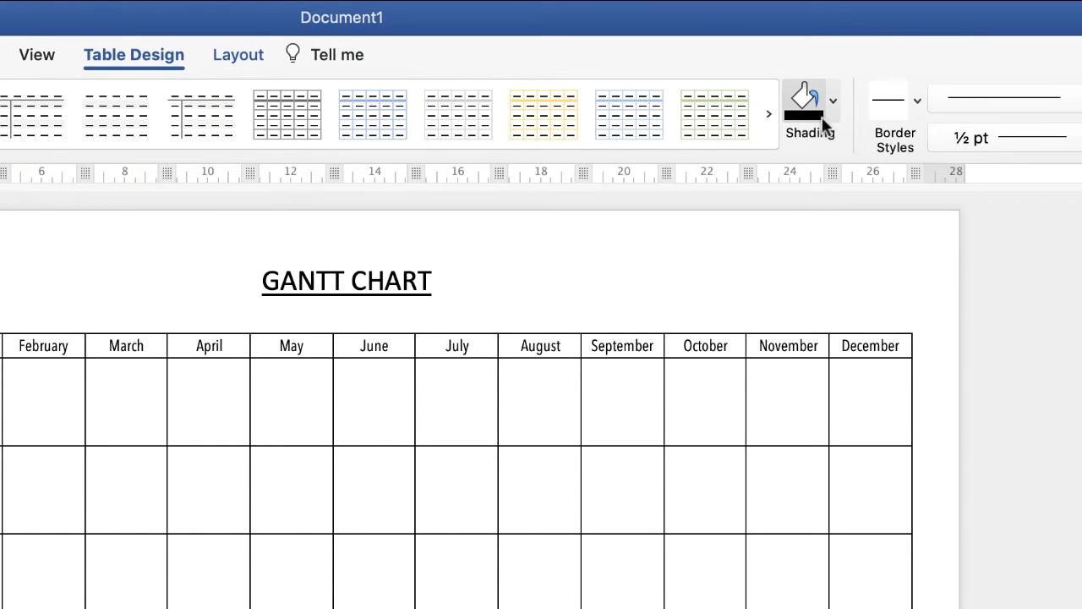
left_click(832, 101)
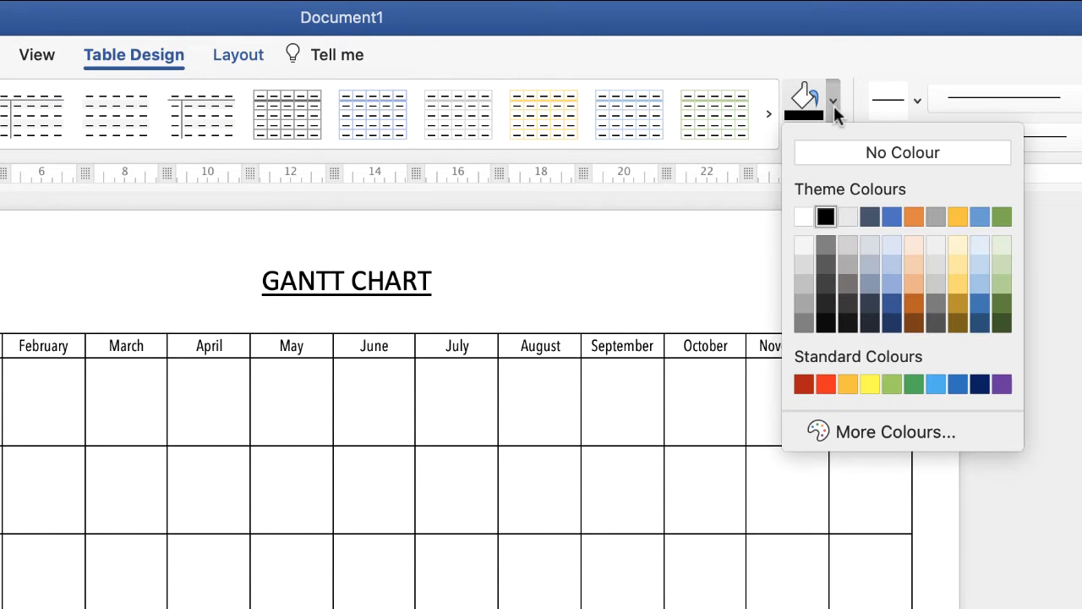
mouse_move(888, 350)
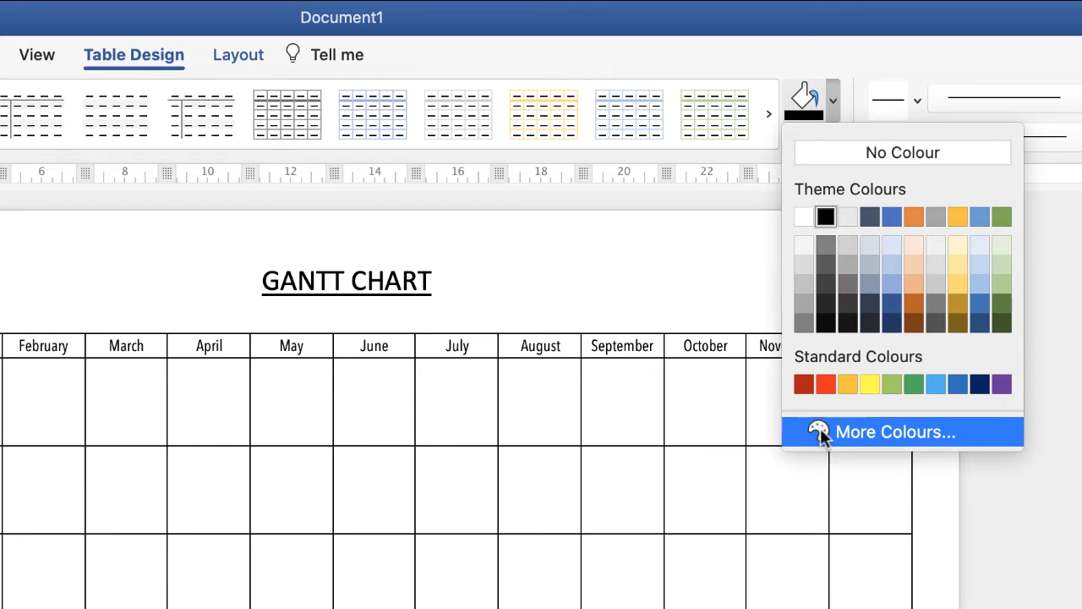
left_click(893, 432)
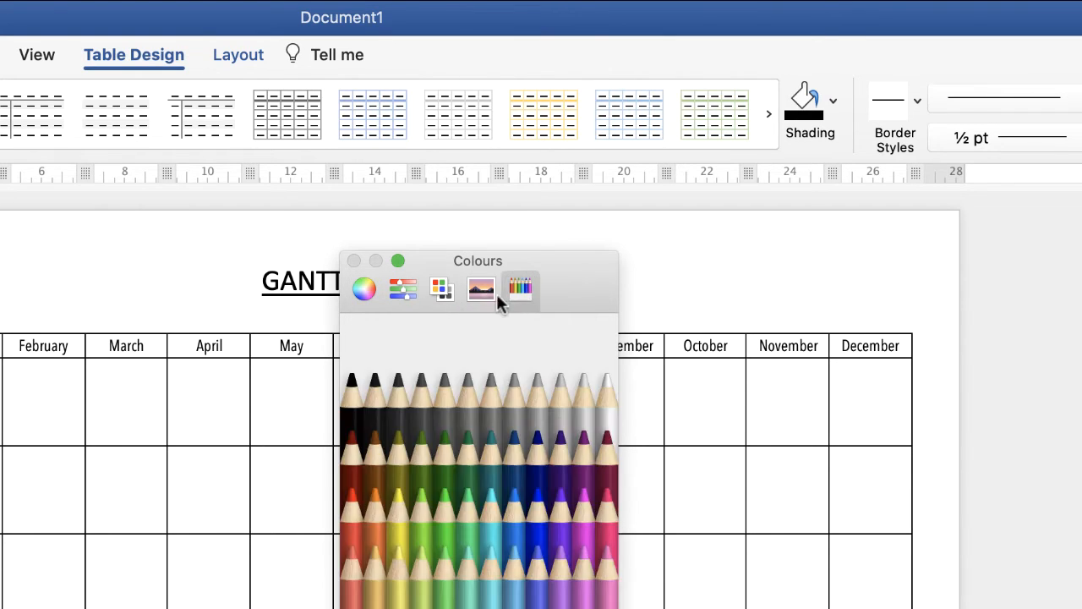
left_click(363, 288)
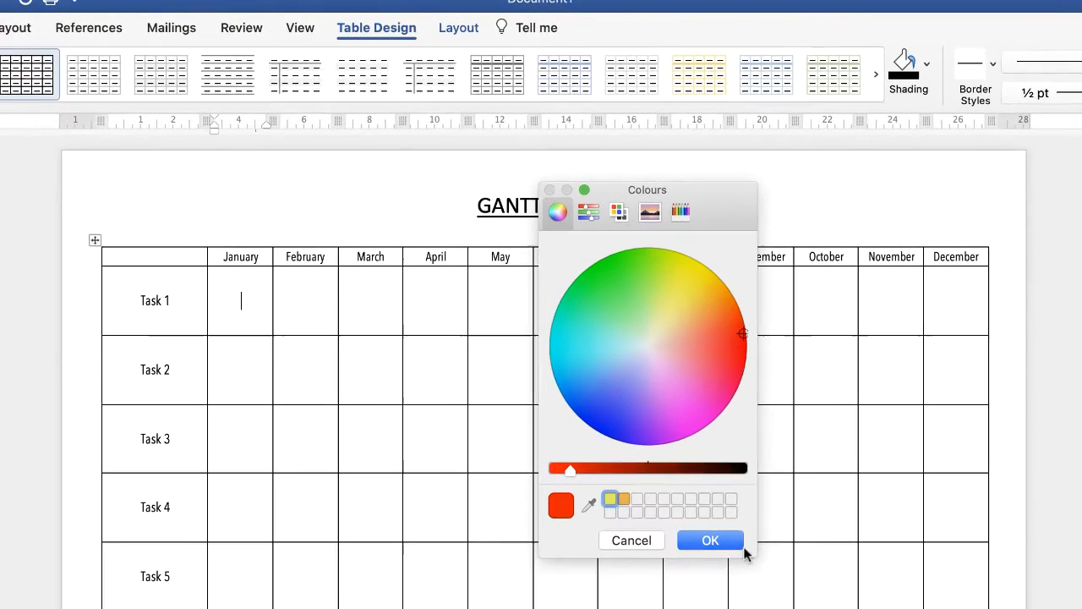
left_click(710, 541)
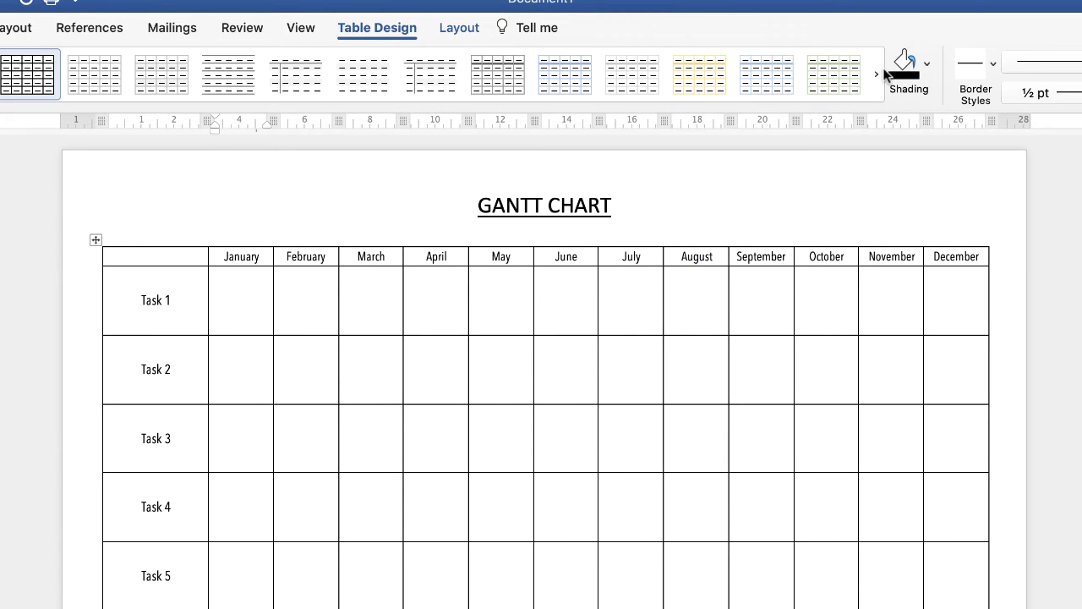
Shade Task 1's January cell black and Task 2's January to March cells grey
left_click(903, 65)
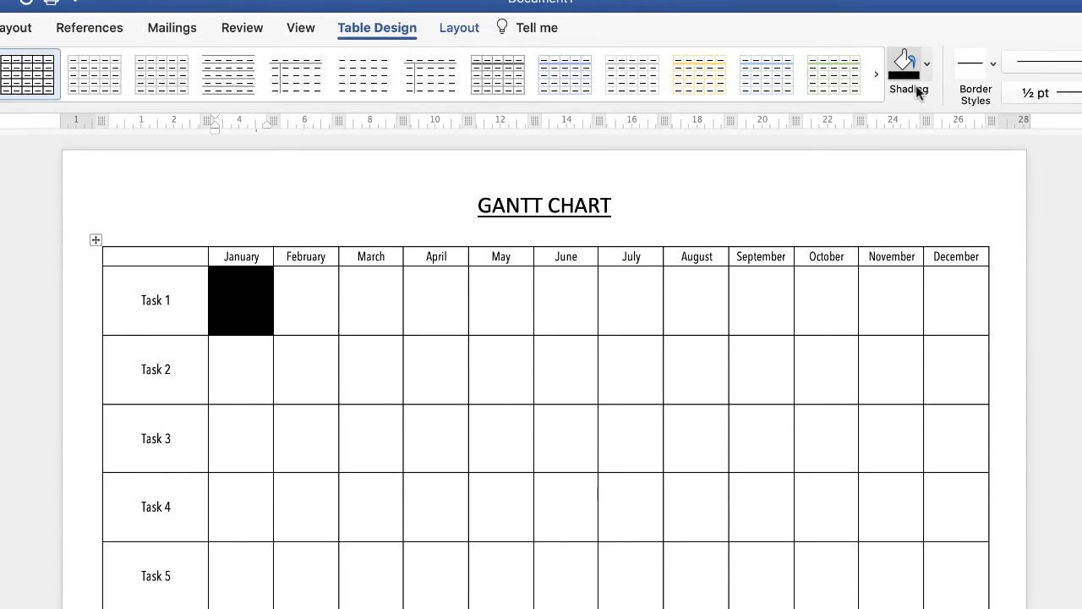
mouse_move(247, 372)
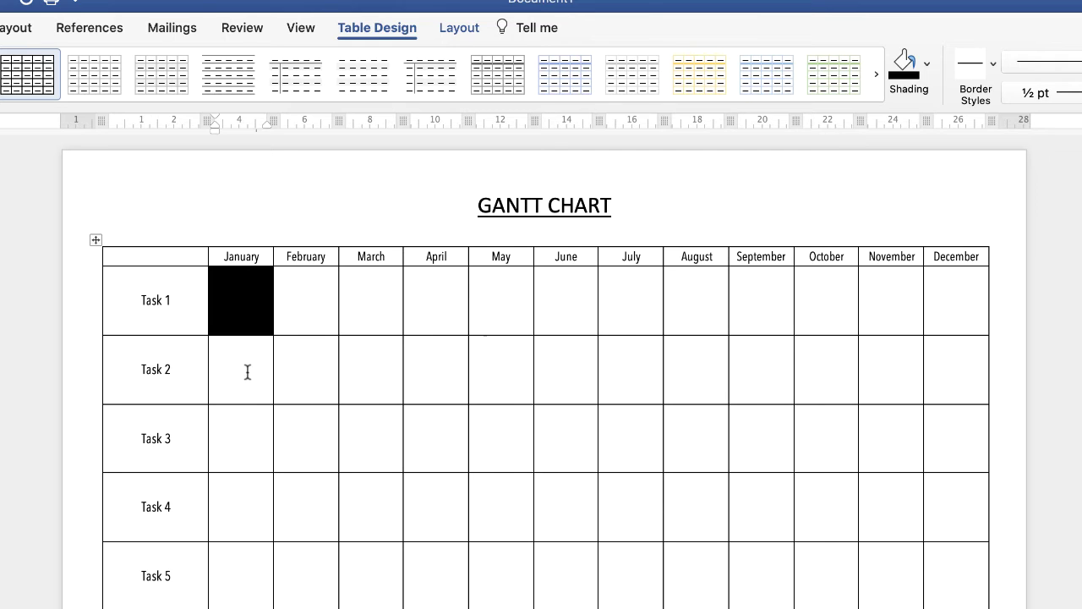
left_click_drag(240, 368, 371, 368)
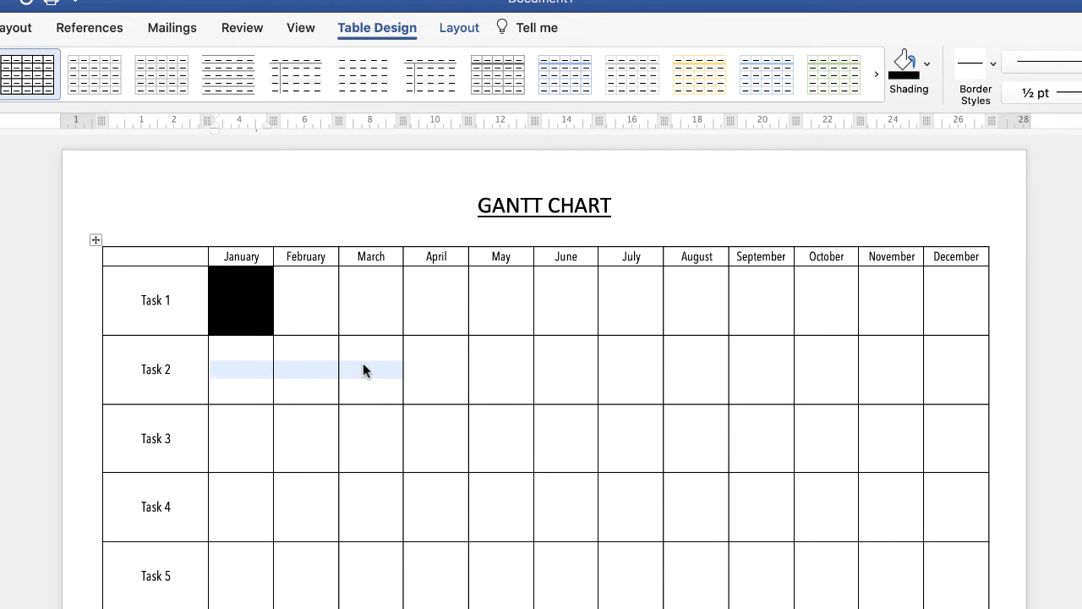
mouse_move(230, 379)
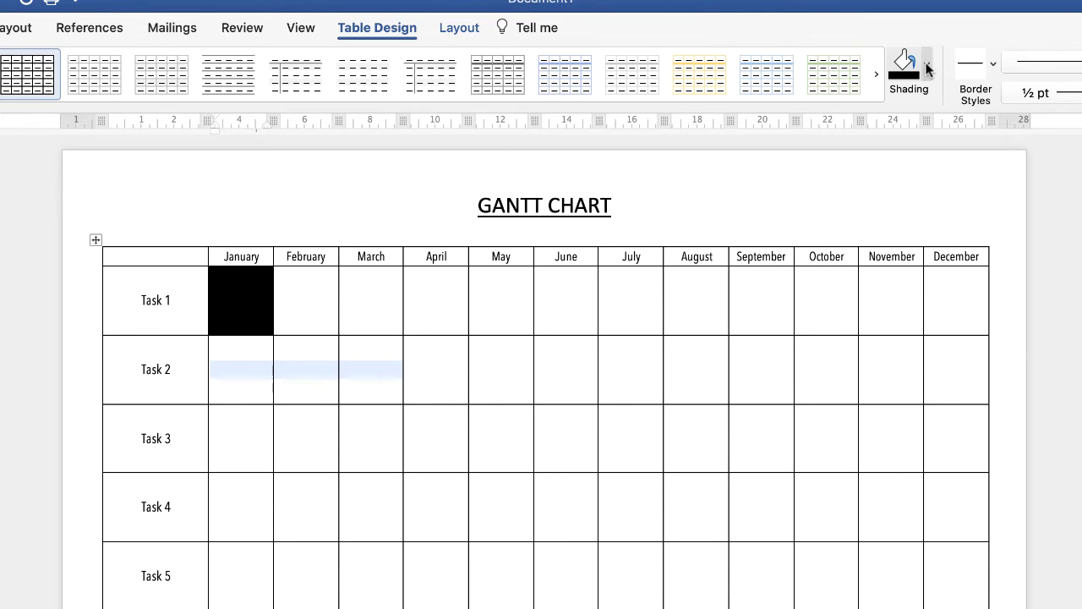
left_click(927, 68)
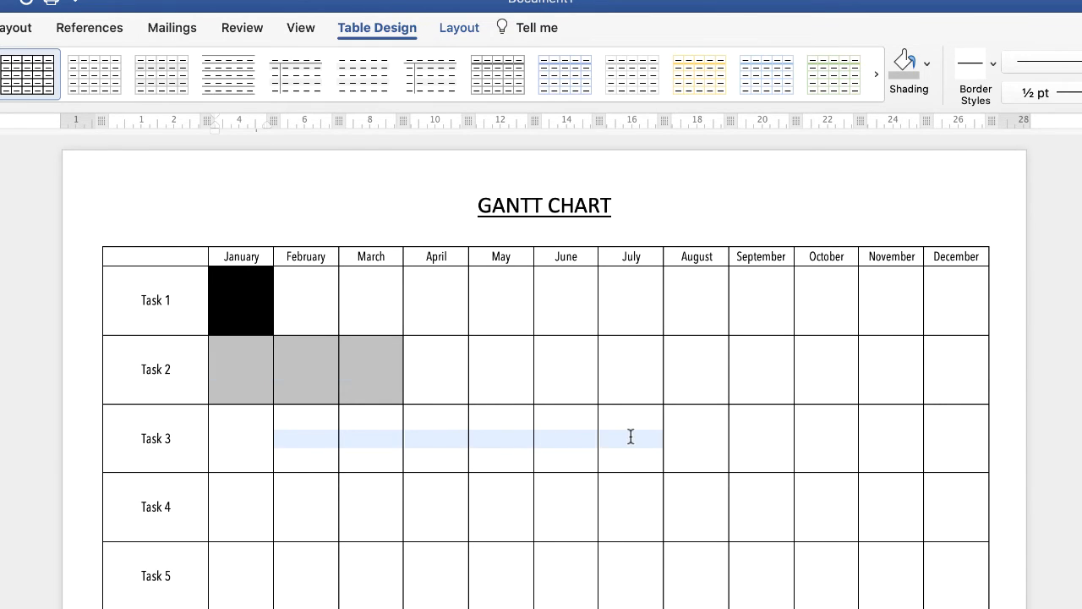
Fill Task 3's February to July cells black, then move to the Task 4 row
left_click(927, 64)
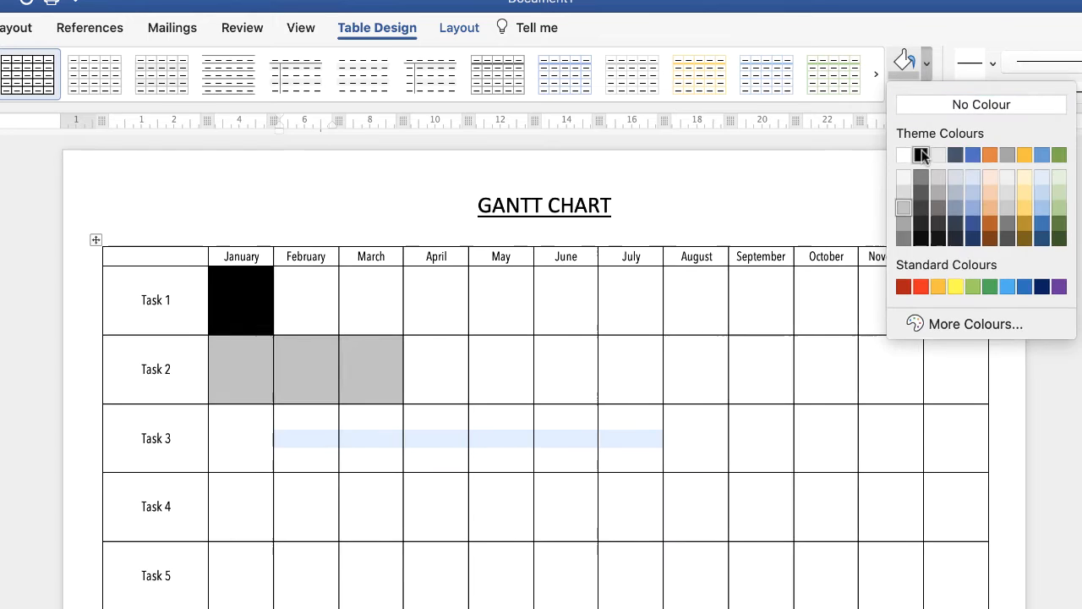
left_click(919, 154)
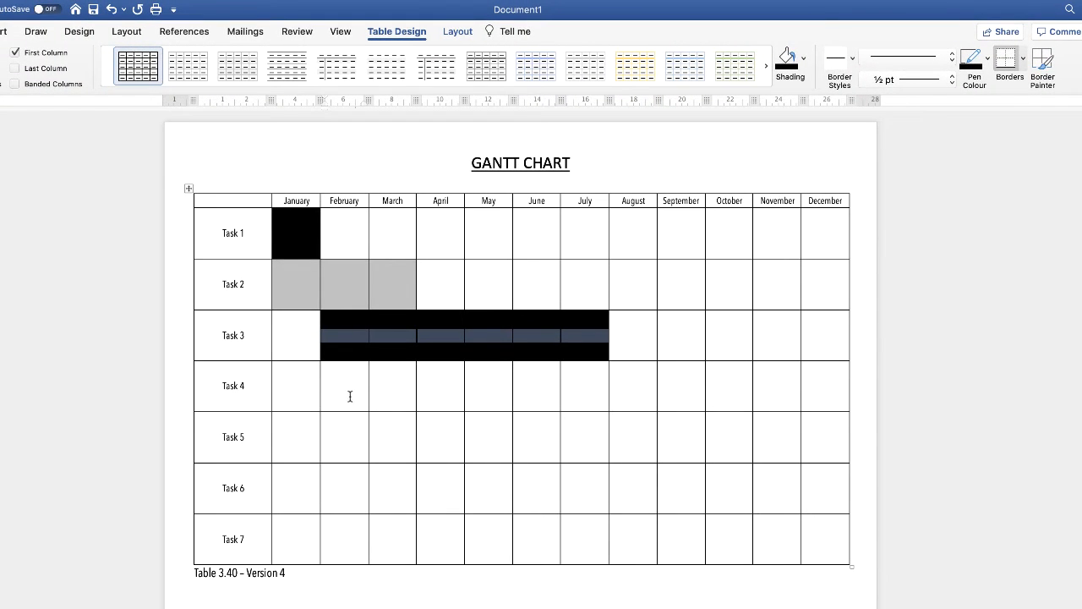
left_click(802, 57)
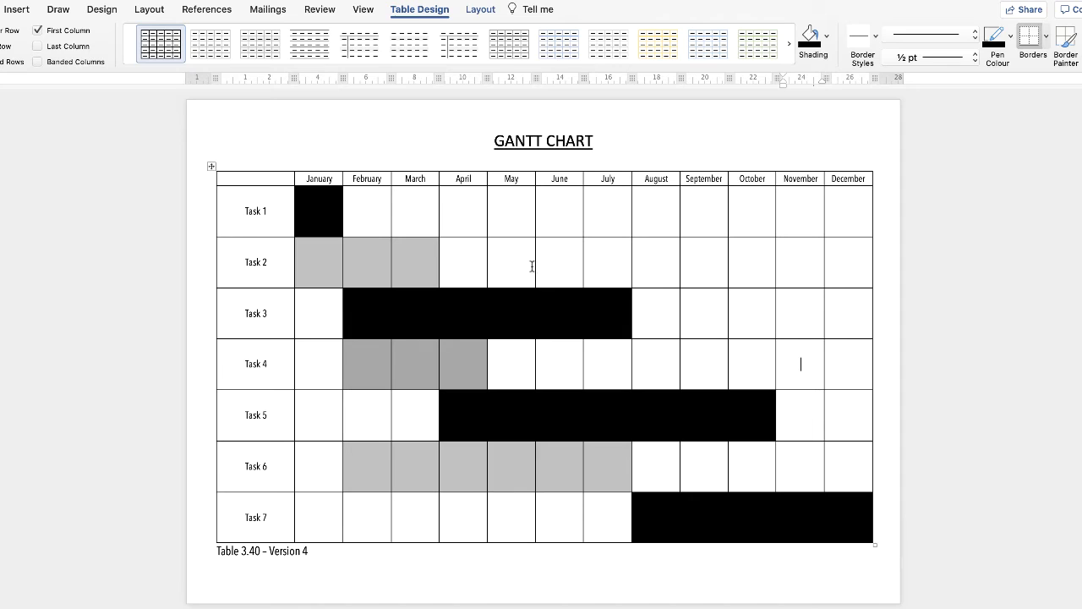
mouse_move(520, 464)
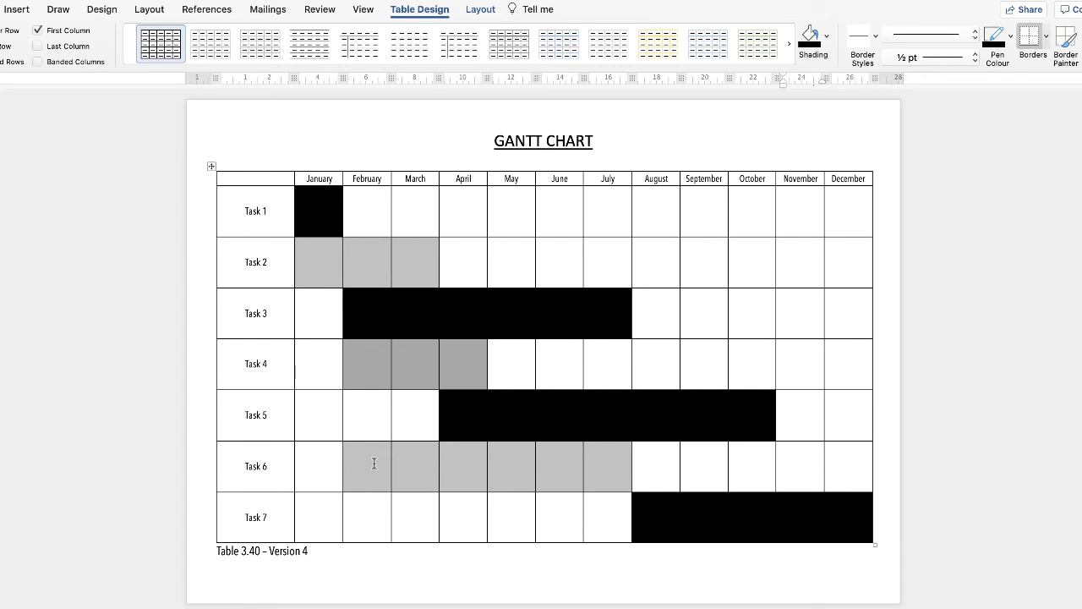
Shade the Task 4–7 bars and merge Task 6's February–July cells into one cell via the Layout options
scroll("down", 3)
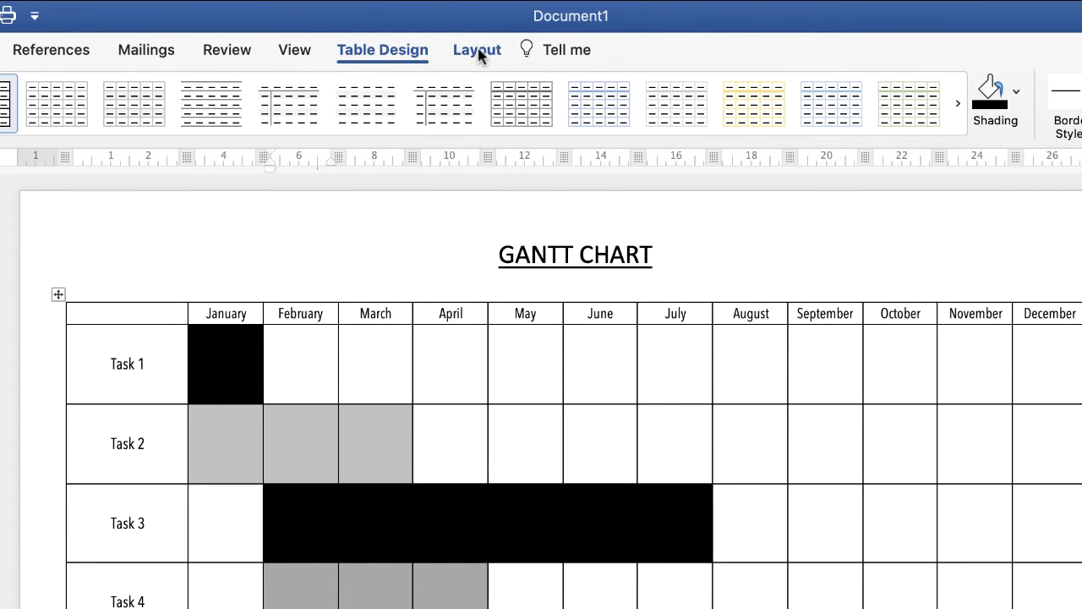
left_click(476, 49)
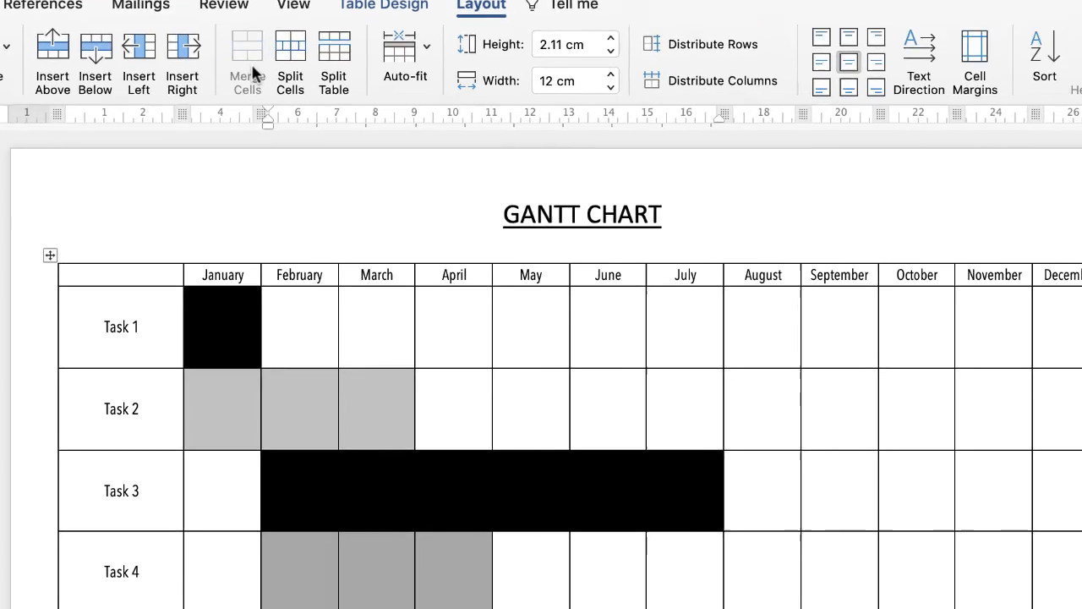
scroll("down", 3)
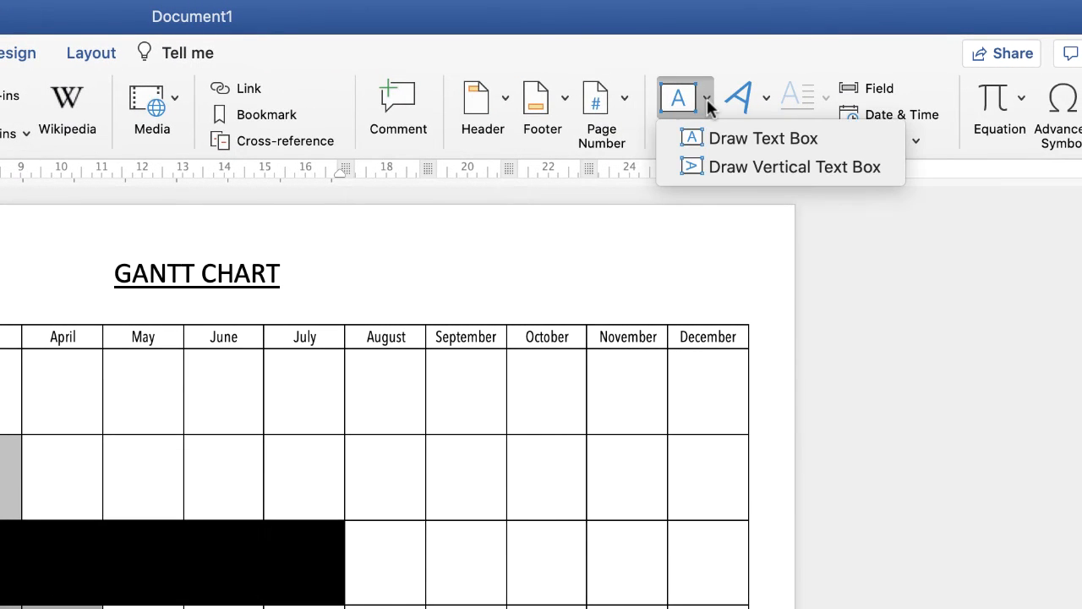
mouse_move(765, 139)
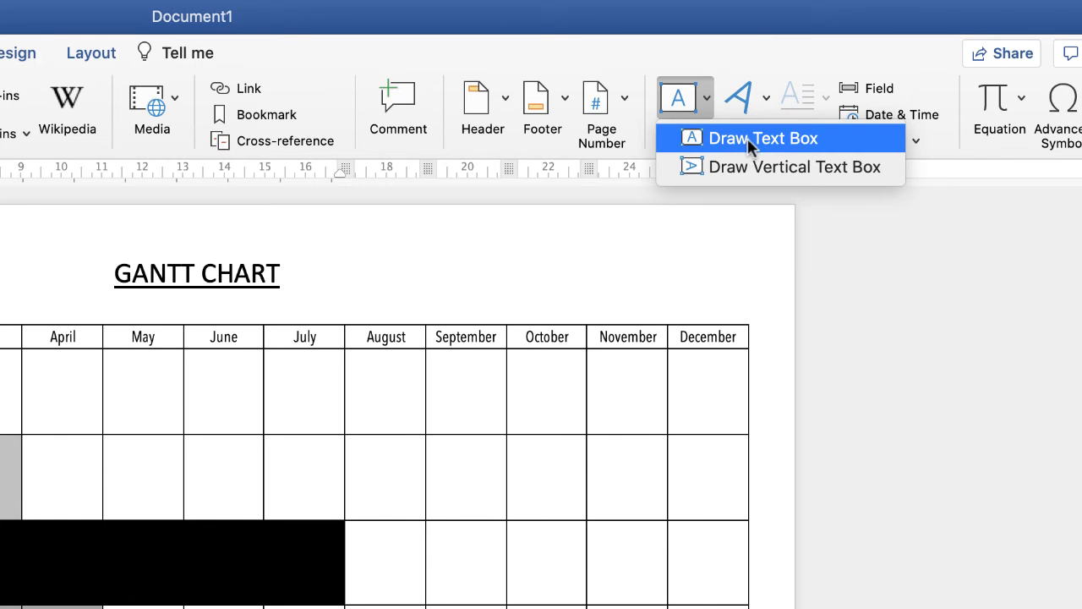
Draw a text box over Task 3's black bar and enter the label 'Information'
left_click(760, 138)
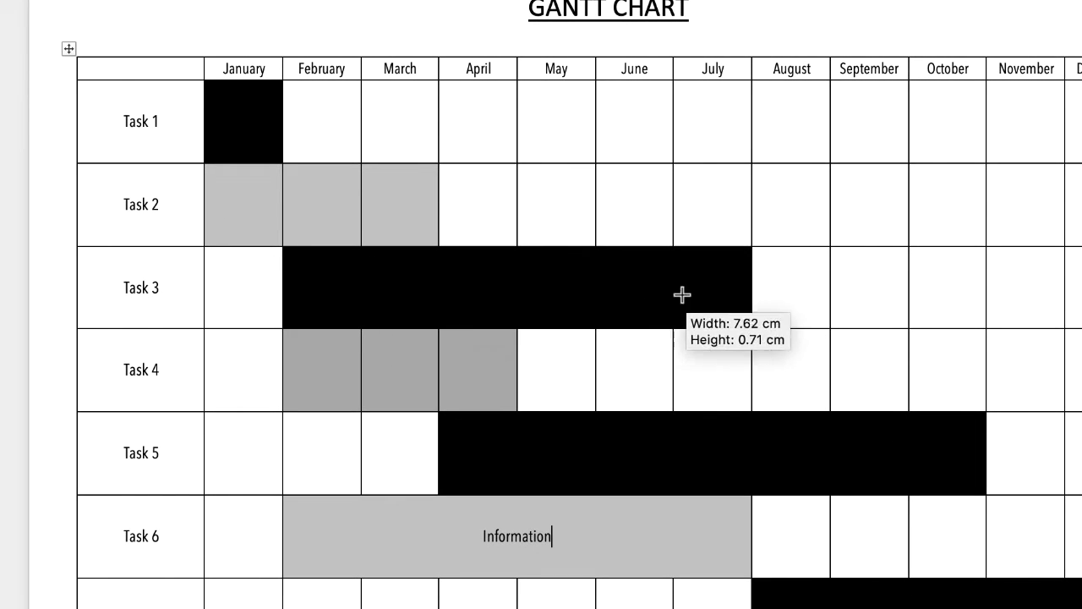
double_click(515, 288)
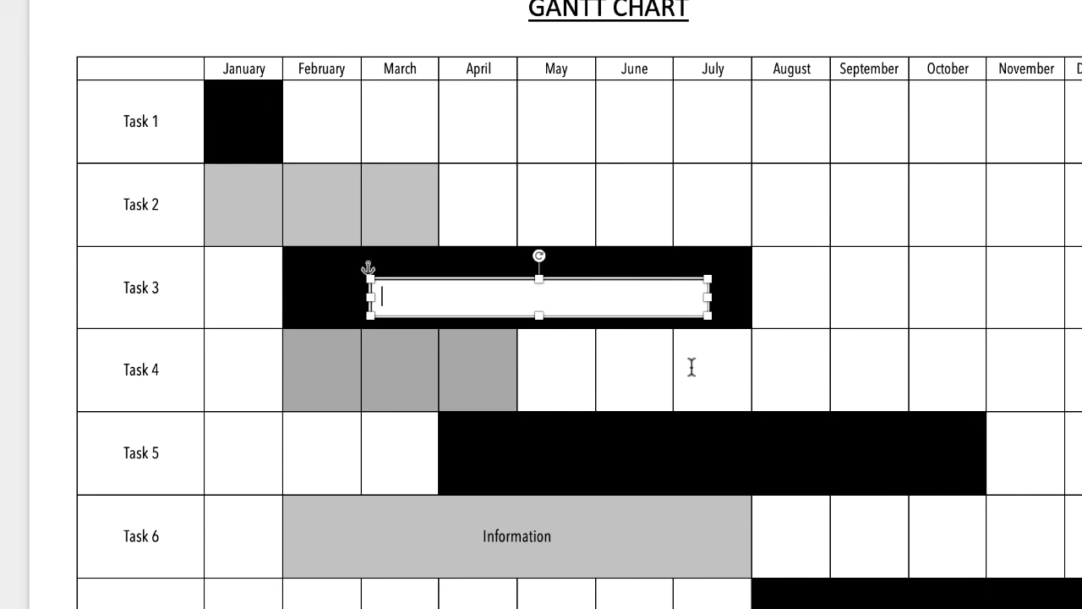
type("Information")
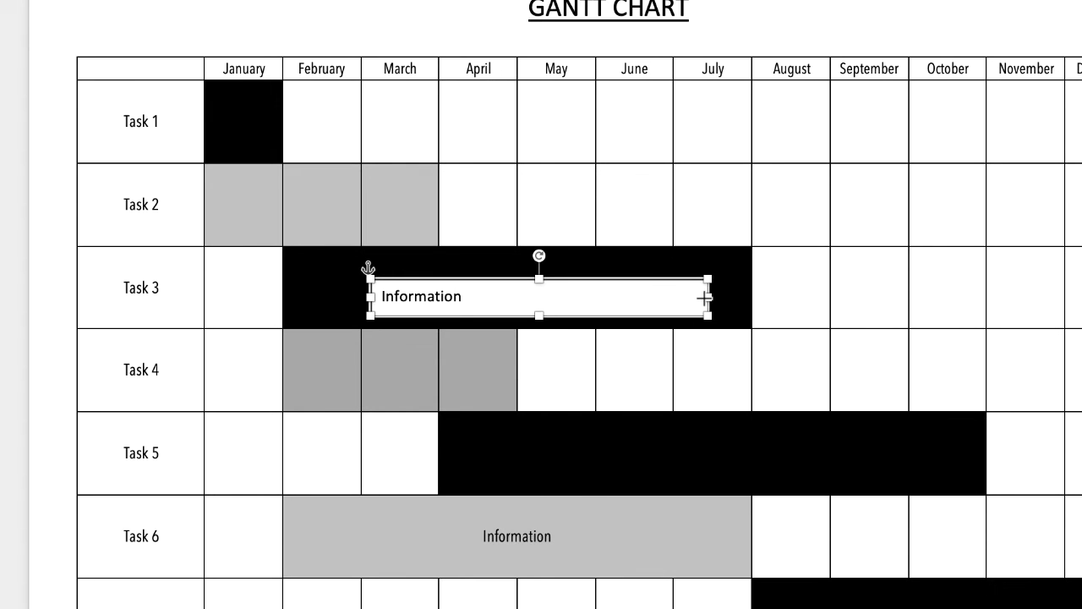
Shrink the text box to fit the label and centre it on Task 3's bar
left_click_drag(709, 298, 559, 301)
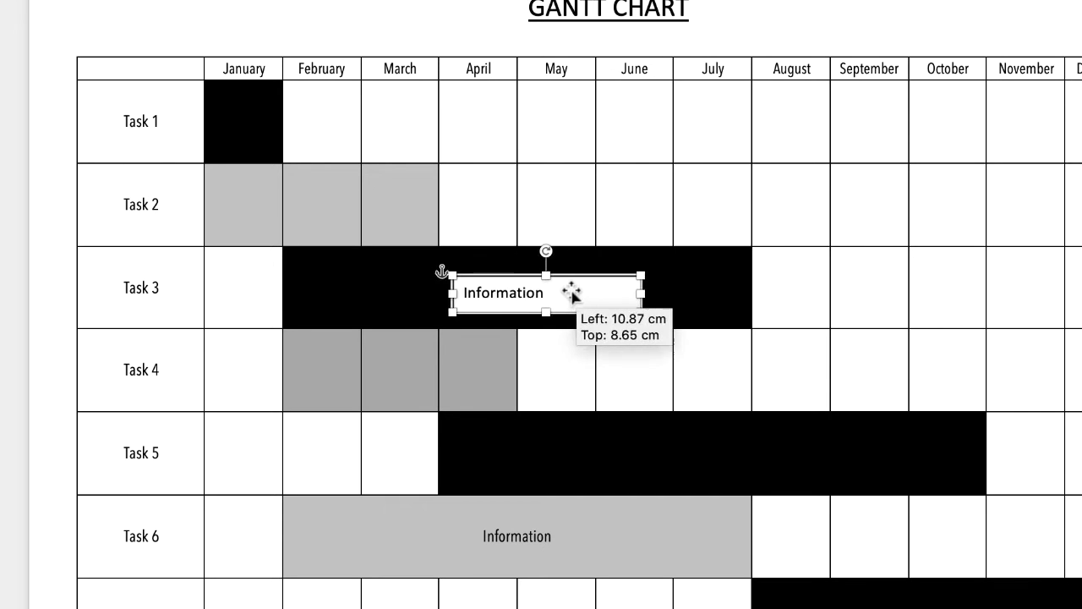
left_click_drag(545, 292, 525, 296)
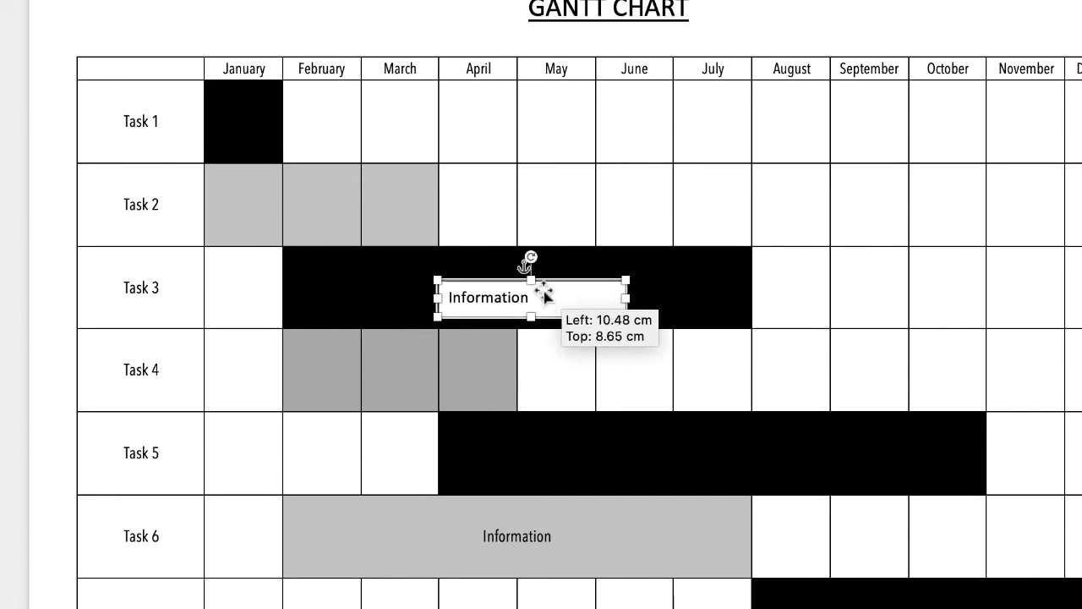
left_click_drag(528, 297, 521, 285)
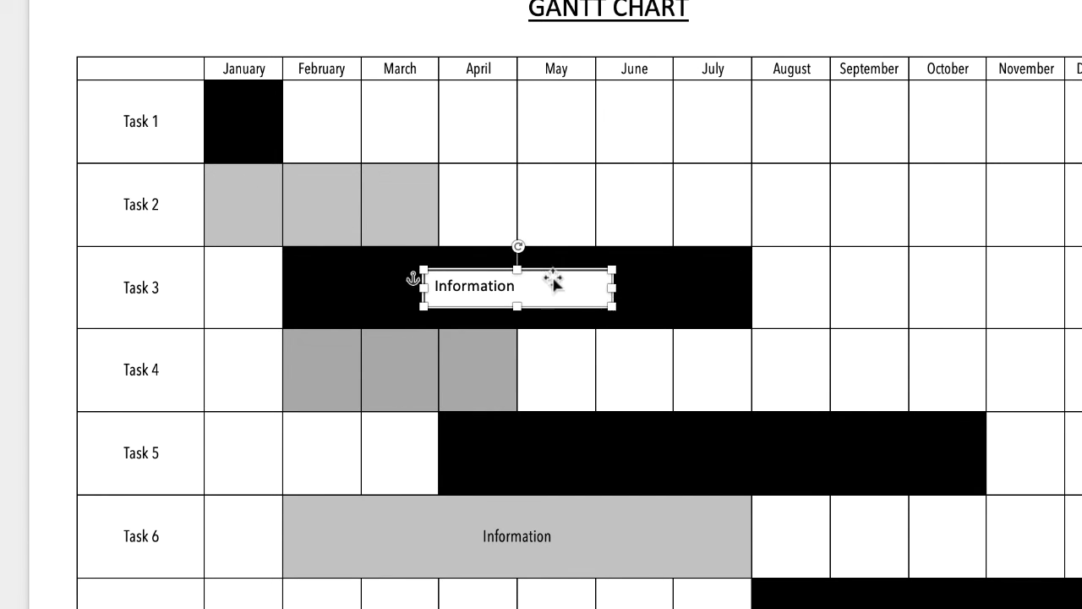
mouse_move(517, 289)
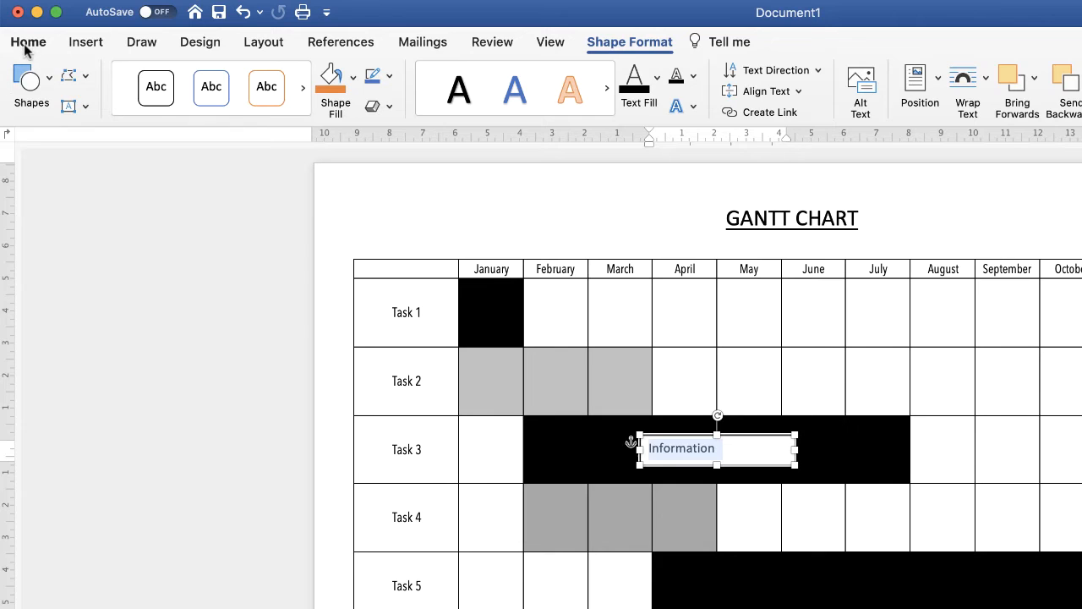
Centre-align the 'Information' text inside its text box
left_click(27, 40)
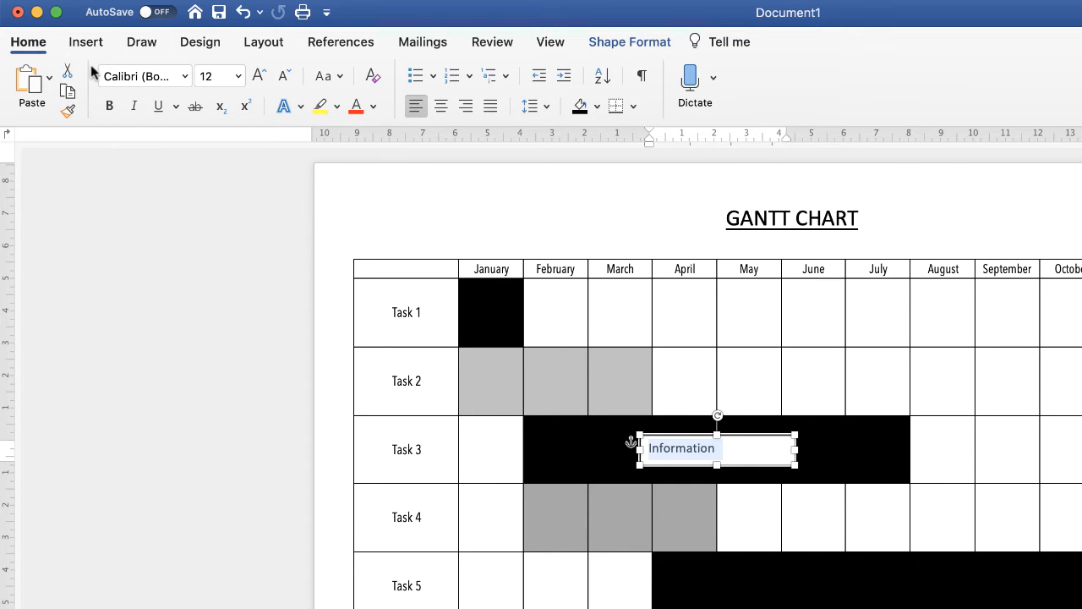
mouse_move(125, 81)
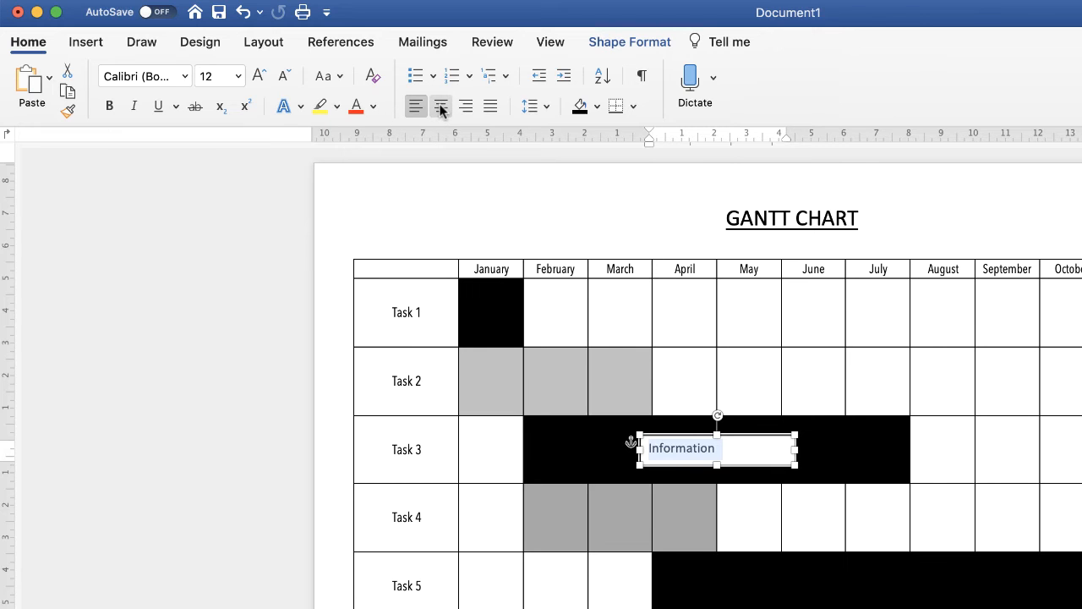
left_click(439, 105)
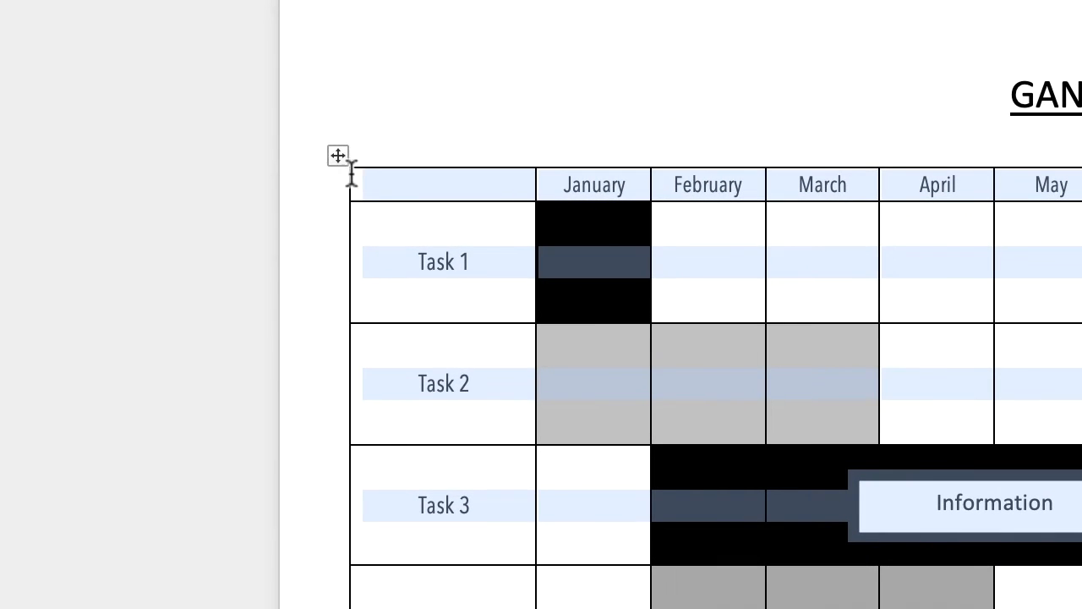
mouse_move(348, 119)
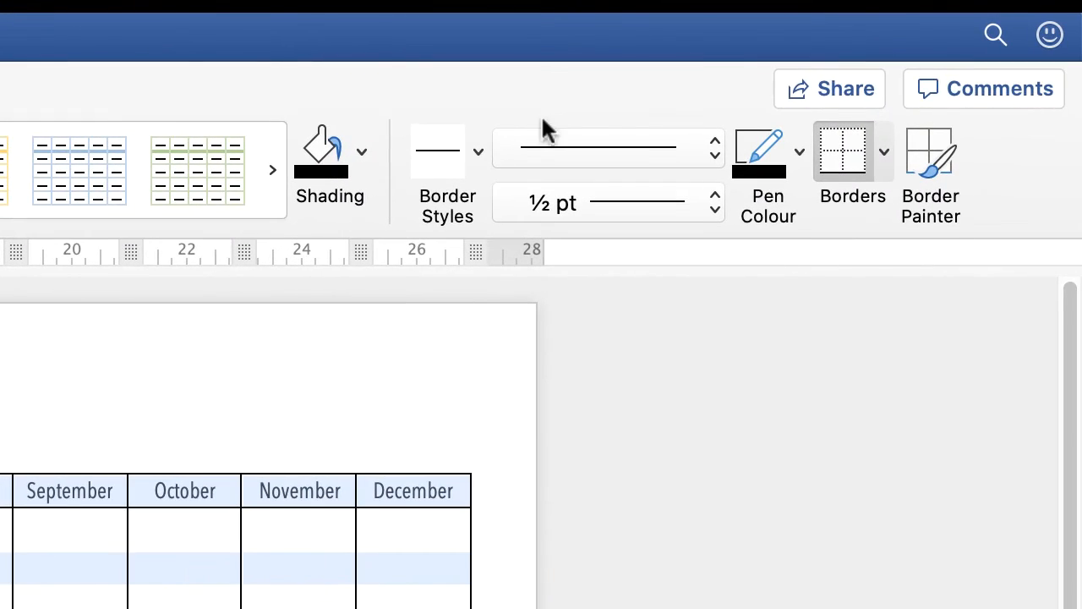
mouse_move(440, 118)
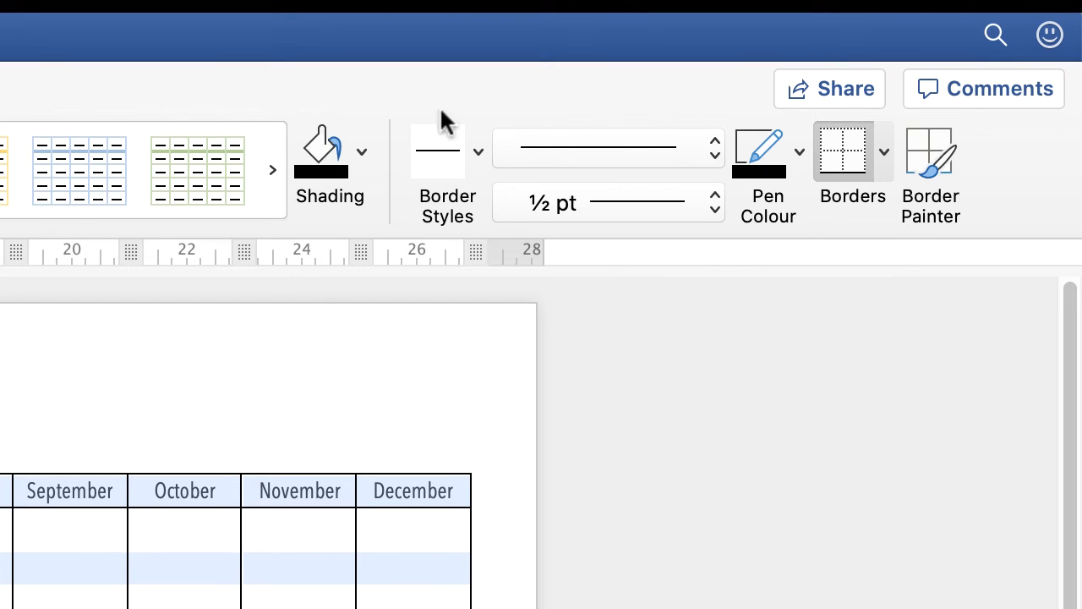
mouse_move(751, 195)
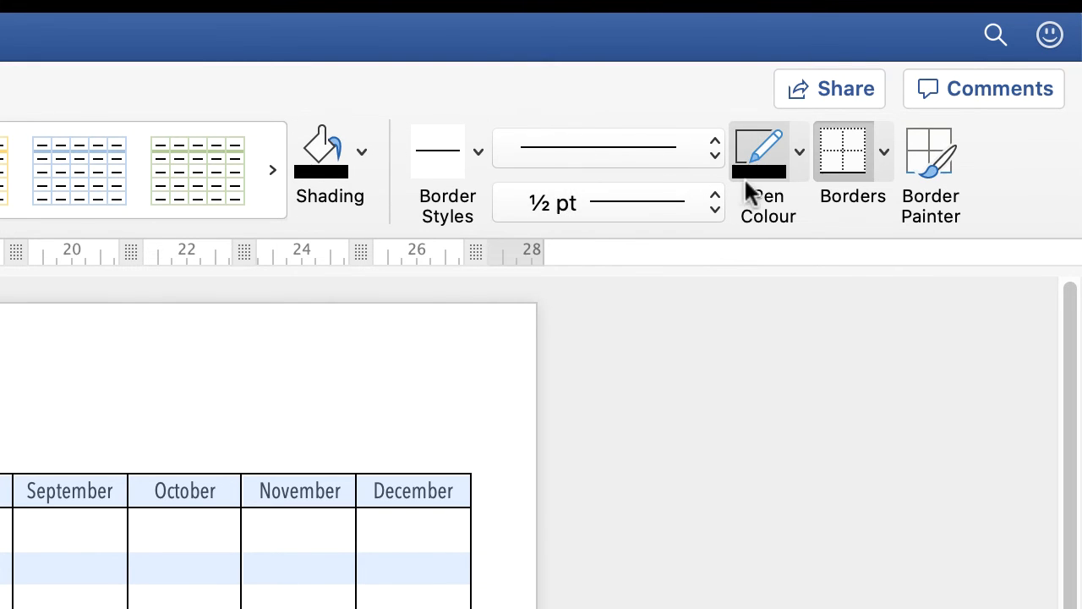
mouse_move(658, 252)
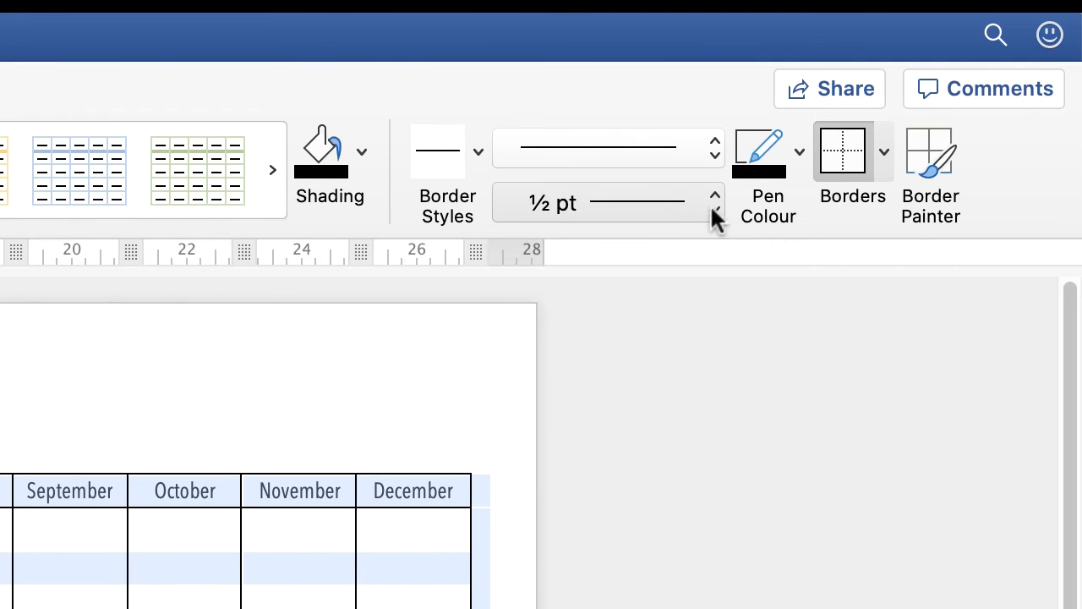
mouse_move(545, 212)
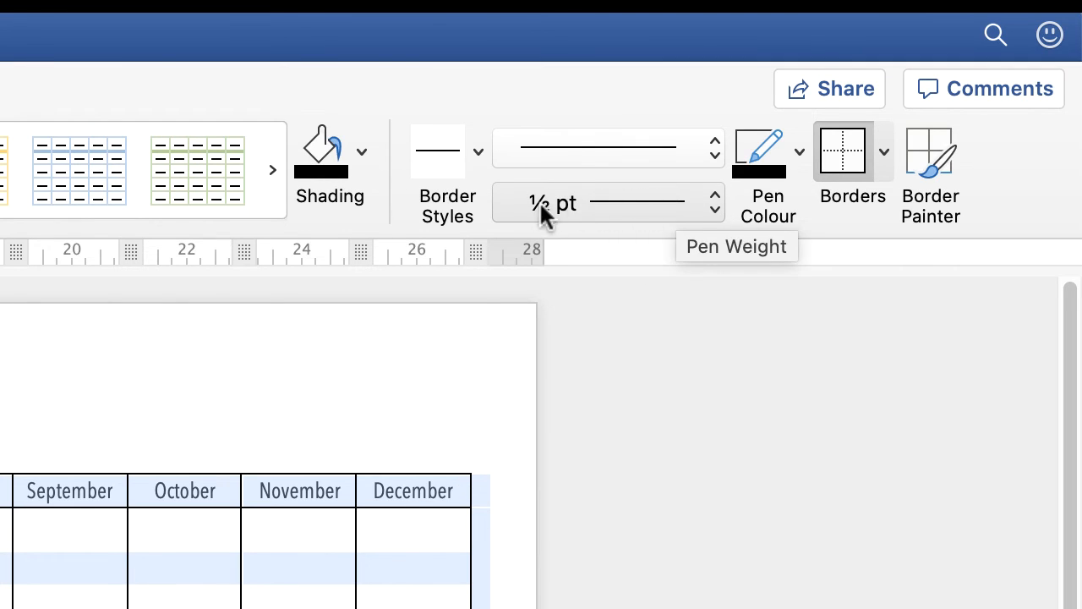
mouse_move(717, 213)
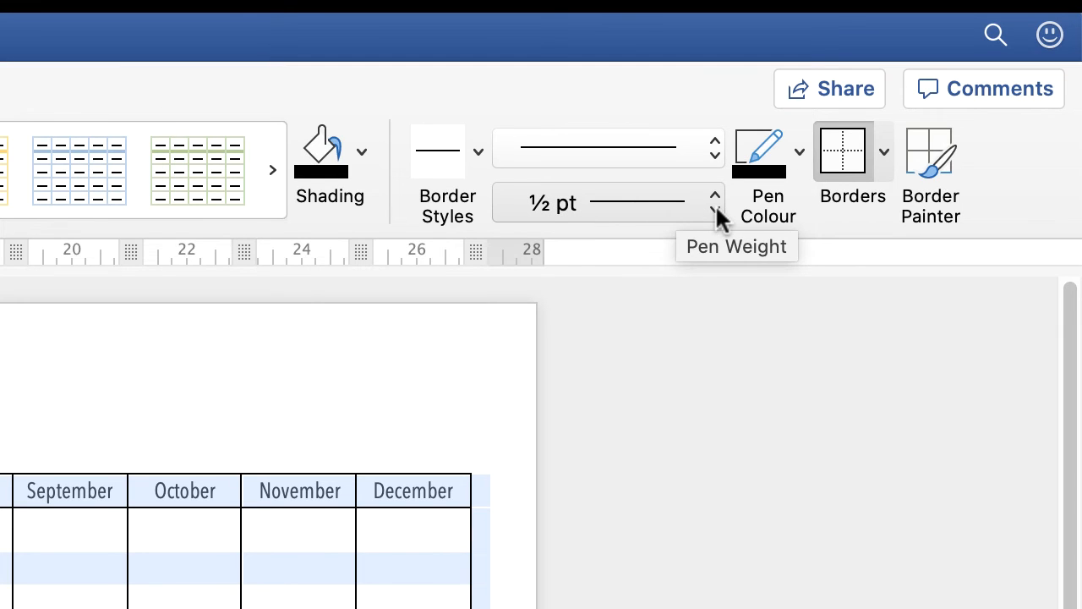
Set Pen Weight to 2¼ pt and apply Outside Borders around the whole Gantt table
left_click(714, 203)
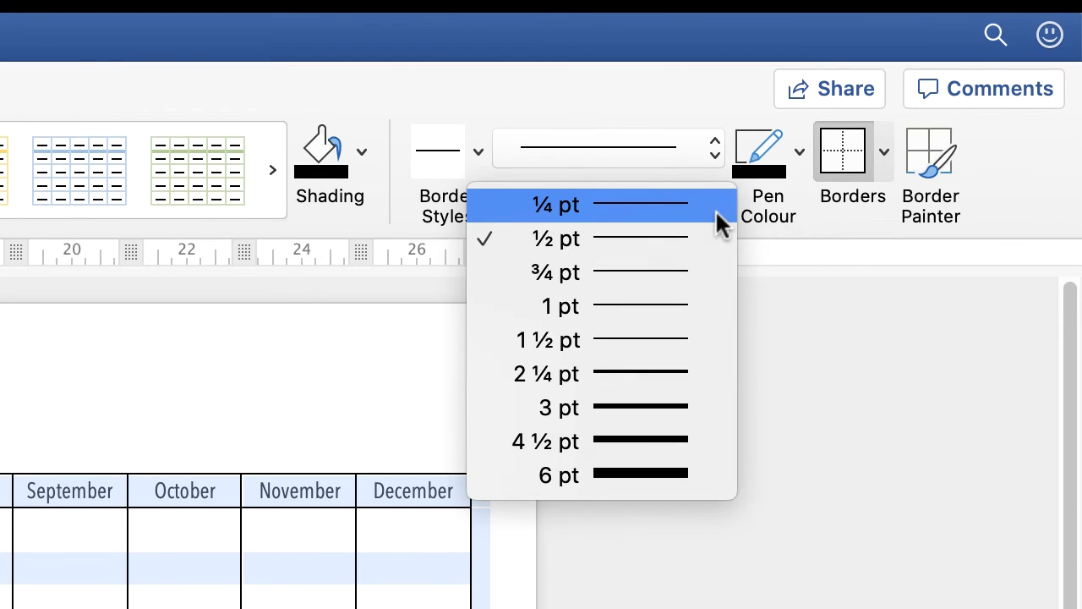
mouse_move(651, 373)
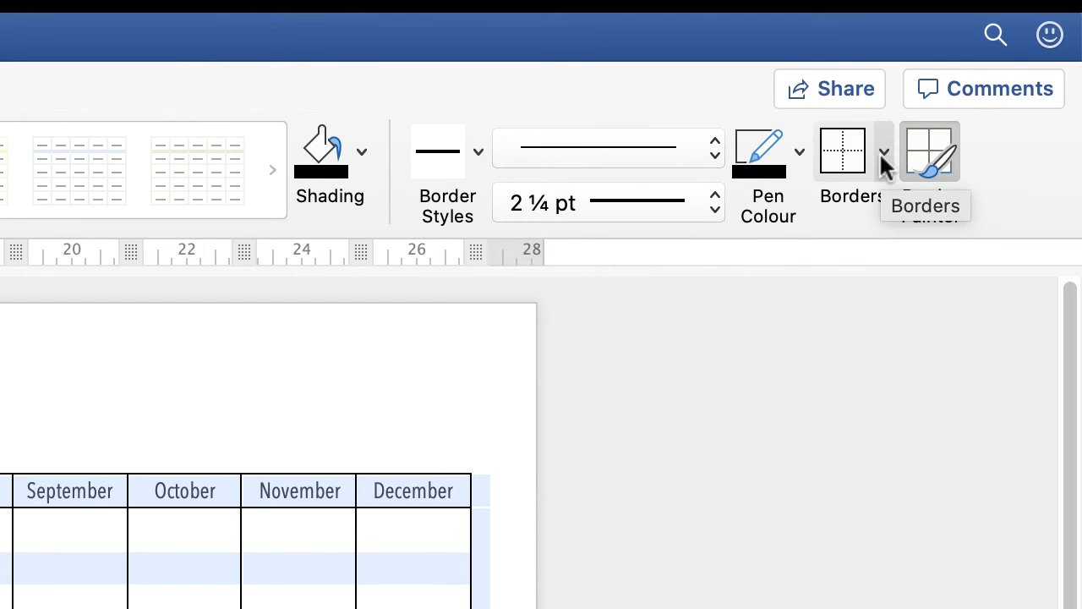
left_click(883, 152)
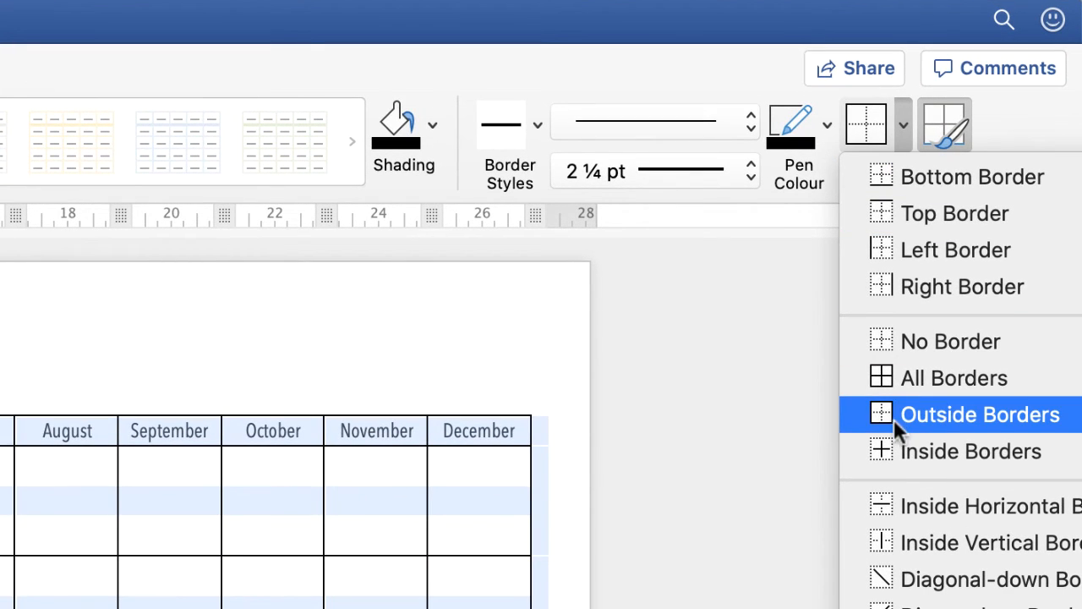
left_click(979, 412)
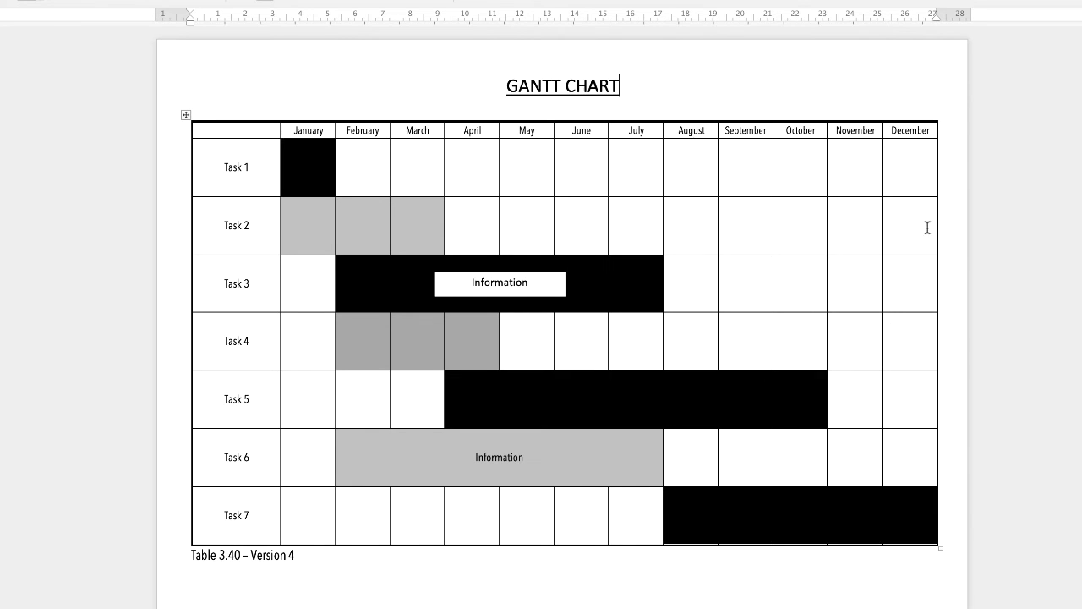
mouse_move(848, 81)
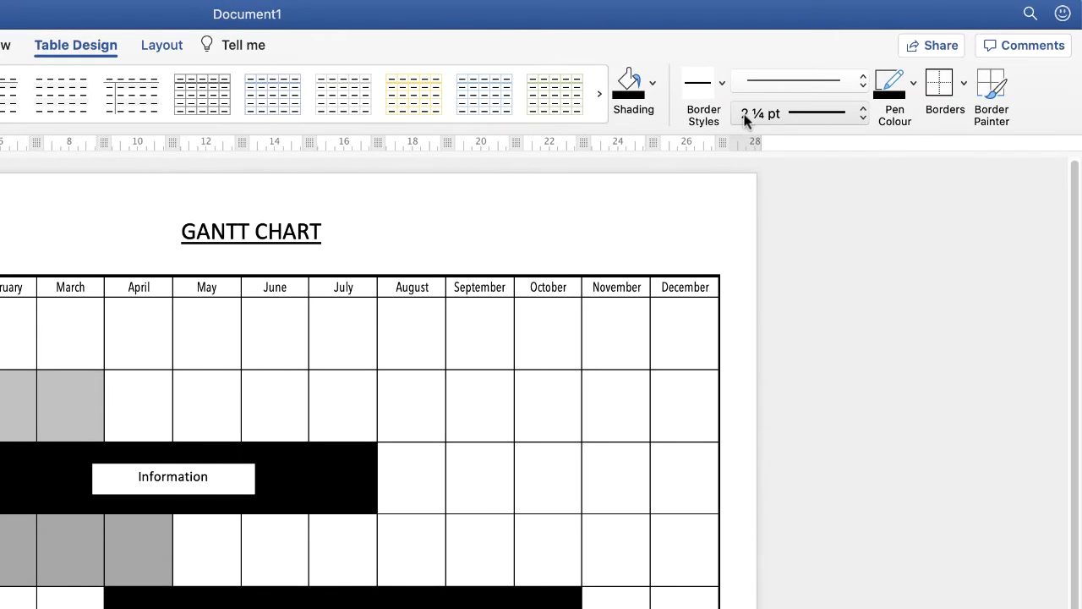
Set the border pen colour to red and start Border Painter with it
left_click(862, 114)
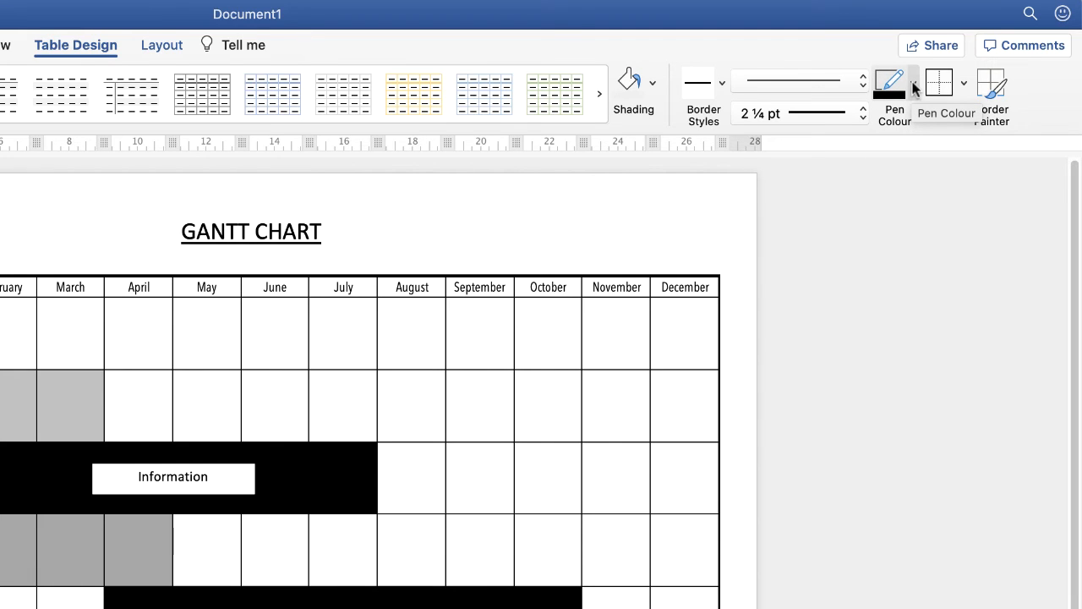
left_click(913, 82)
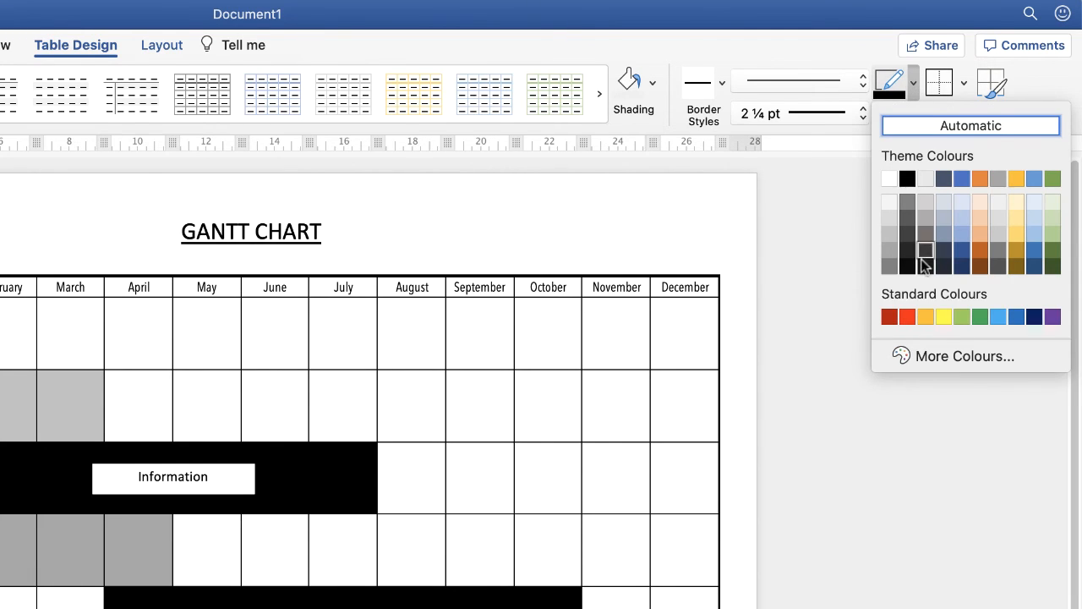
left_click(906, 316)
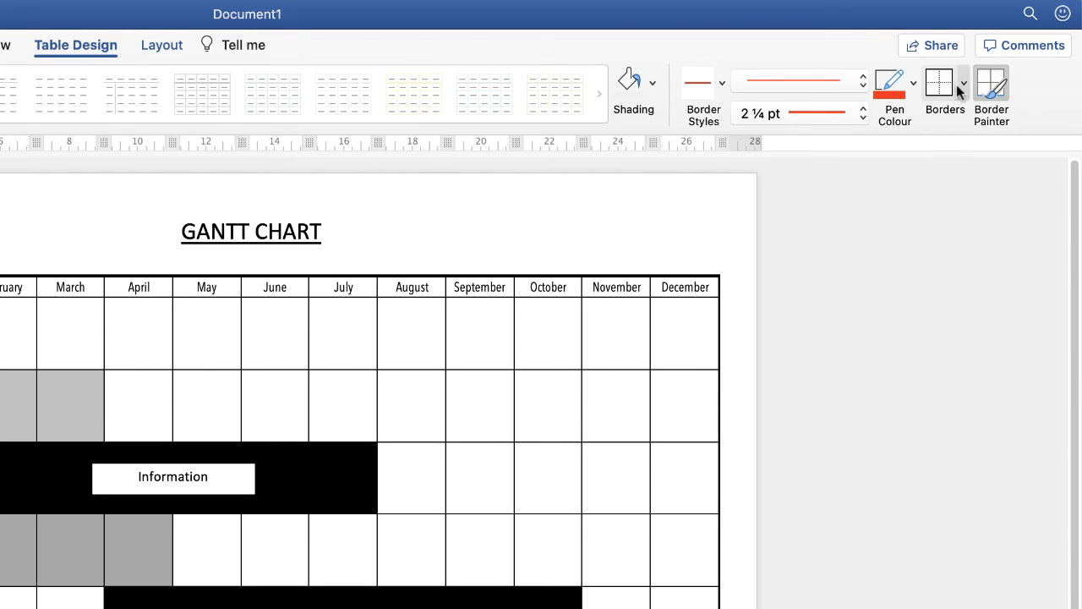
left_click(963, 83)
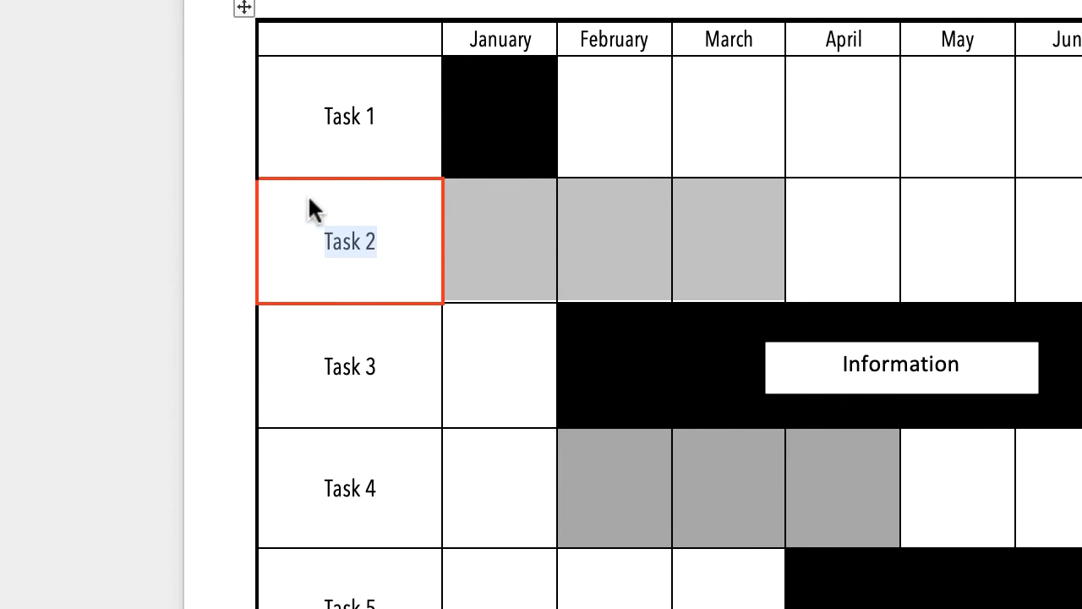
mouse_move(344, 325)
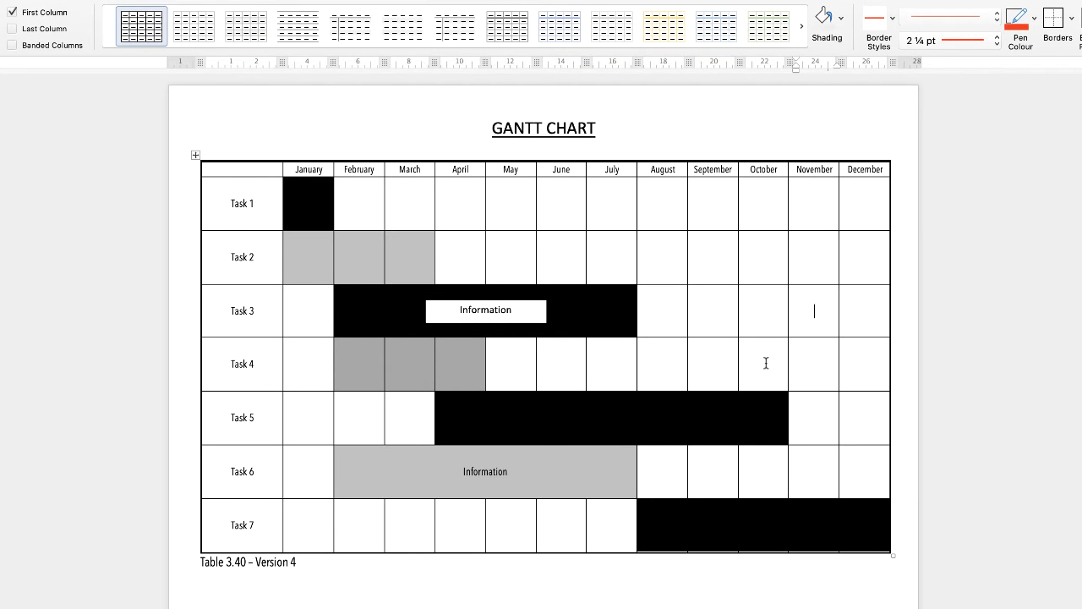
mouse_move(754, 349)
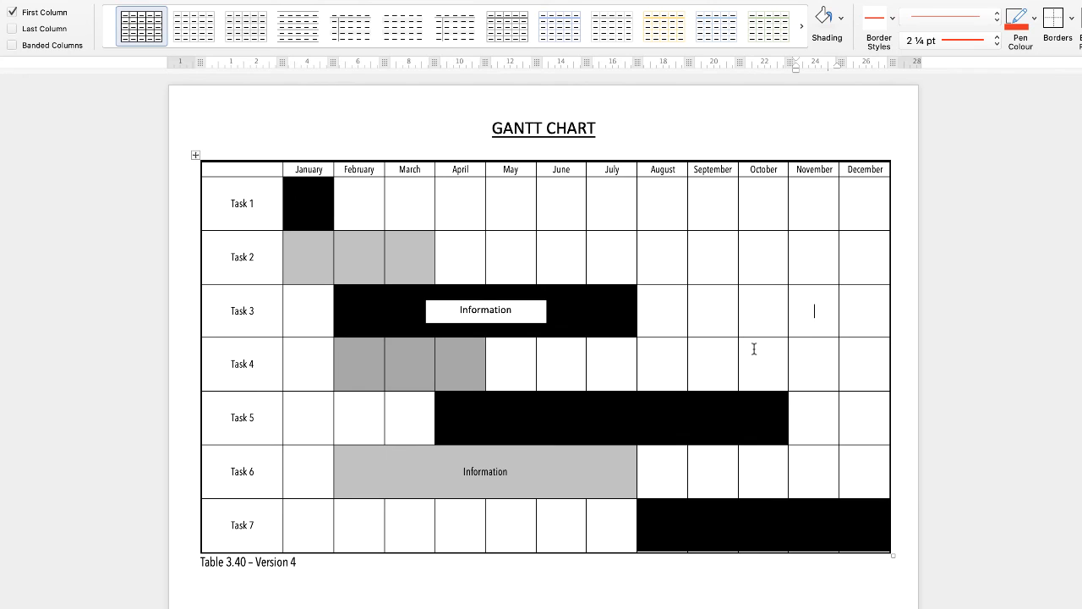
mouse_move(688, 362)
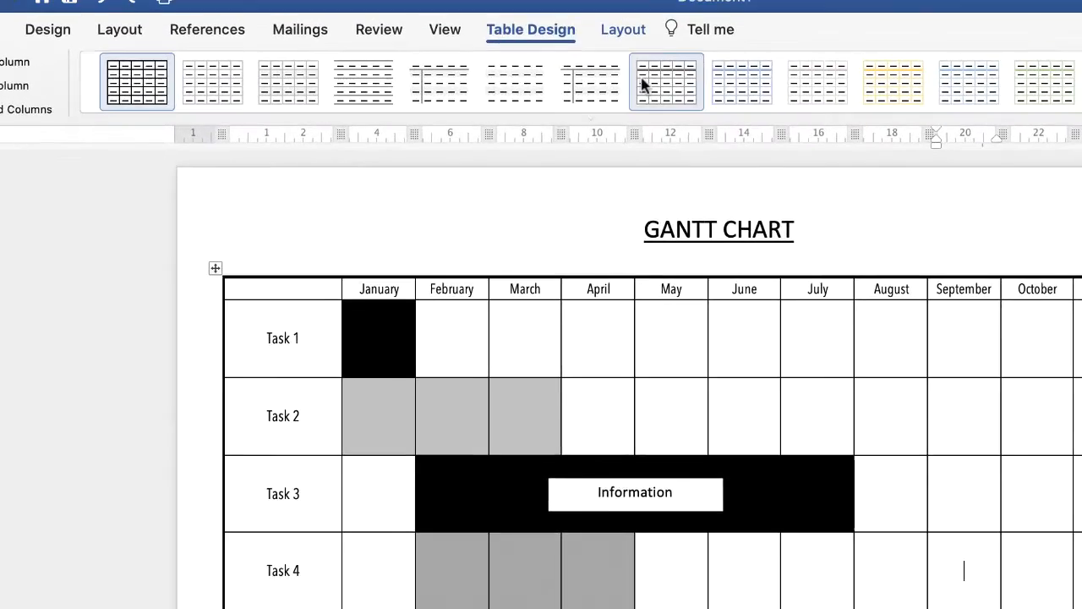
Show the table Layout row and column insertion tools
left_click(622, 28)
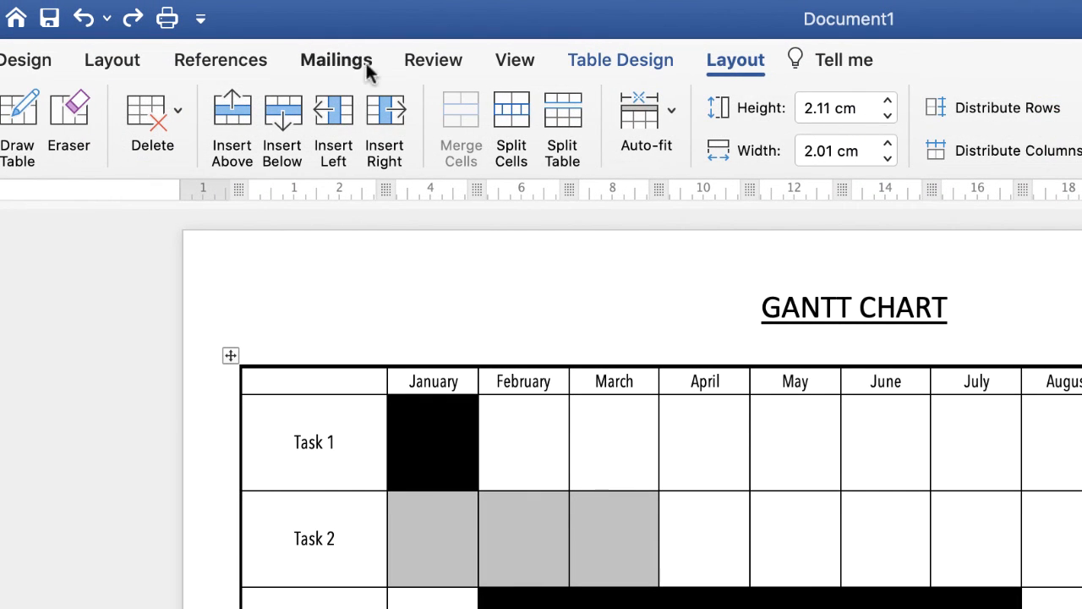
mouse_move(296, 88)
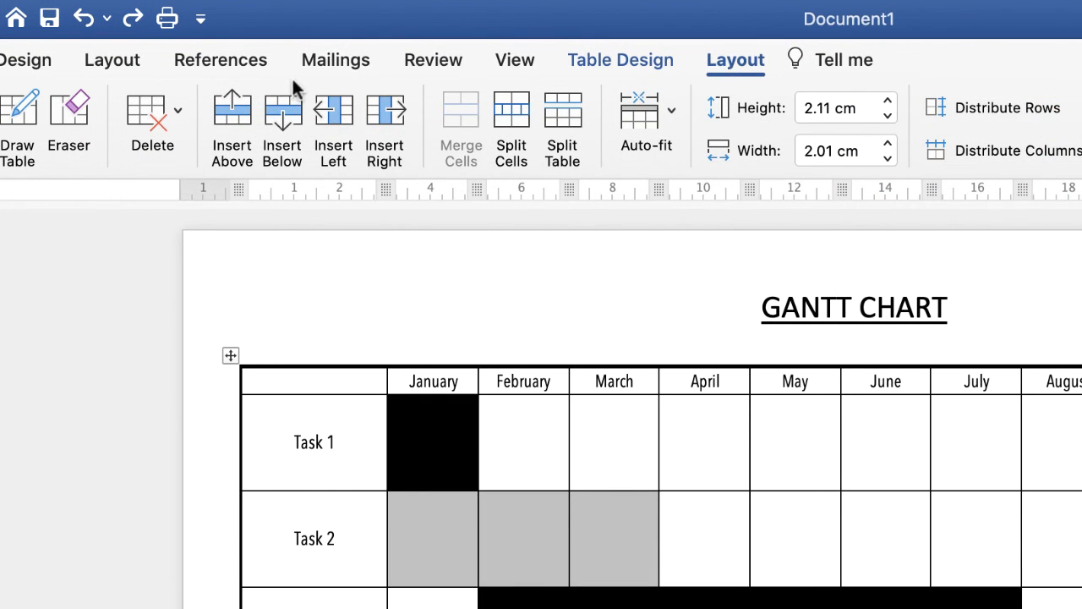
mouse_move(230, 109)
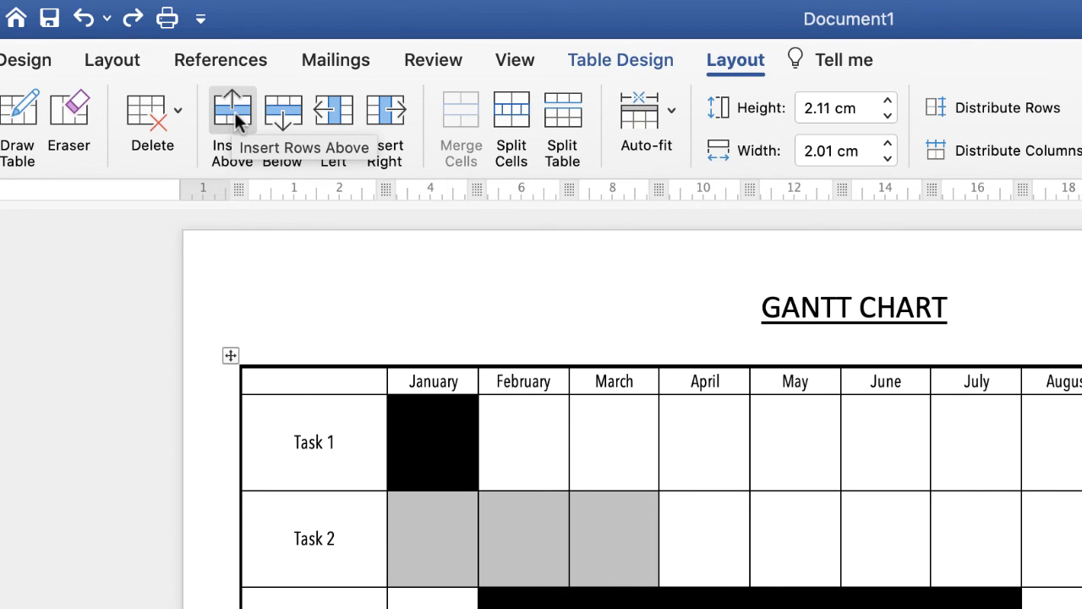
mouse_move(352, 203)
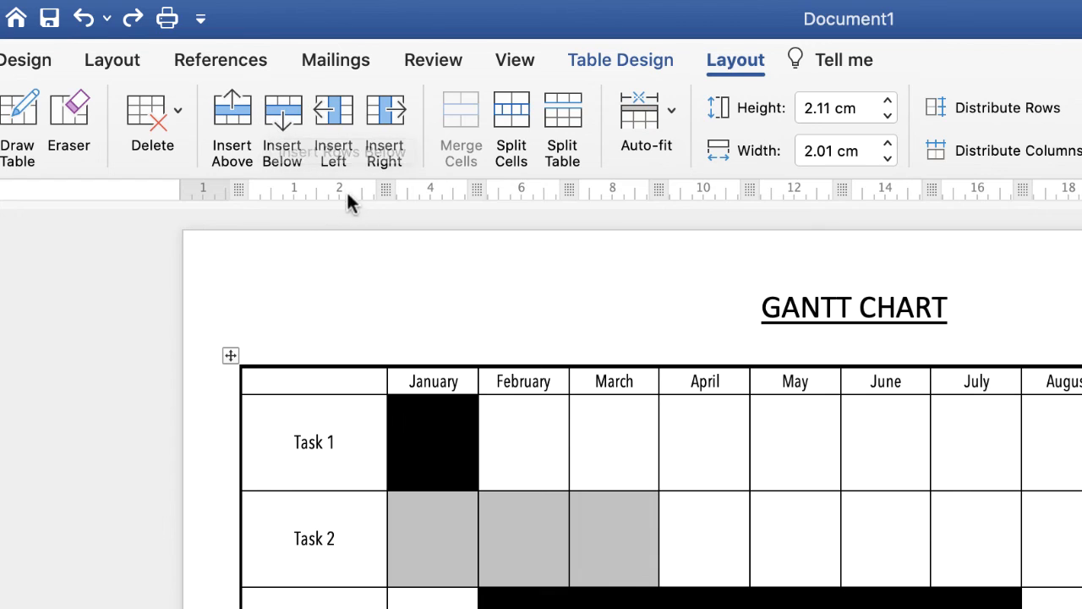
mouse_move(333, 108)
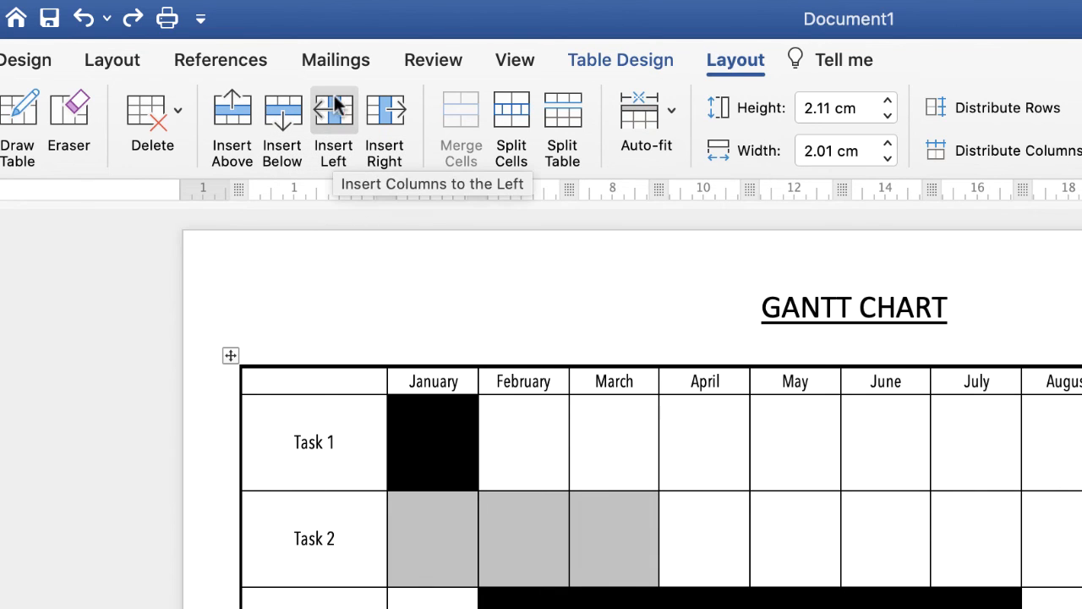
mouse_move(232, 118)
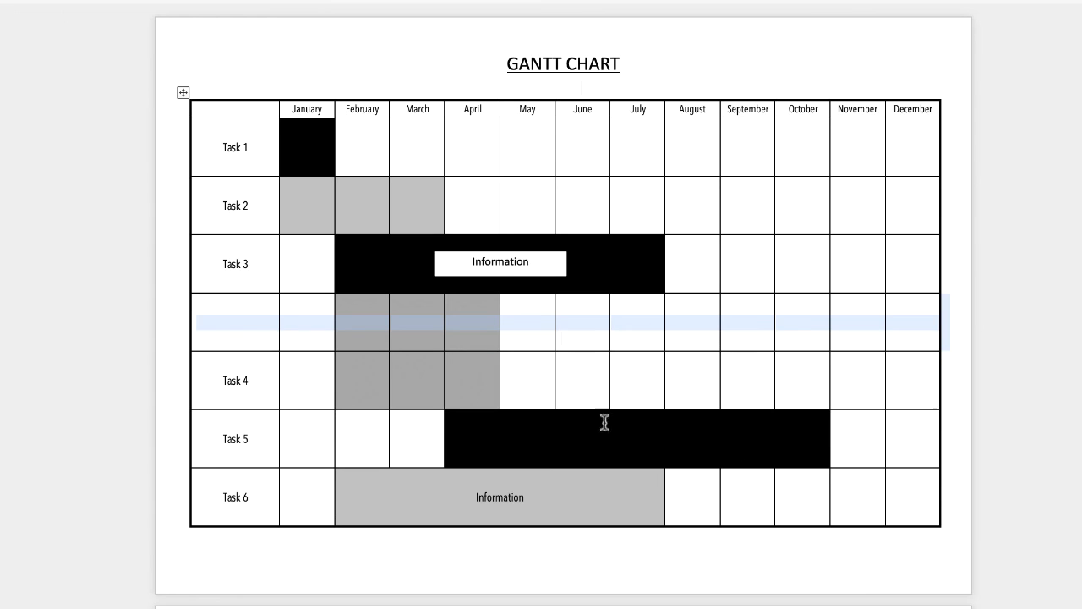
mouse_move(235, 328)
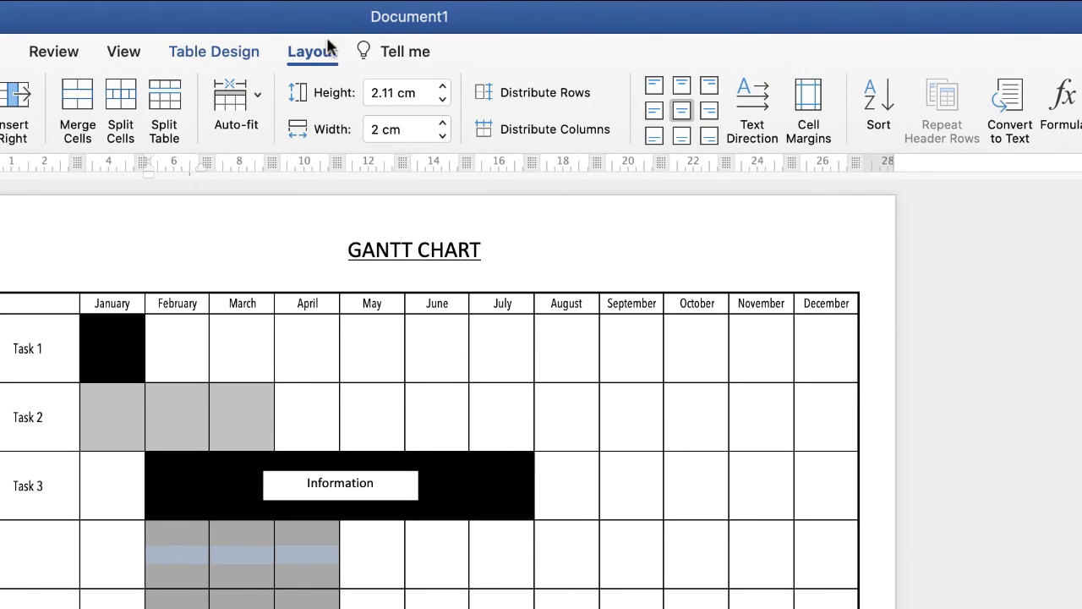
Return to Table Design and place the cursor in the new empty row
left_click(213, 50)
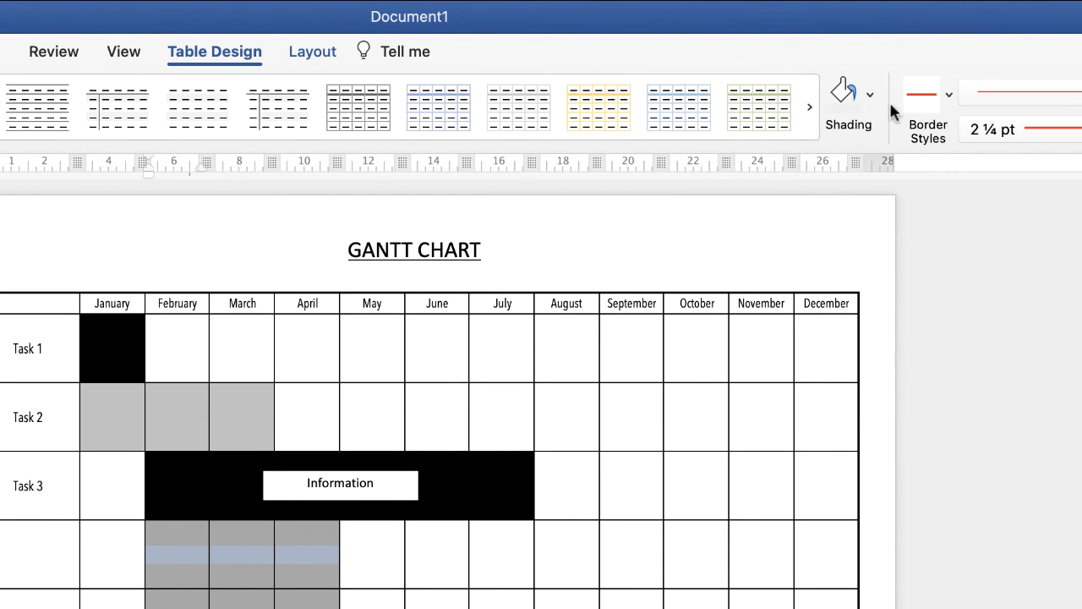
left_click(870, 94)
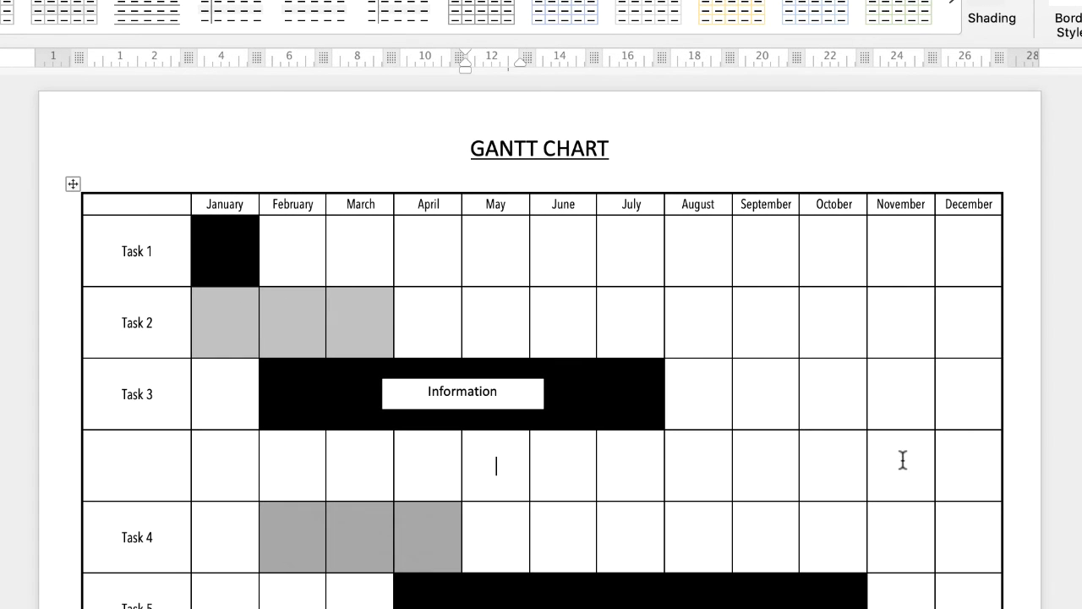
mouse_move(382, 482)
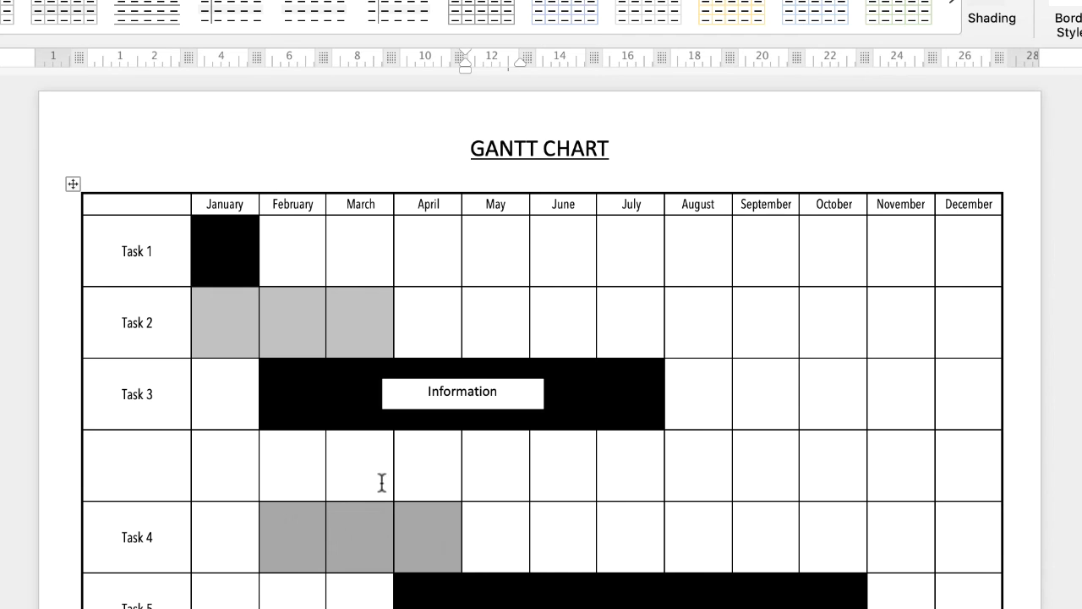